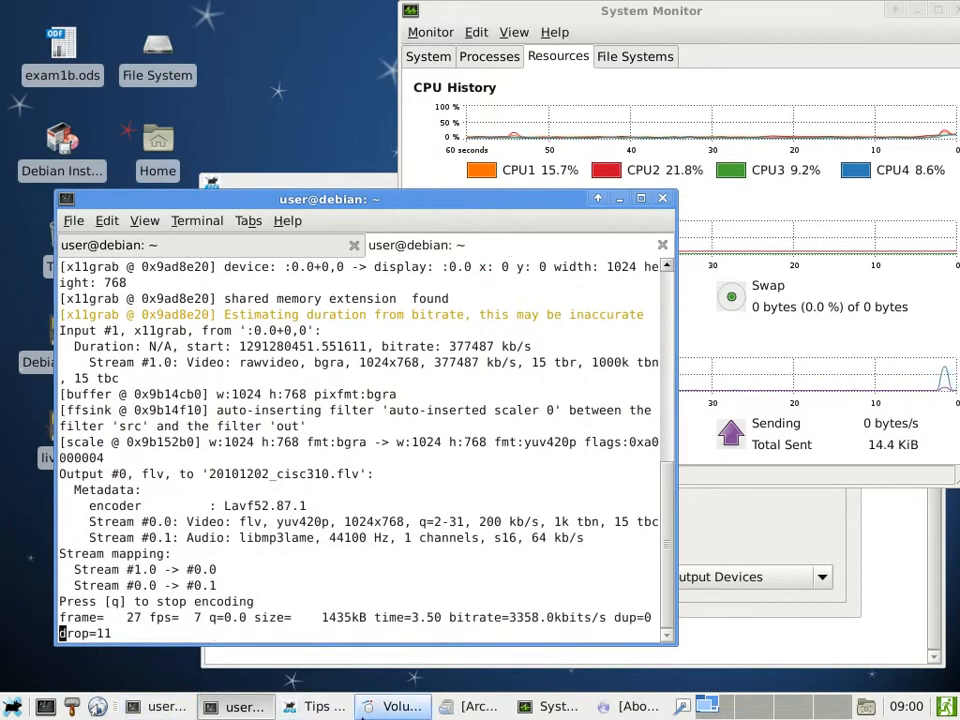
# Step: In Volume Control, review input devices and show the Recording tab filtered to application streams
pyautogui.click(392, 706)
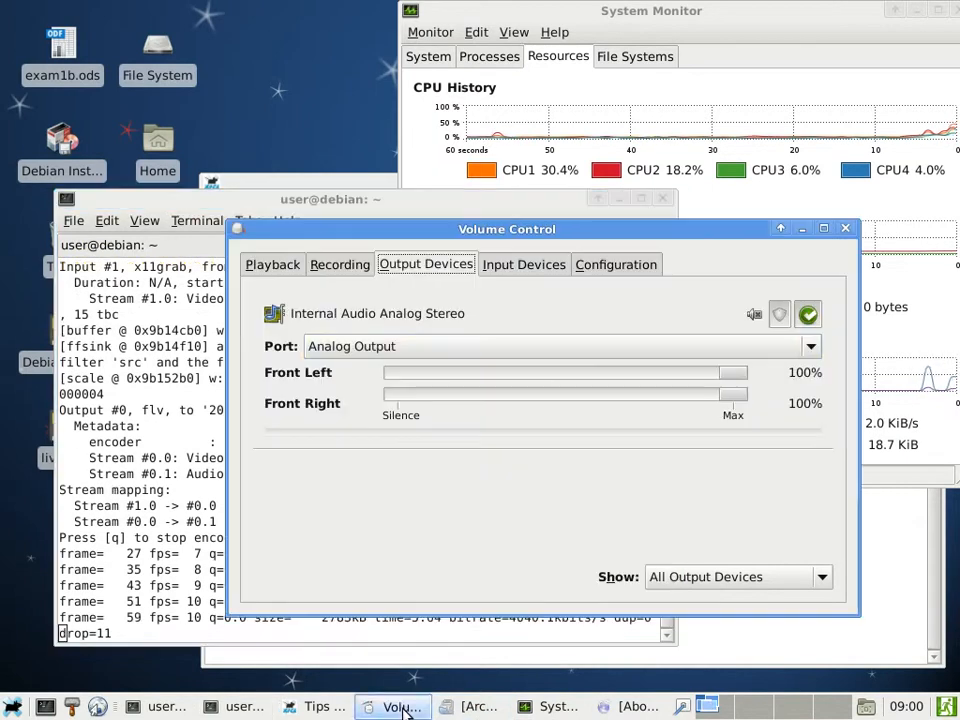
pyautogui.click(524, 264)
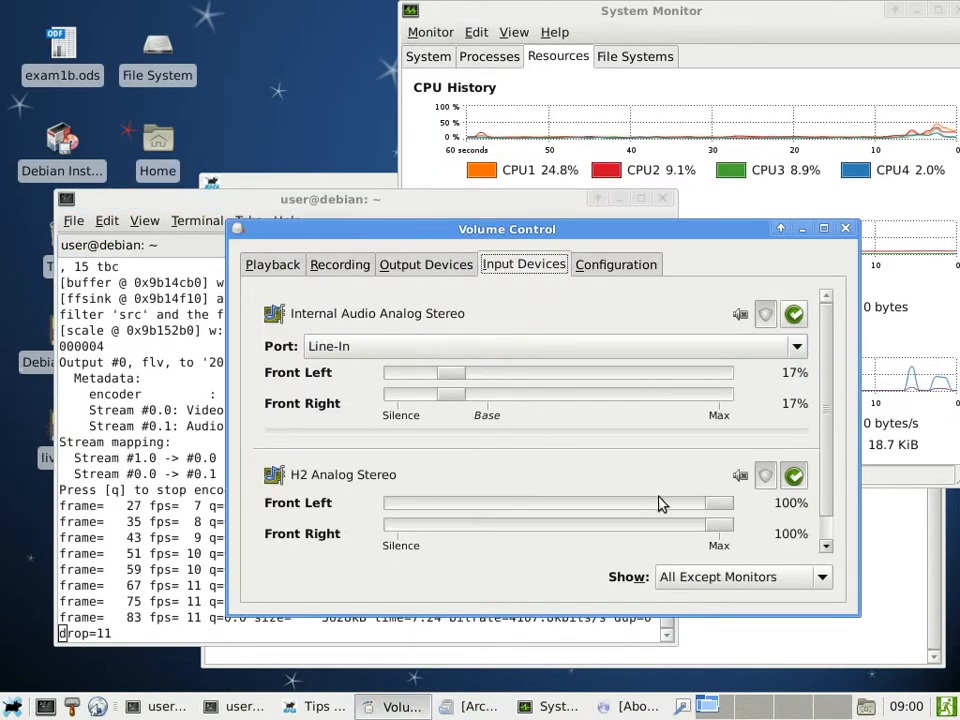
pyautogui.click(340, 264)
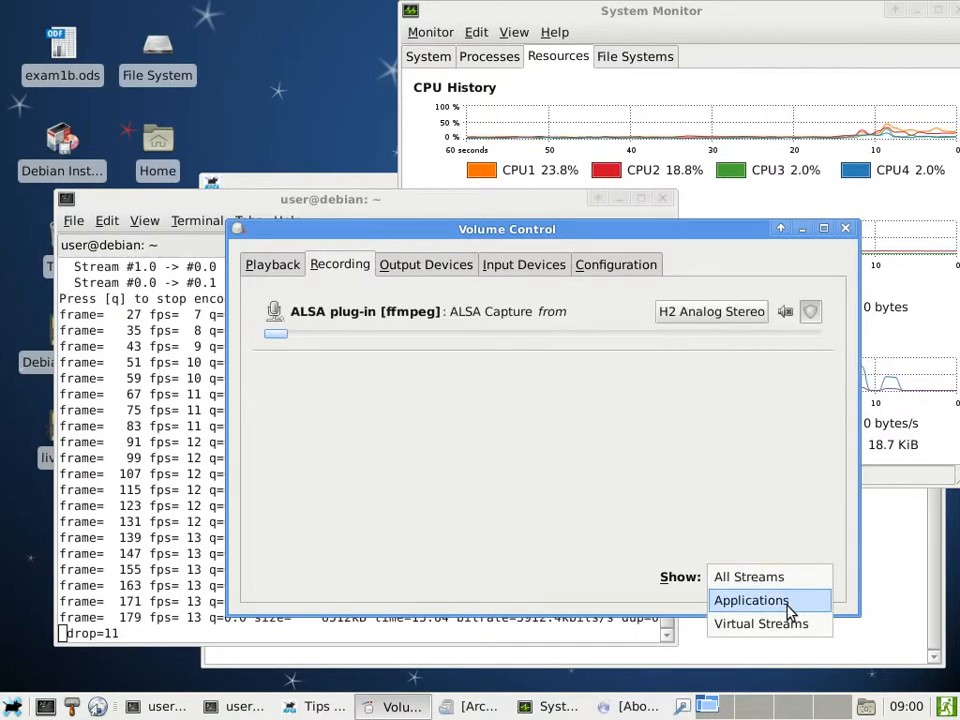
pyautogui.click(748, 600)
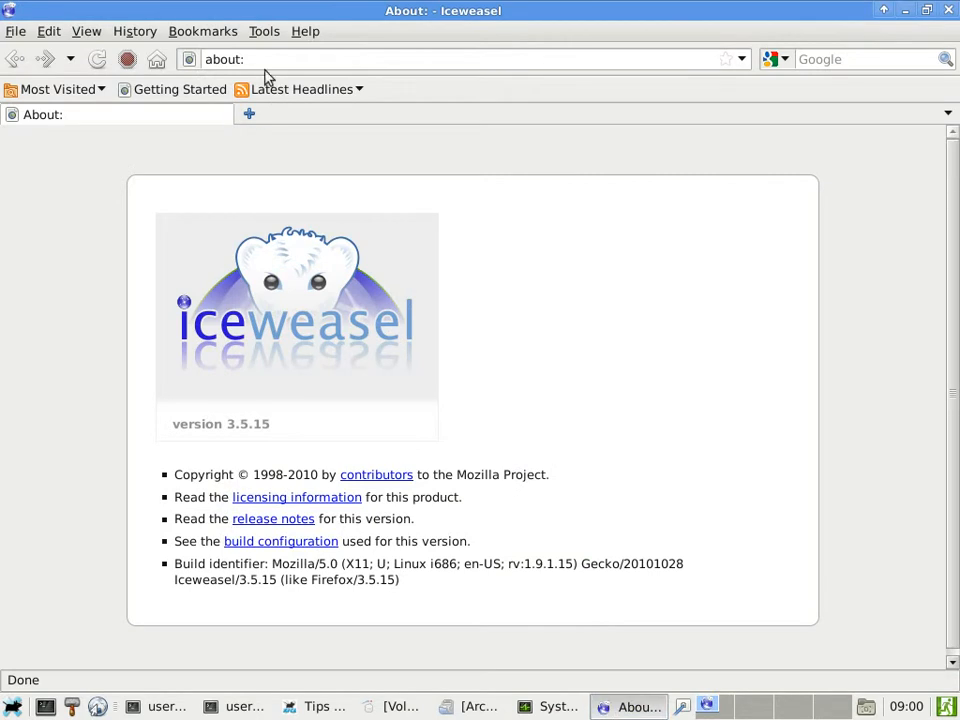
# Step: Go to the someprofs.org Moodle address and log in from the Login block
pyautogui.write('http')
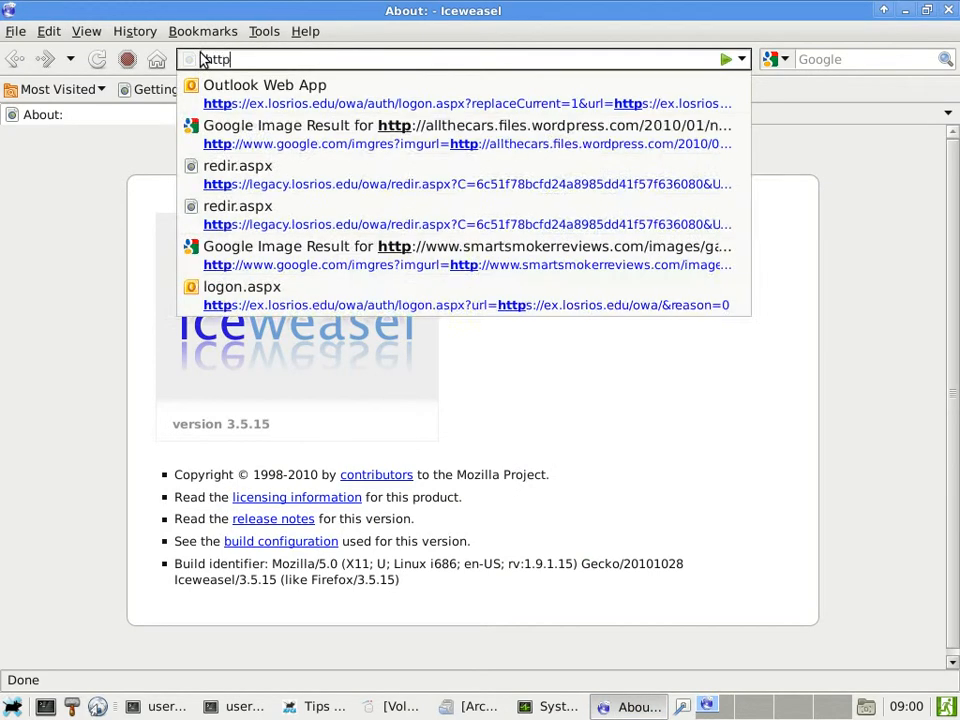
pyautogui.write('https://www.someprofs.org/moodle/')
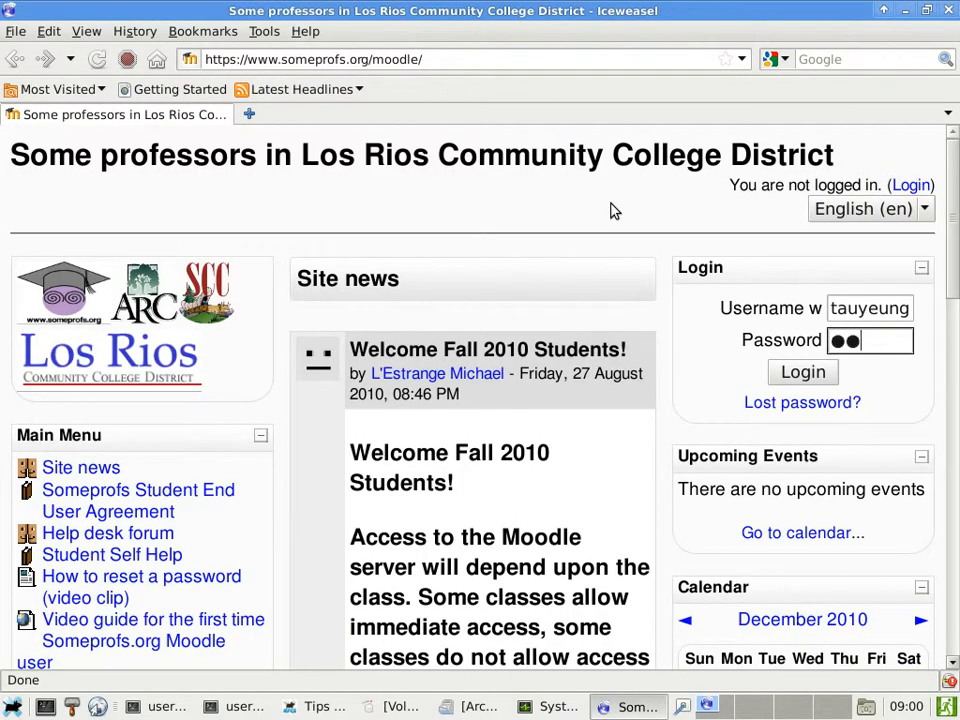
pyautogui.click(802, 372)
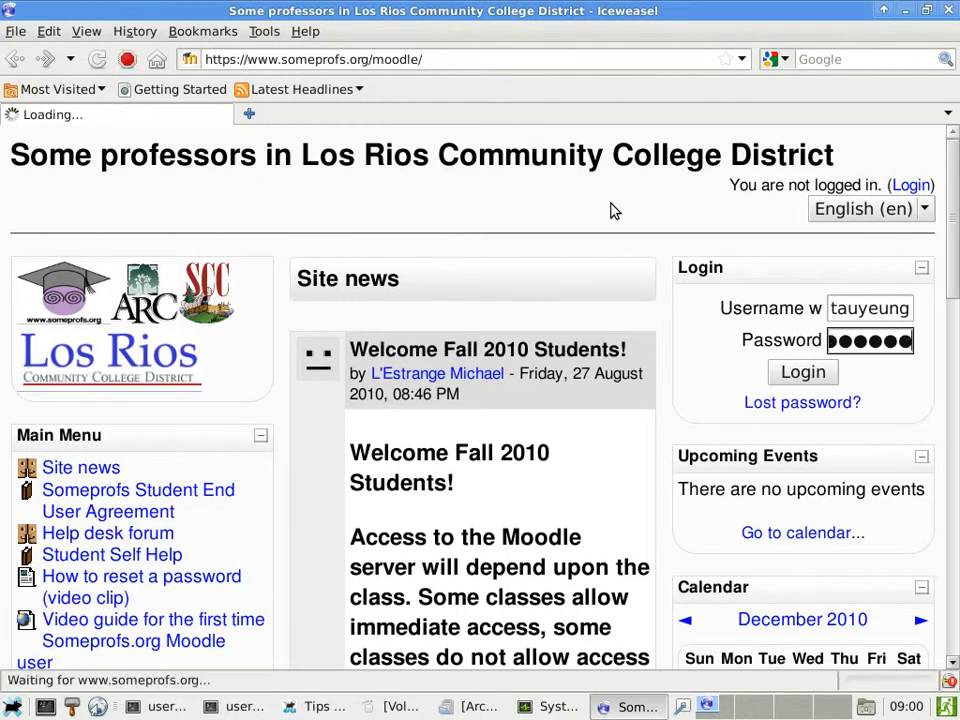
pyautogui.click(802, 372)
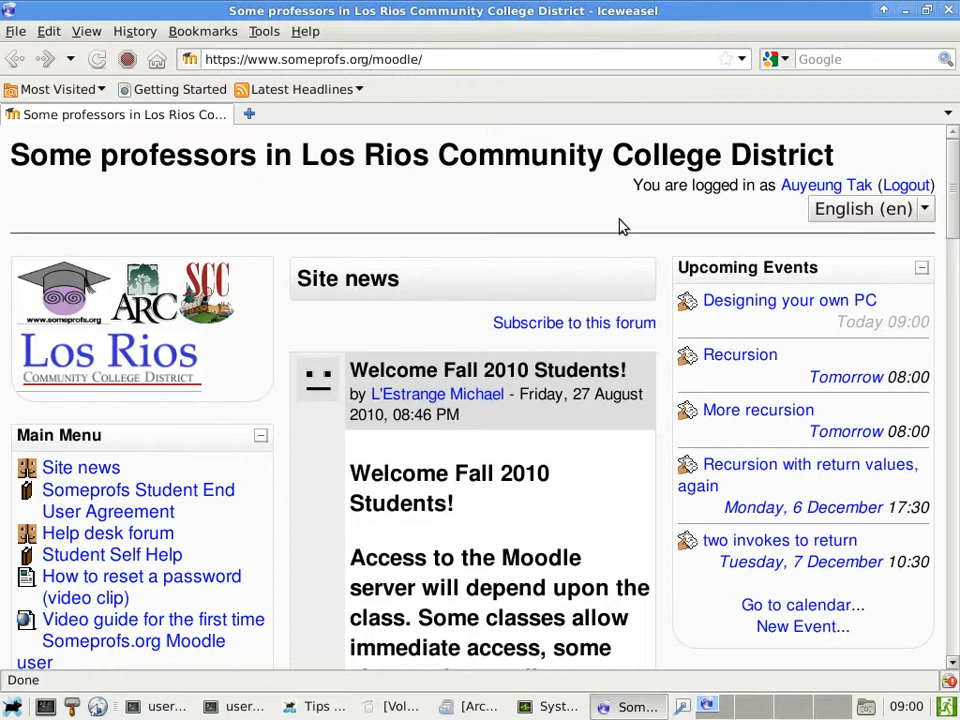
pyautogui.moveTo(896, 342)
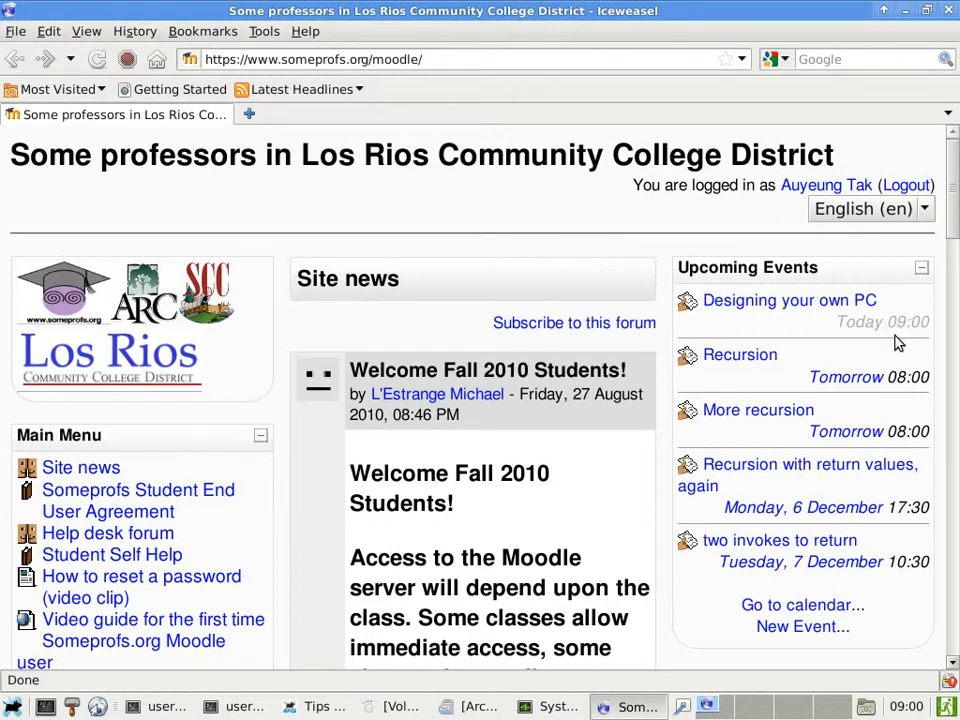
pyautogui.moveTo(716, 214)
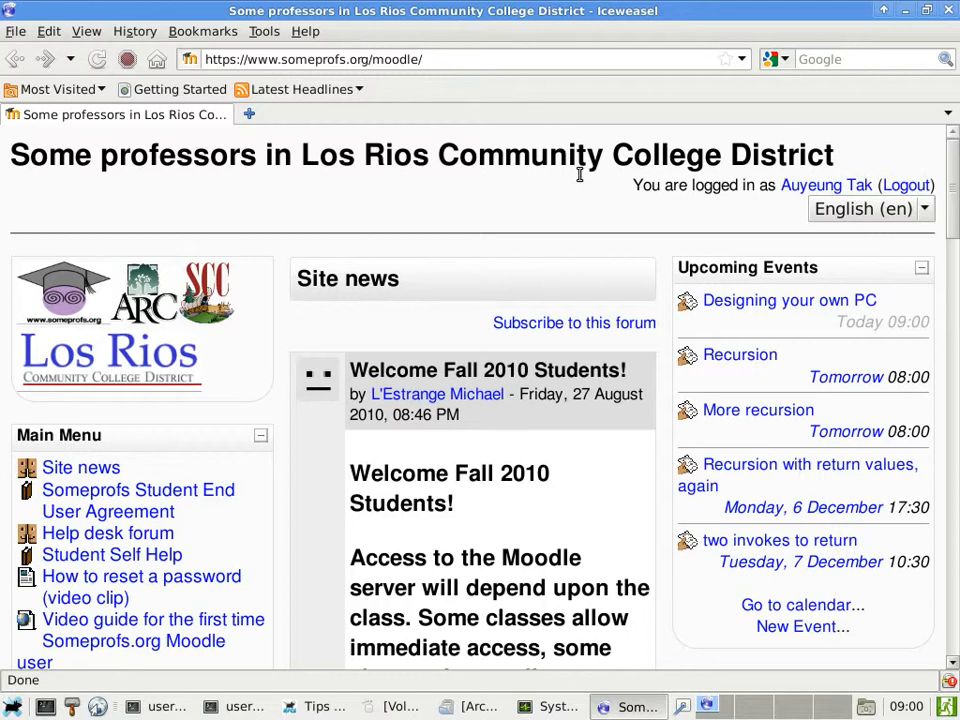
pyautogui.moveTo(802, 184)
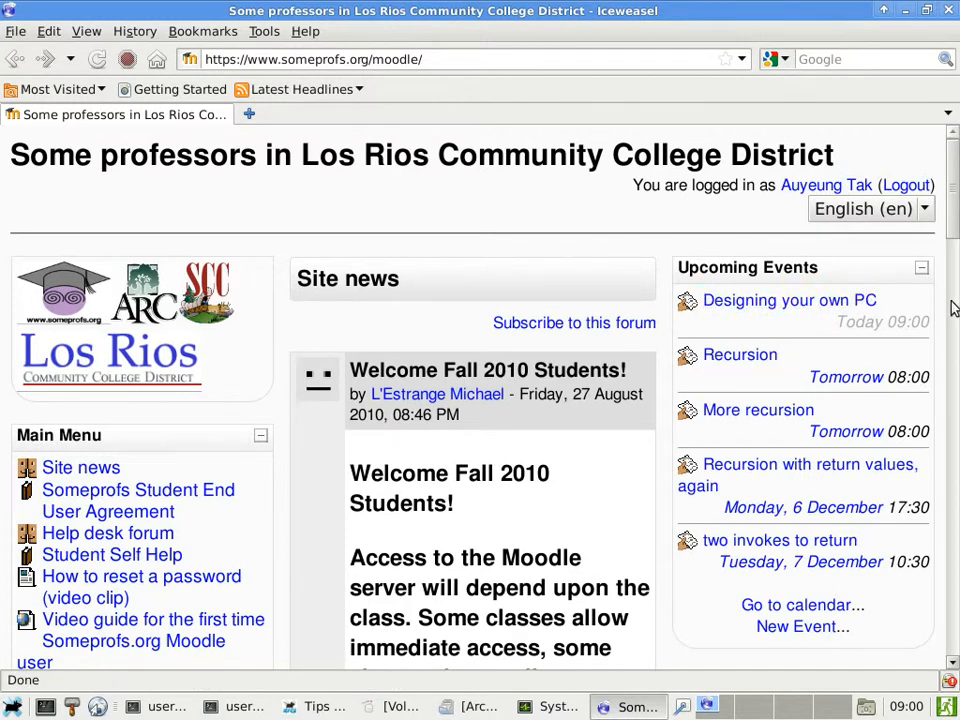
# Step: Visit the Designing your own PC assignment, the CISC310 course page and its participants list, returning to the course page
pyautogui.click(792, 300)
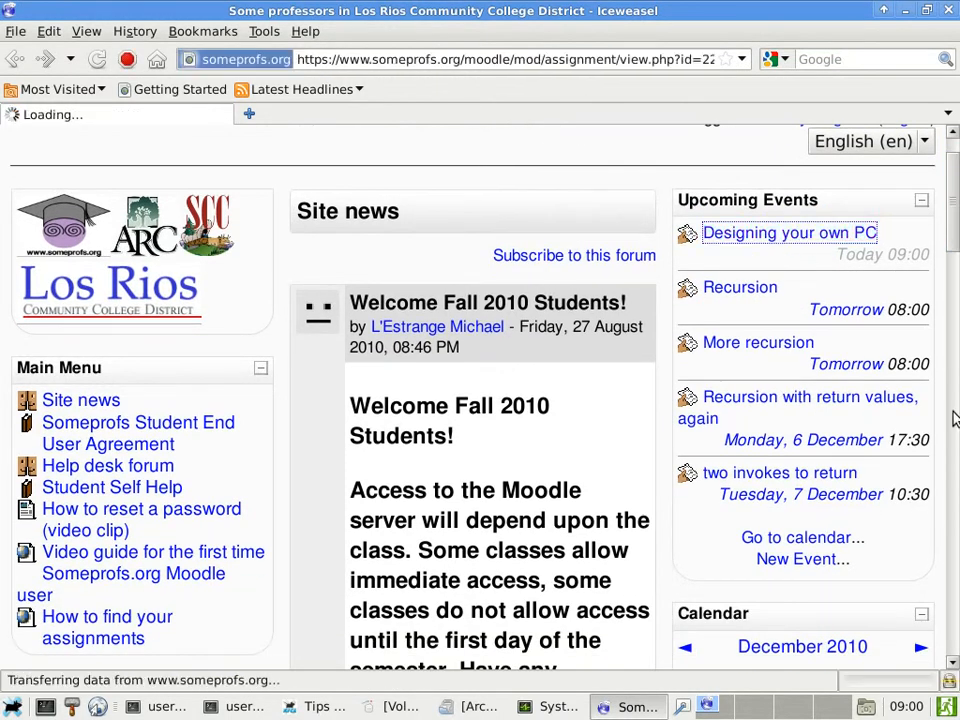
pyautogui.click(788, 232)
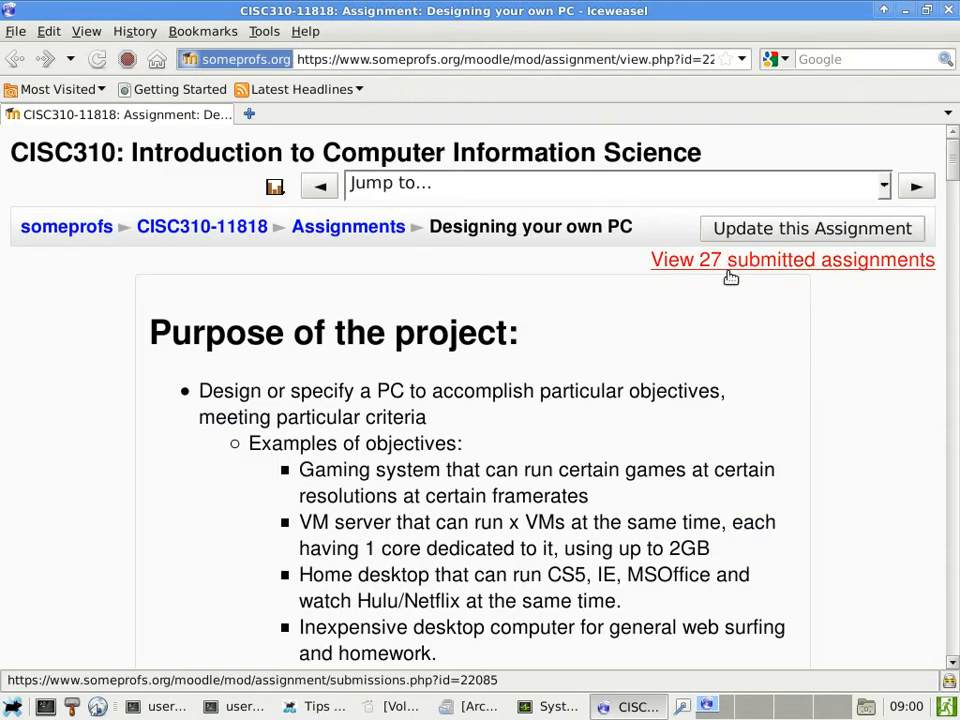
pyautogui.click(200, 226)
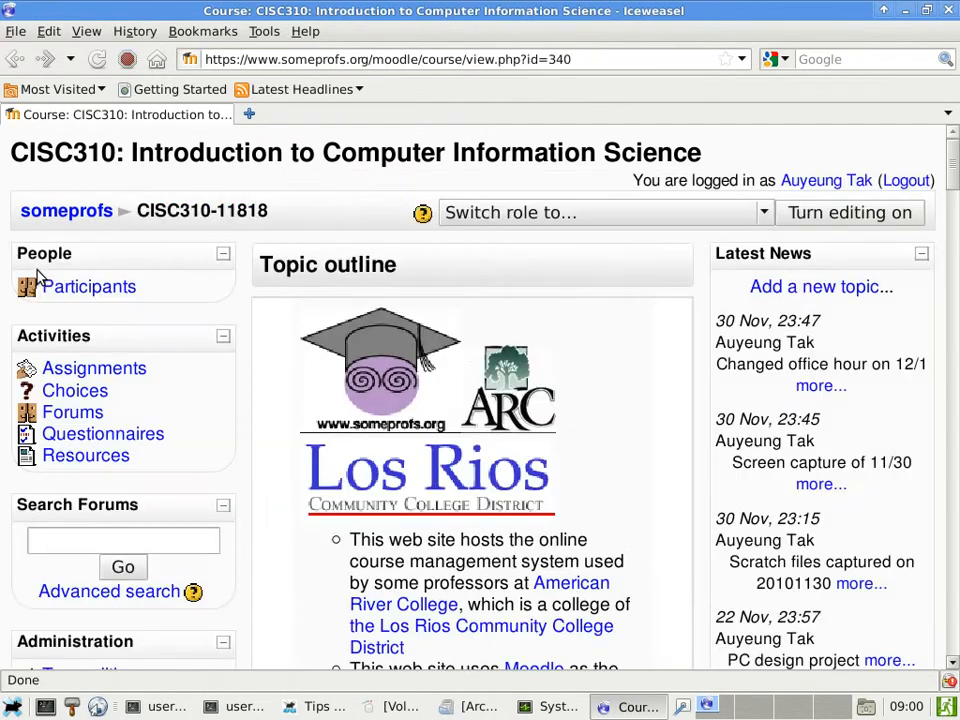
pyautogui.click(88, 286)
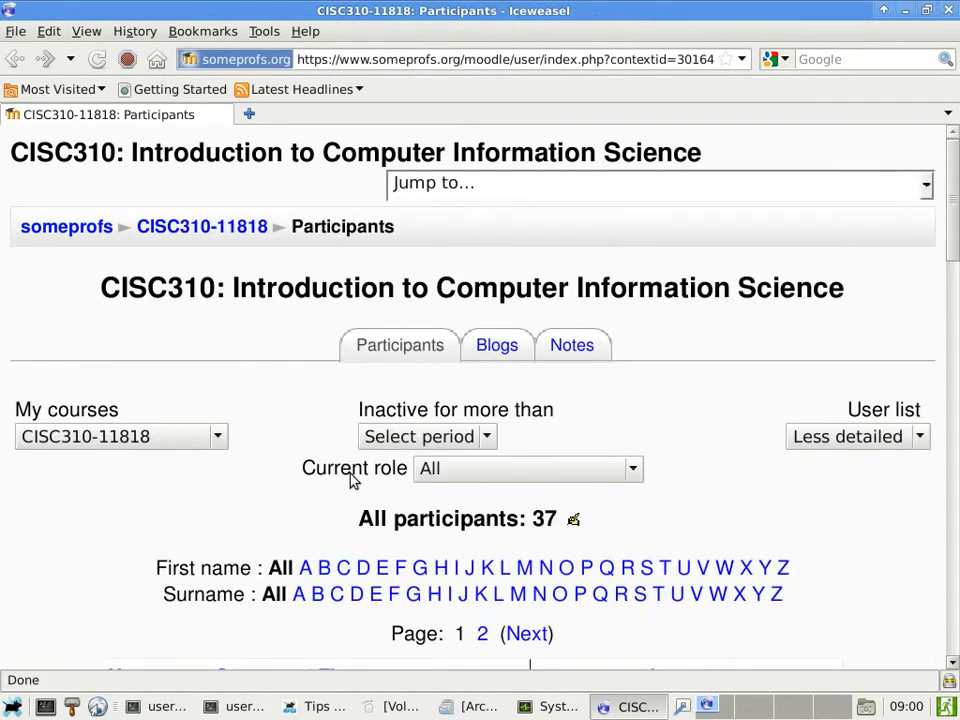
pyautogui.moveTo(170, 268)
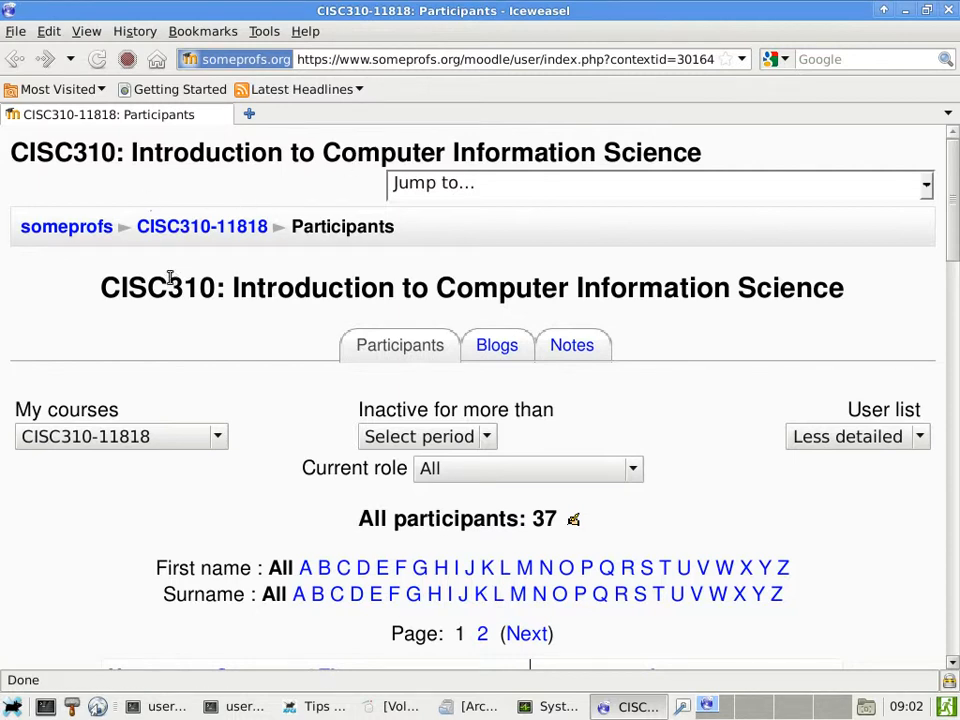
pyautogui.click(202, 228)
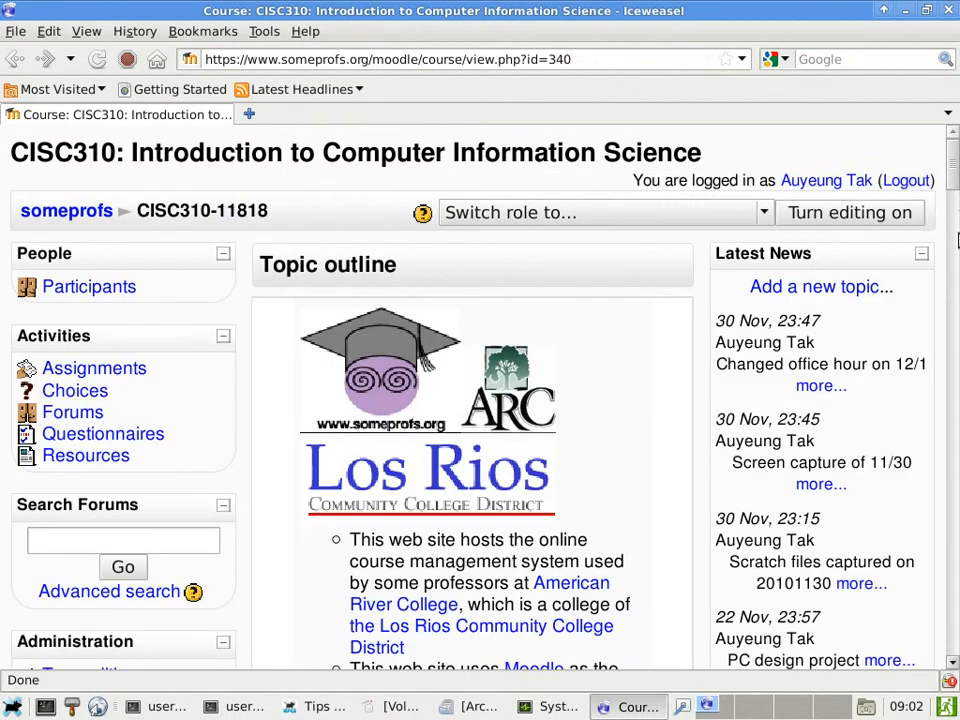
# Step: Scroll the course outline down to topic 9, Student Projects and Presentations
pyautogui.scroll(-3)
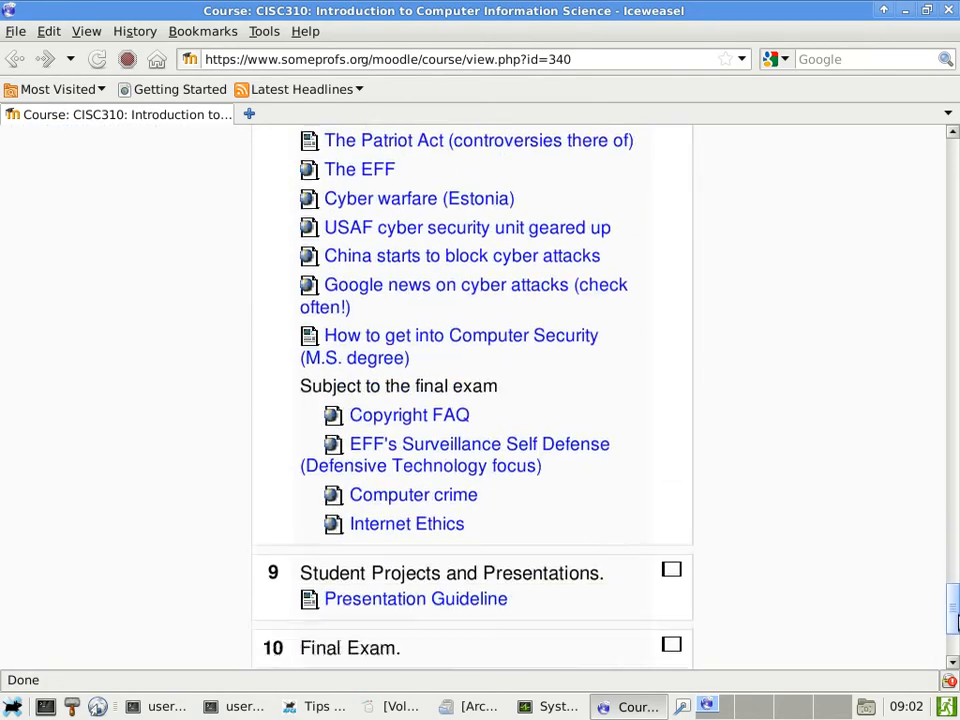
pyautogui.scroll(-3)
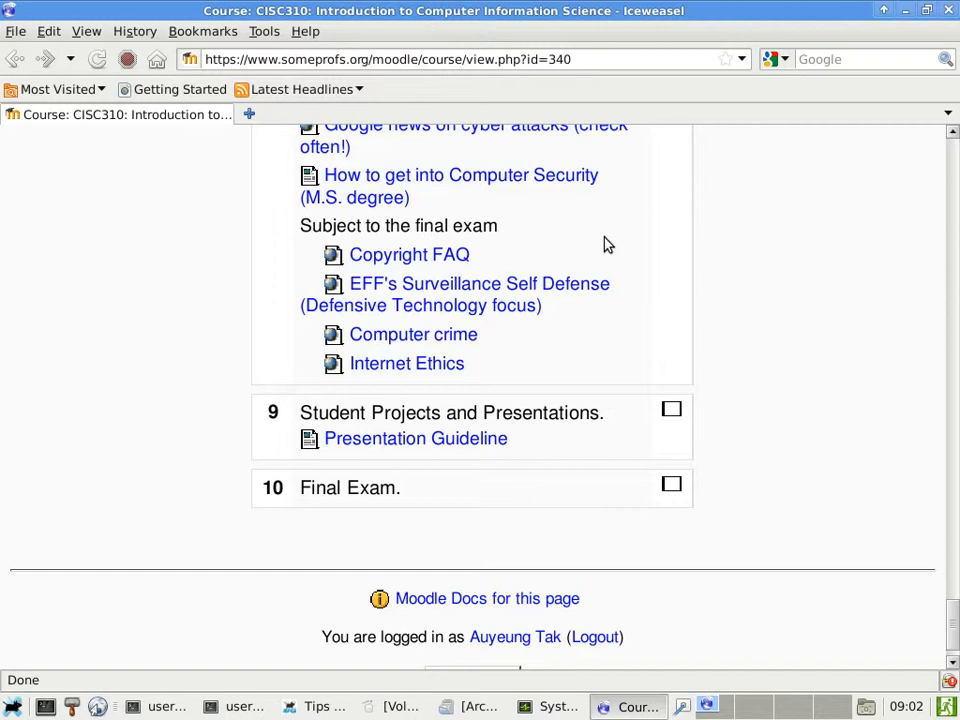
pyautogui.moveTo(556, 44)
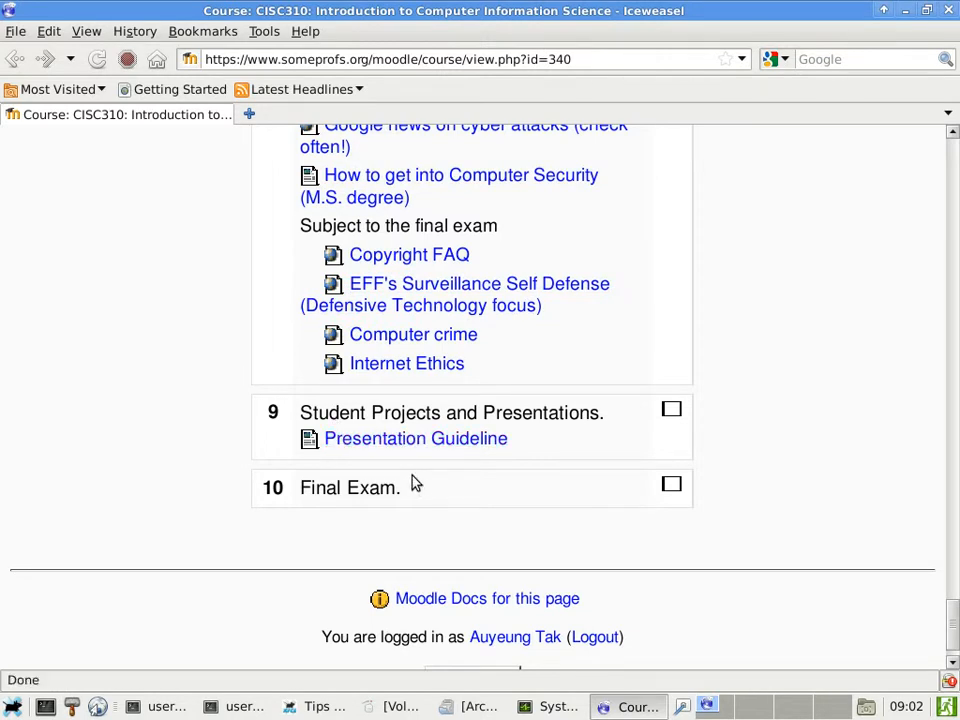
pyautogui.moveTo(264, 288)
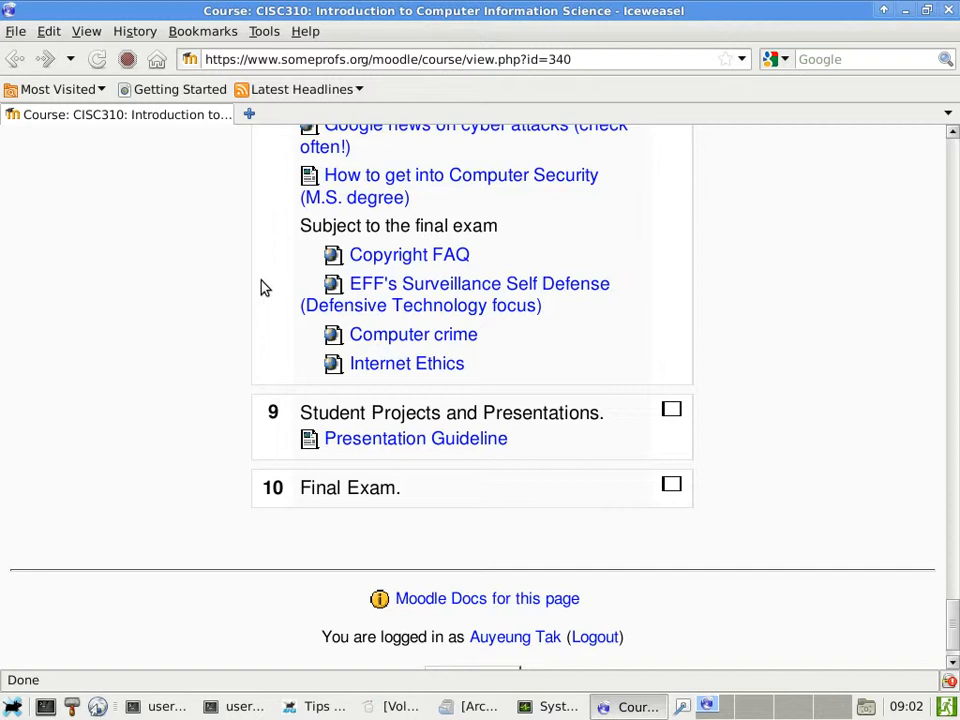
pyautogui.moveTo(376, 388)
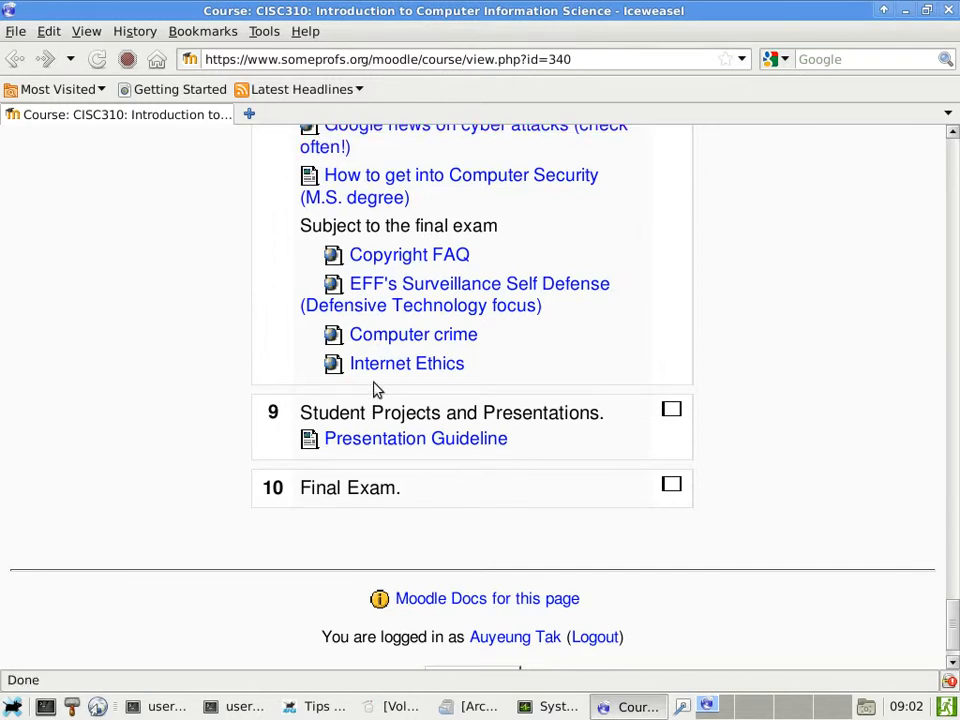
# Step: Open the Presentation Guideline and highlight the 3 minutes presentation length
pyautogui.click(416, 438)
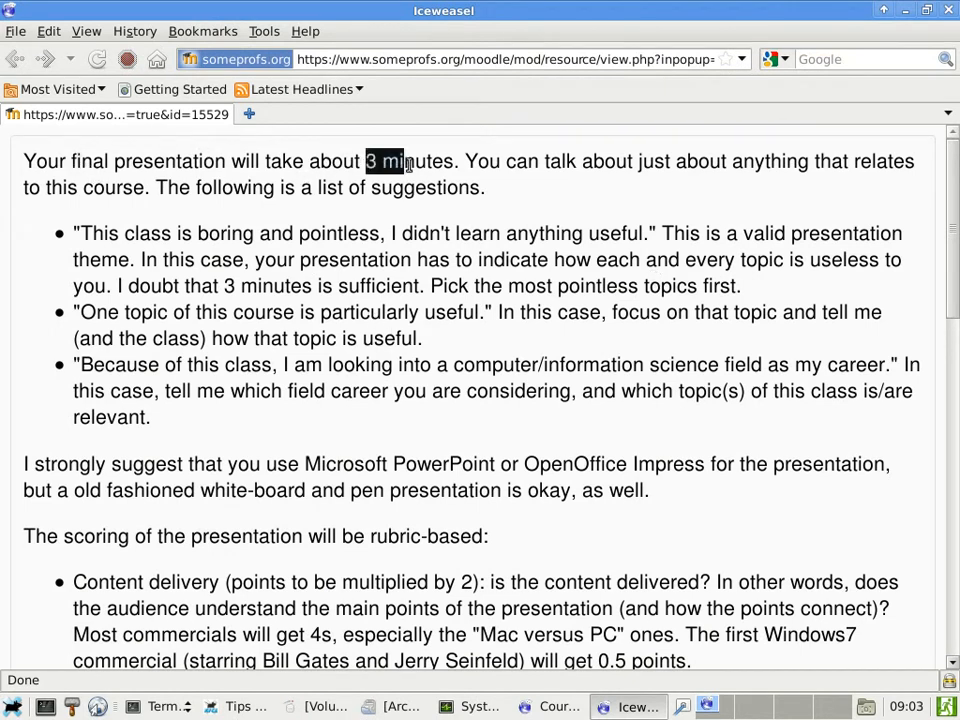
pyautogui.doubleClick(410, 160)
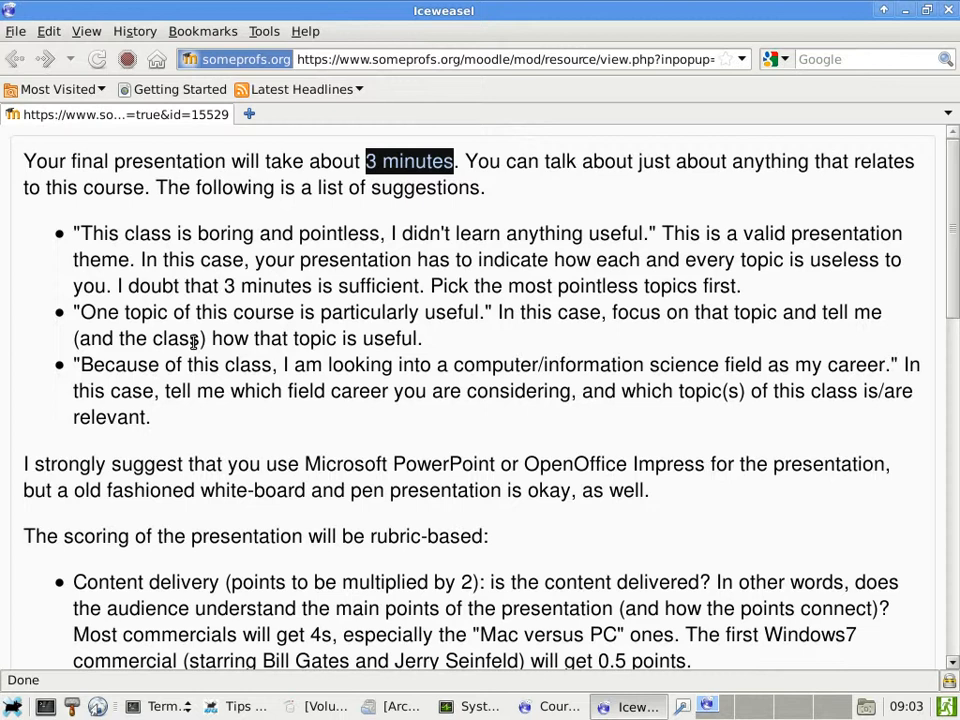
pyautogui.moveTo(84, 216)
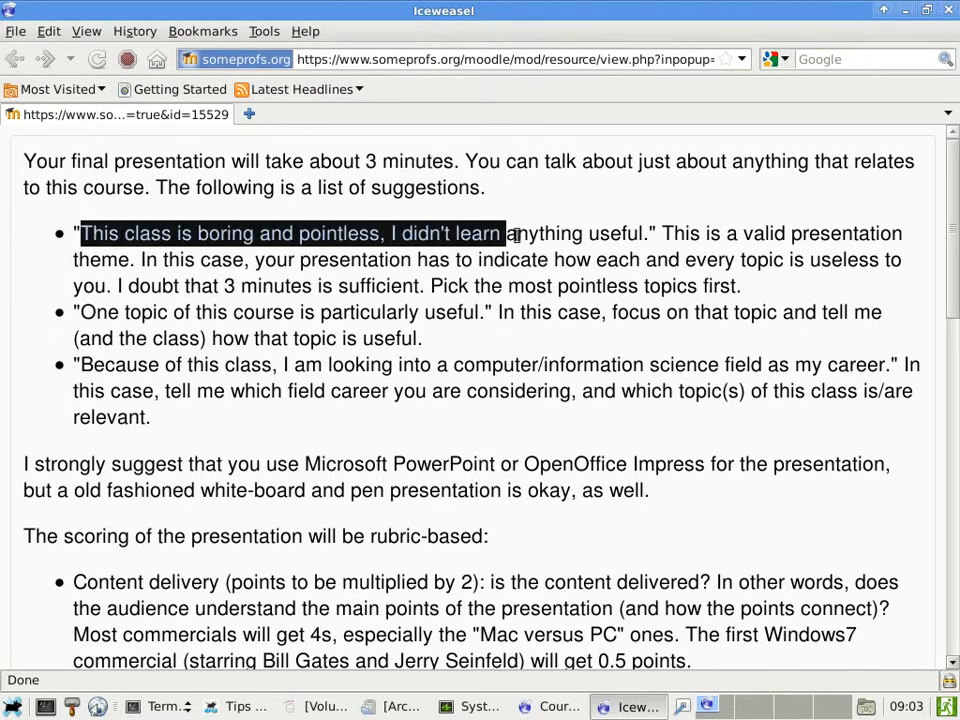
# Step: Highlight the first suggested theme quoting the class as boring and pointless
pyautogui.moveTo(504, 232); pyautogui.dragTo(648, 232)
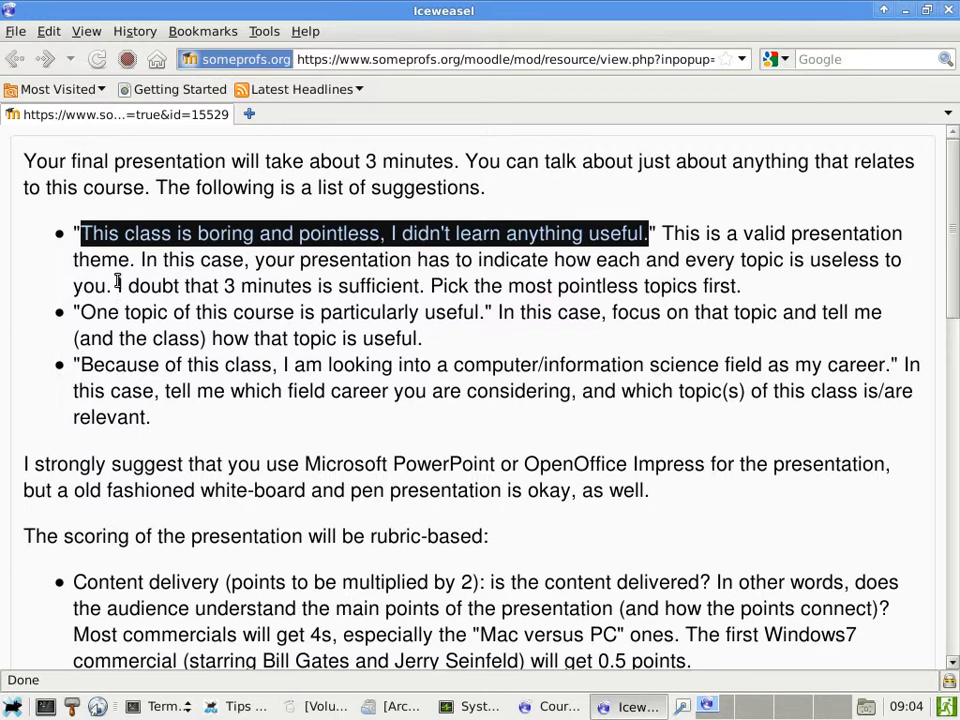
# Step: Highlight the sentence doubting three minutes suffices, clear it, then emphasise 'Because of this class'
pyautogui.moveTo(116, 284); pyautogui.dragTo(422, 284)
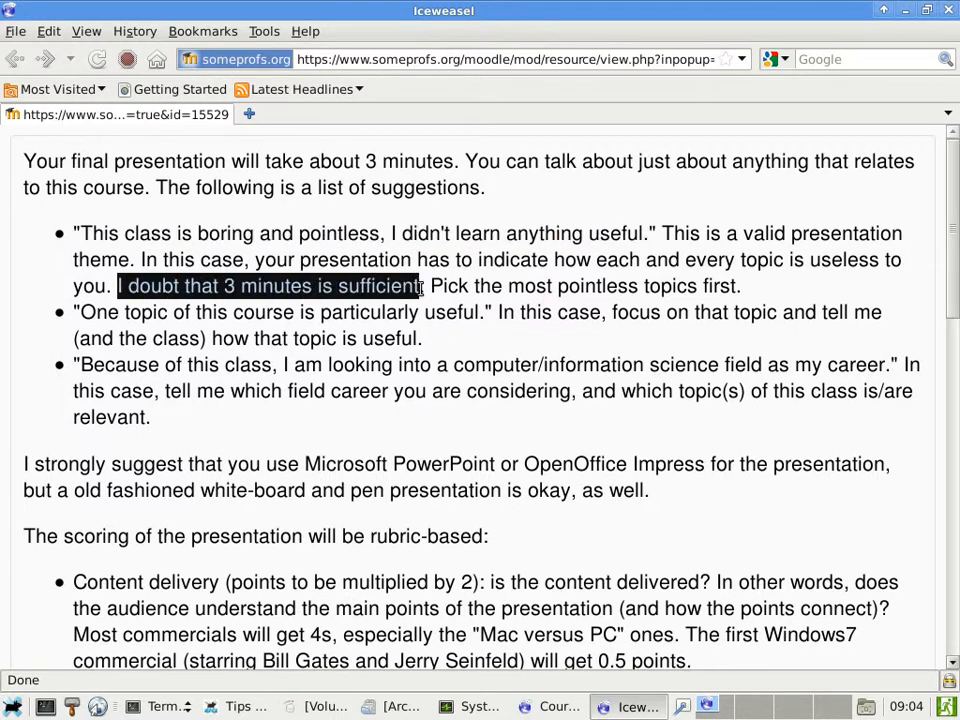
pyautogui.moveTo(424, 284); pyautogui.dragTo(740, 284)
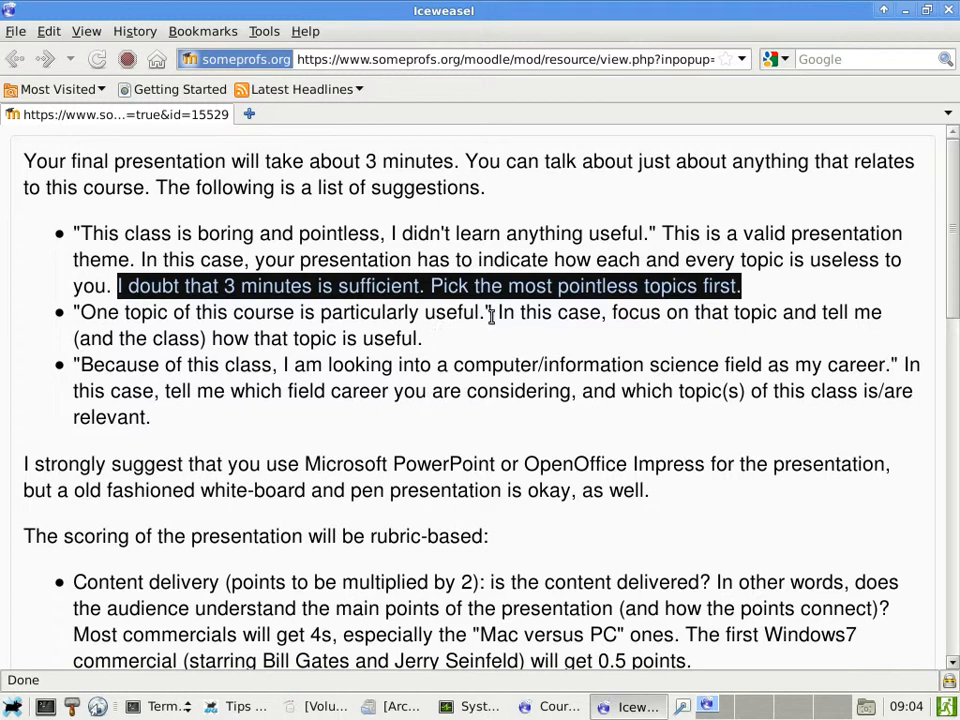
pyautogui.moveTo(624, 324)
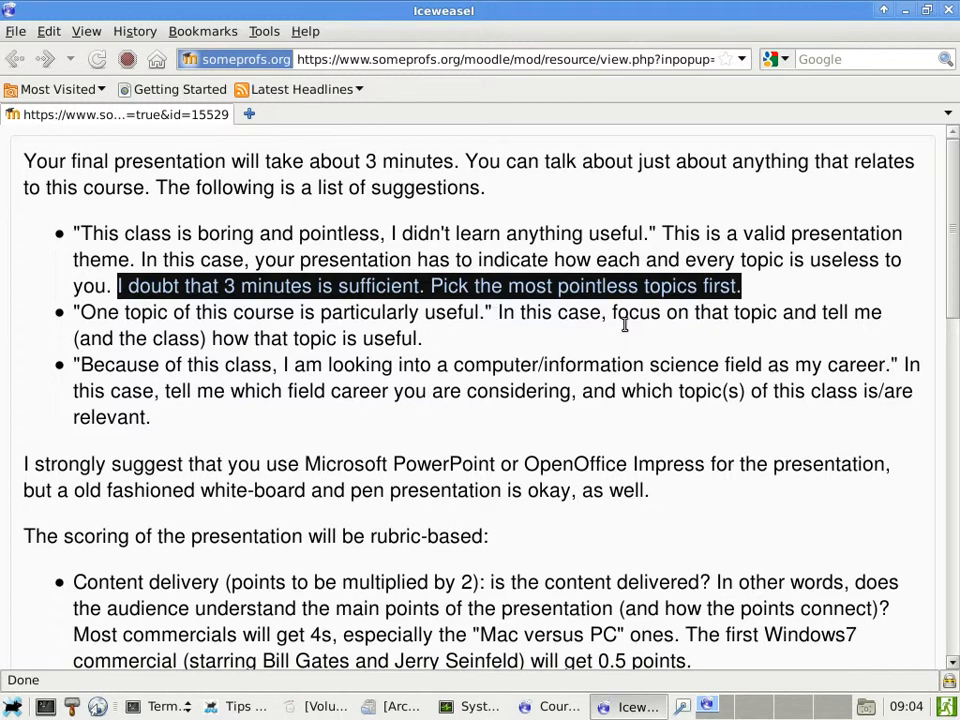
pyautogui.moveTo(264, 344)
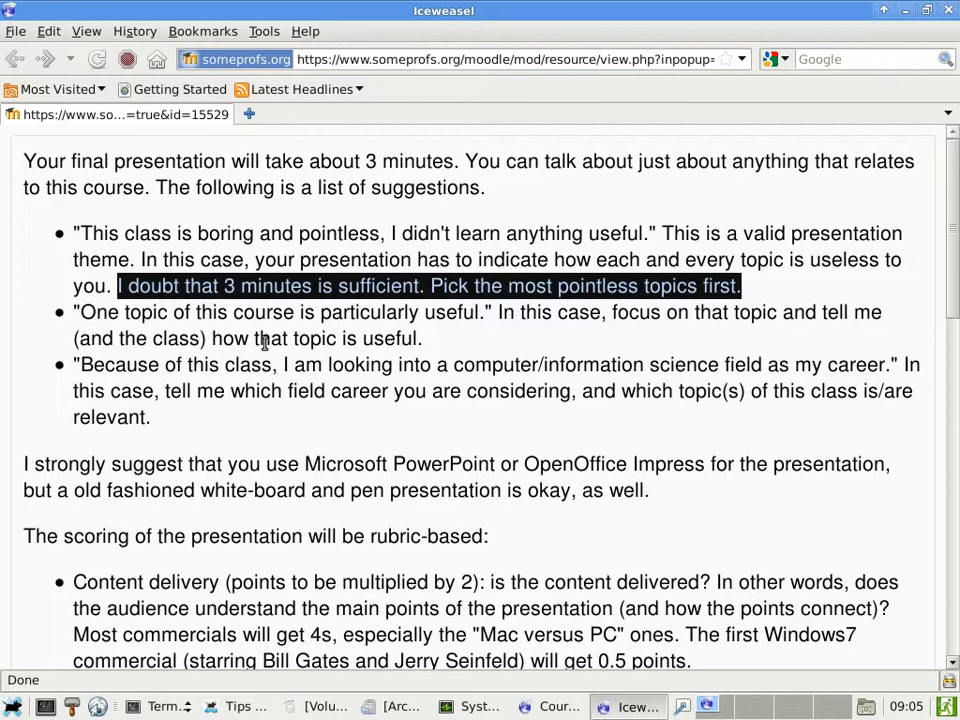
pyautogui.click(262, 376)
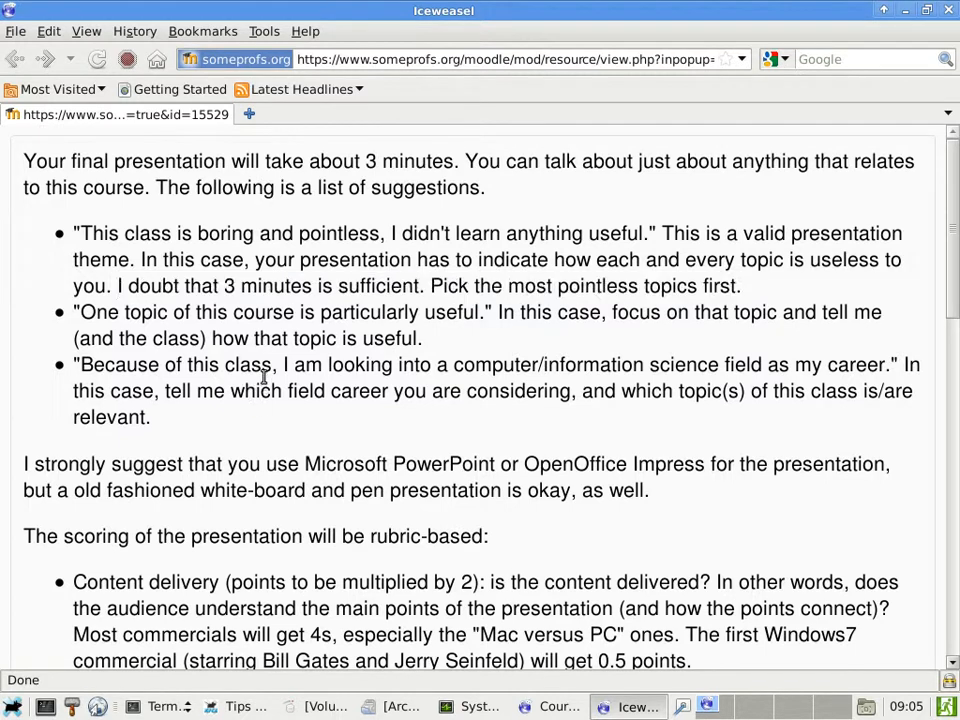
pyautogui.doubleClick(96, 368)
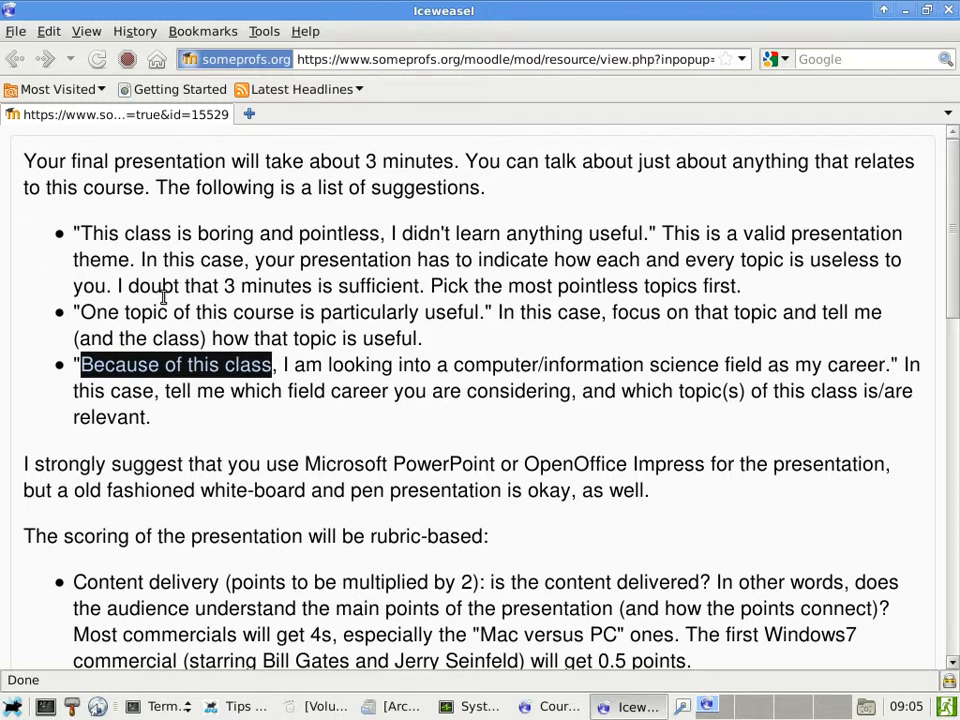
pyautogui.moveTo(208, 338)
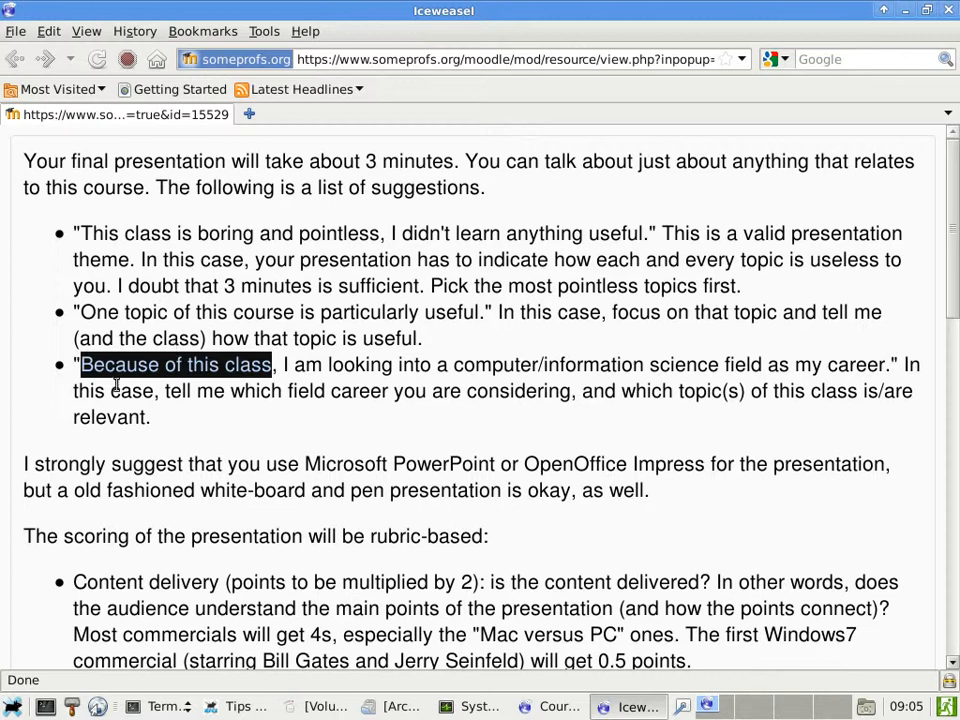
pyautogui.moveTo(440, 384)
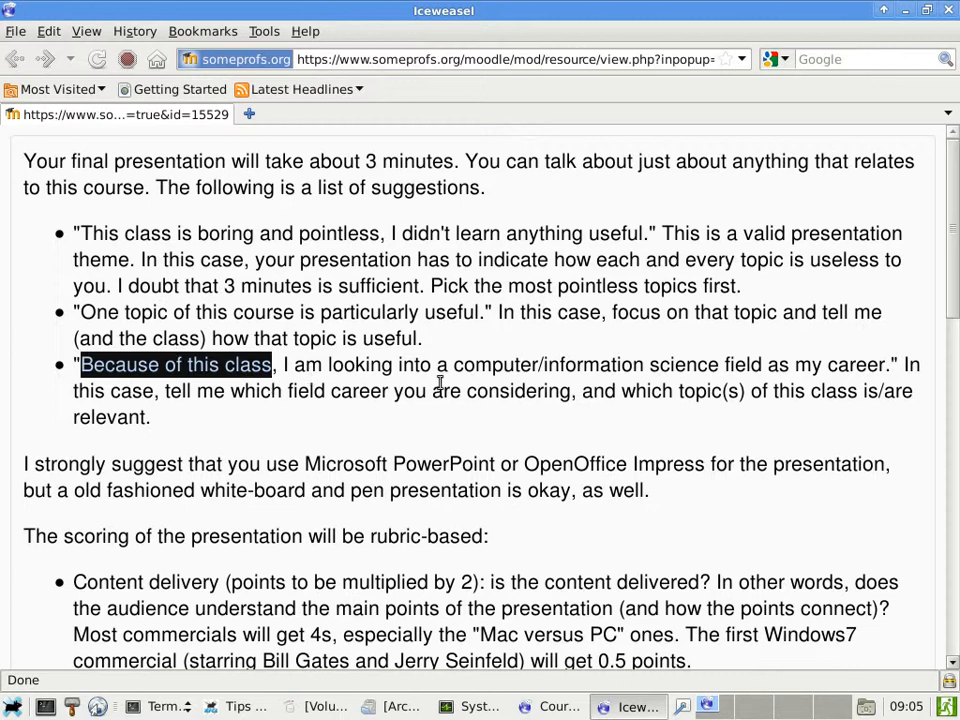
pyautogui.moveTo(576, 368)
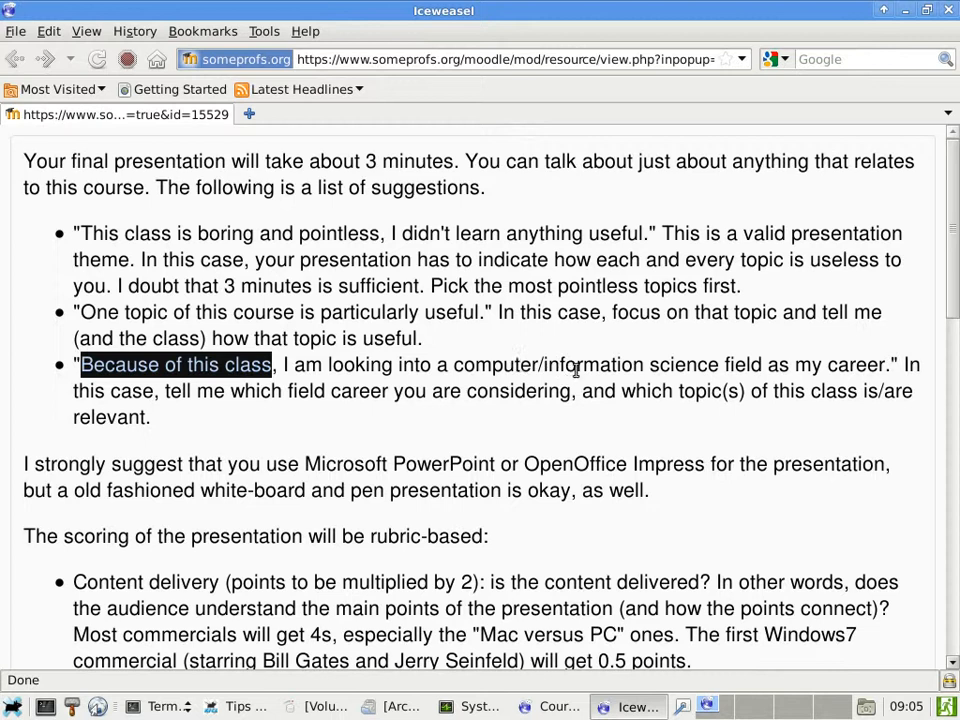
pyautogui.moveTo(352, 402)
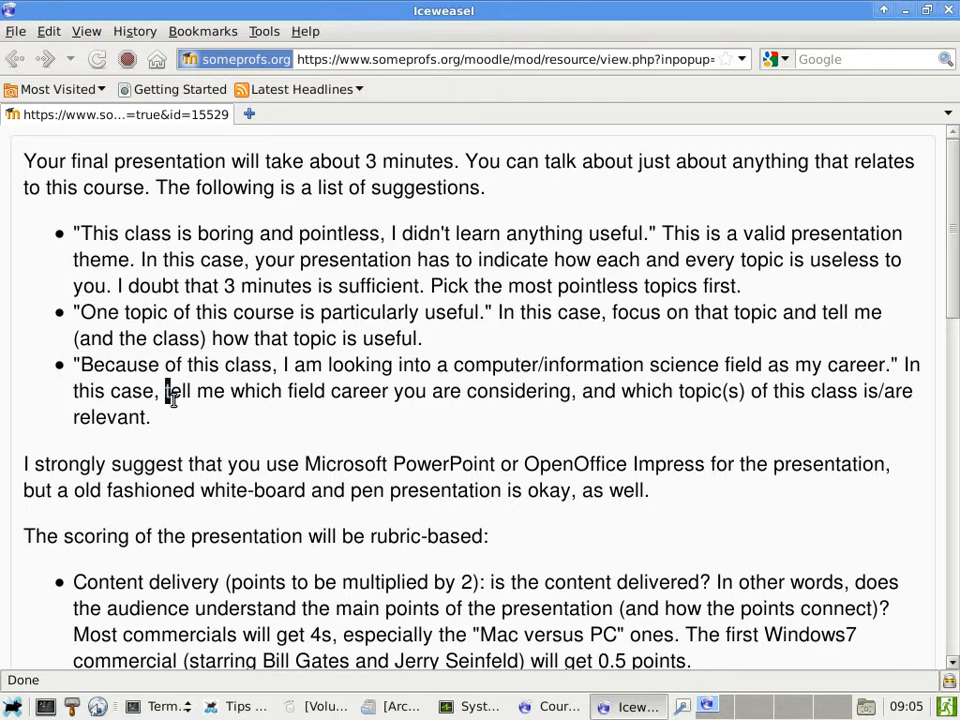
pyautogui.moveTo(164, 390); pyautogui.dragTo(150, 418)
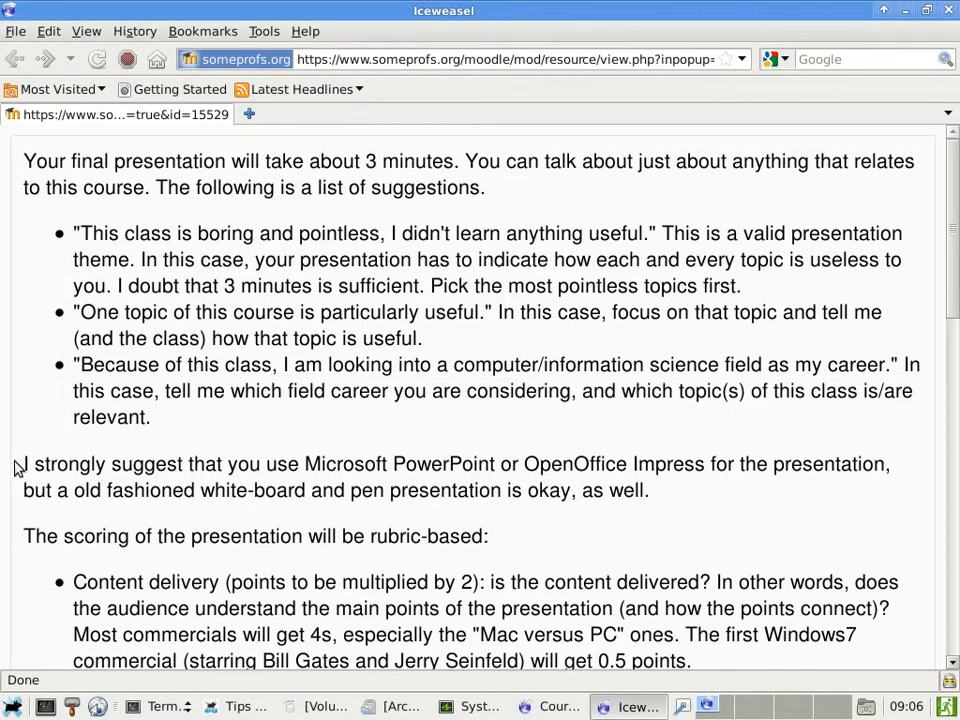
# Step: Highlight the PowerPoint/OpenOffice Impress advice, then the white-board and pen alternative sentence
pyautogui.moveTo(16, 464); pyautogui.dragTo(648, 490)
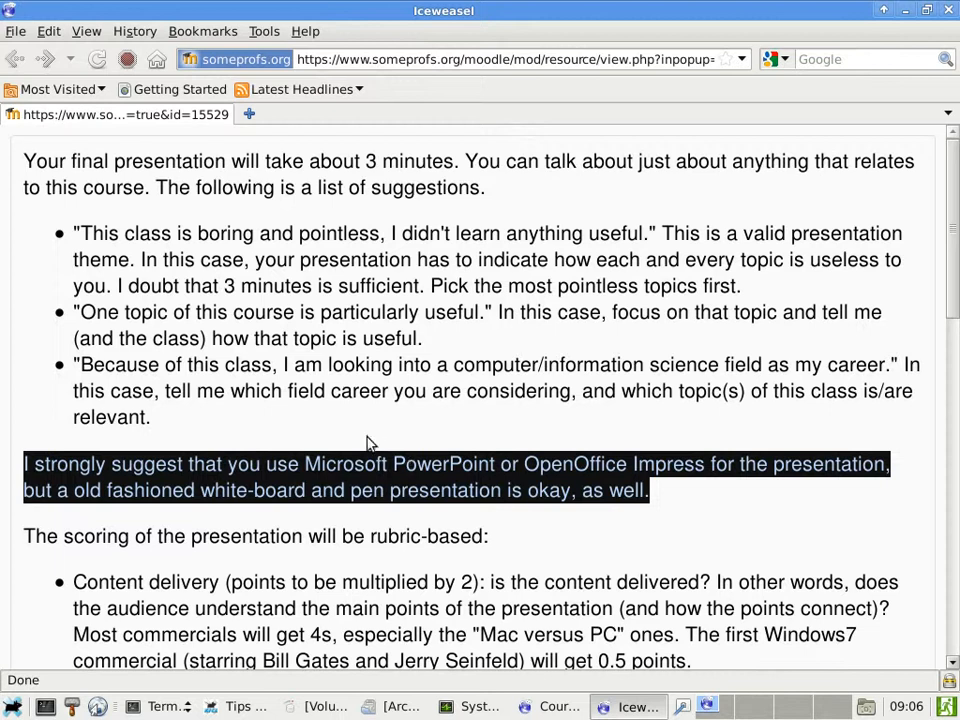
pyautogui.click(532, 464)
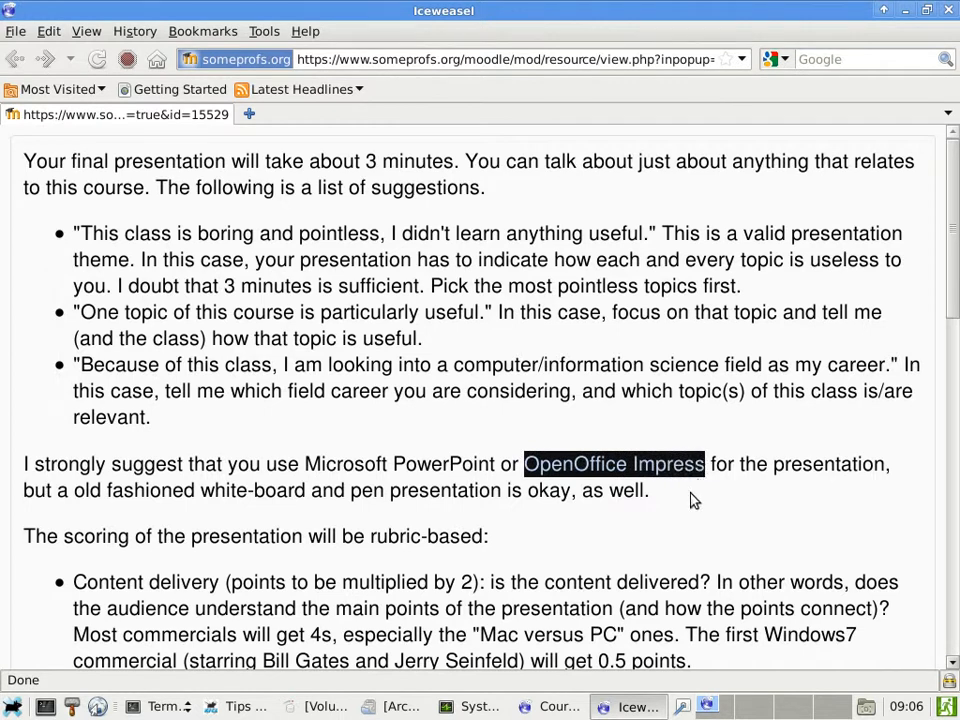
pyautogui.moveTo(680, 528)
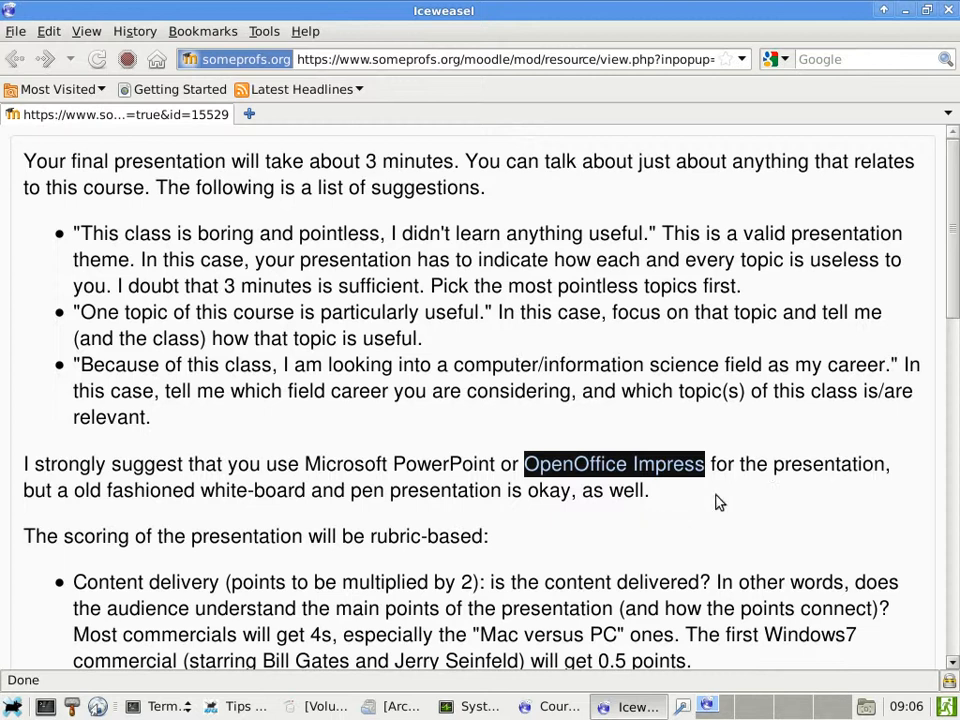
pyautogui.moveTo(82, 496)
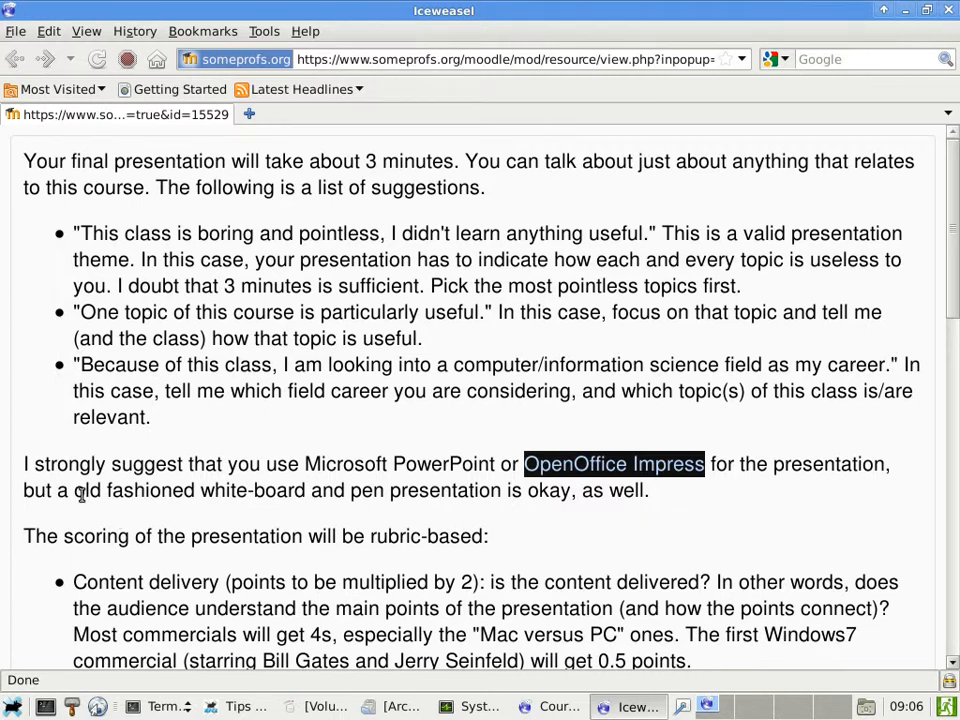
pyautogui.moveTo(72, 490); pyautogui.dragTo(430, 490)
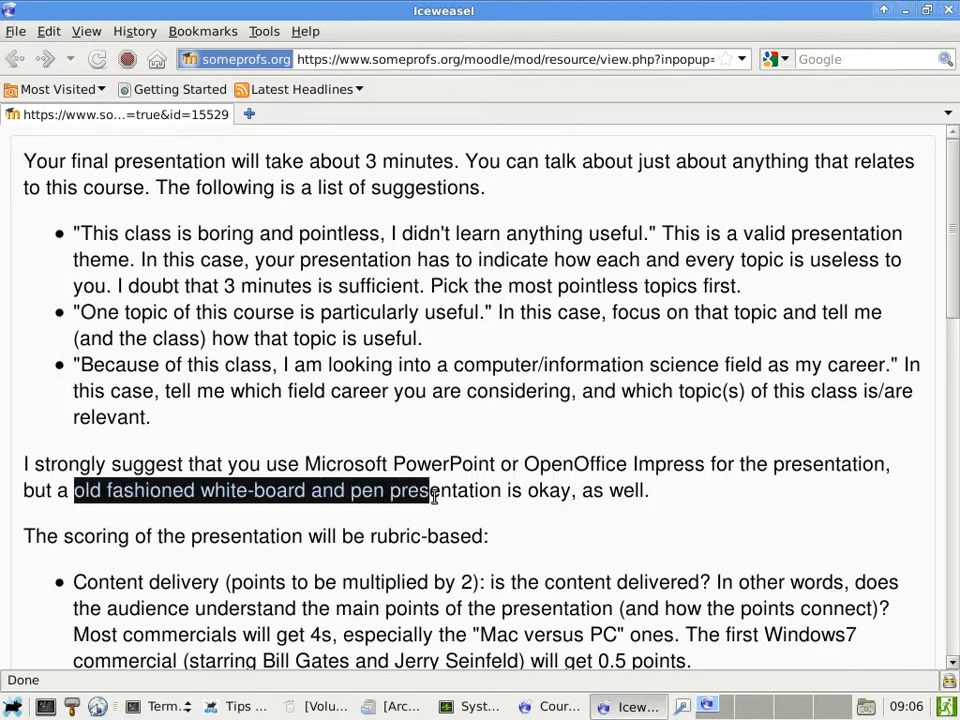
pyautogui.moveTo(434, 490); pyautogui.dragTo(648, 490)
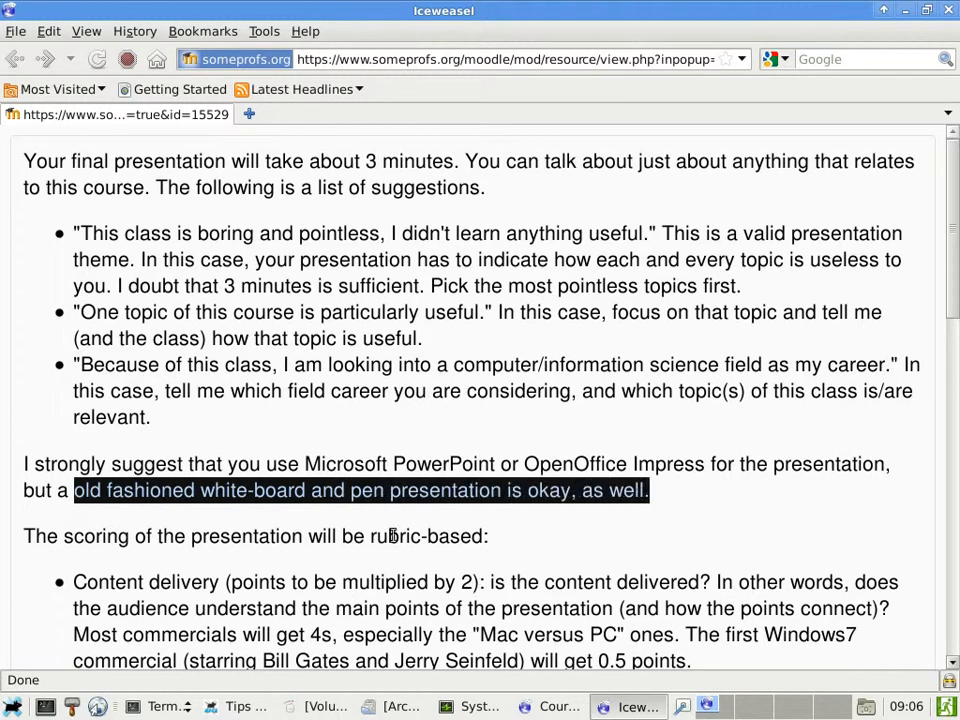
pyautogui.moveTo(324, 444)
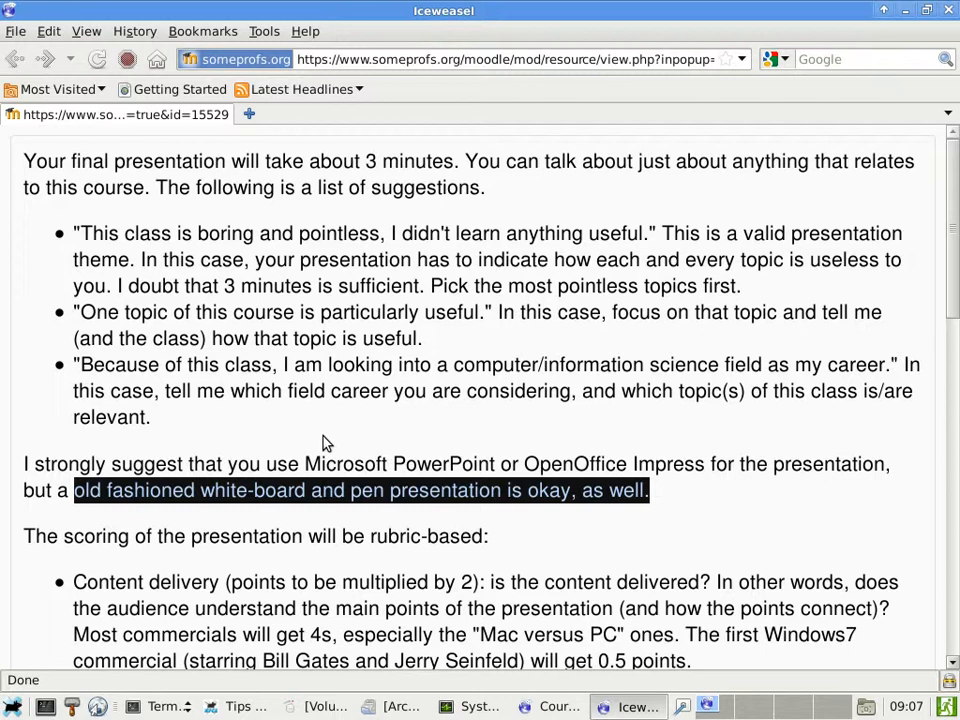
pyautogui.moveTo(612, 390)
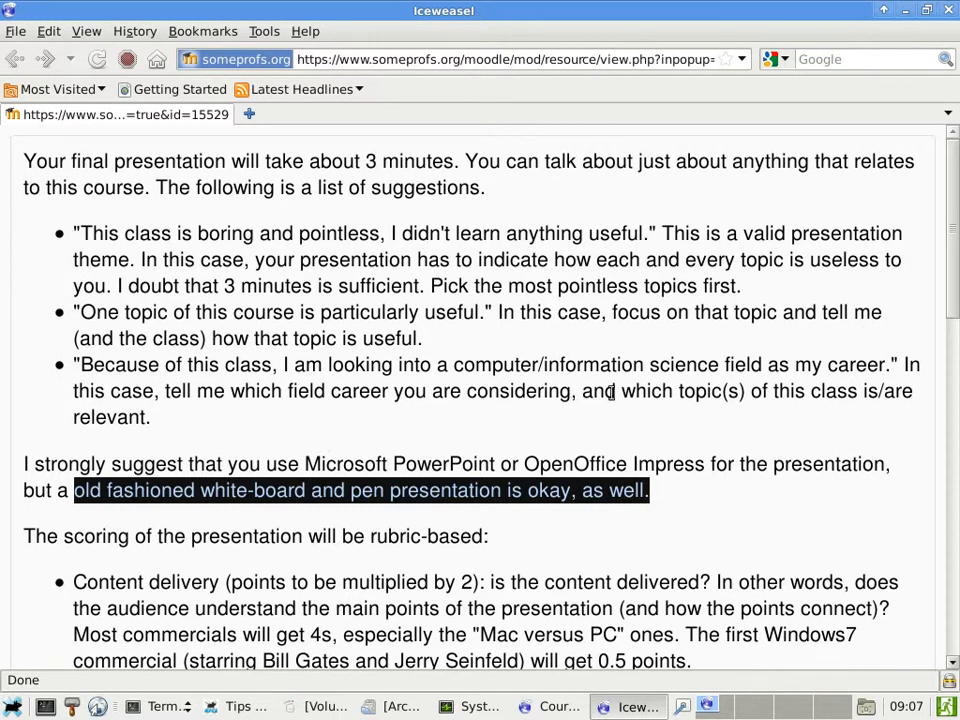
pyautogui.scroll(-3)
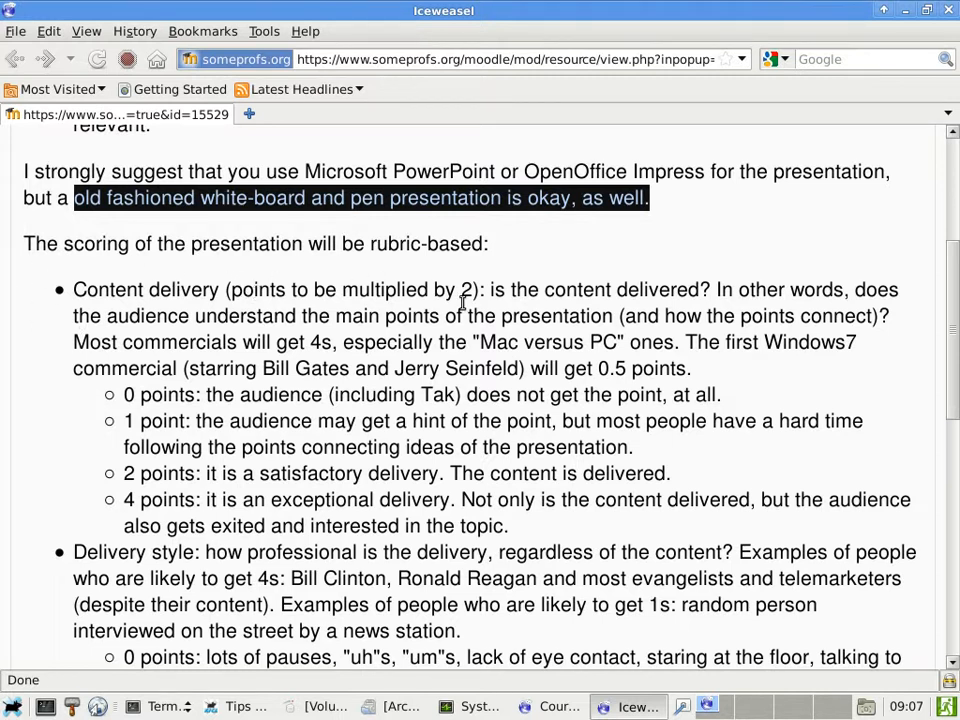
pyautogui.click(494, 290)
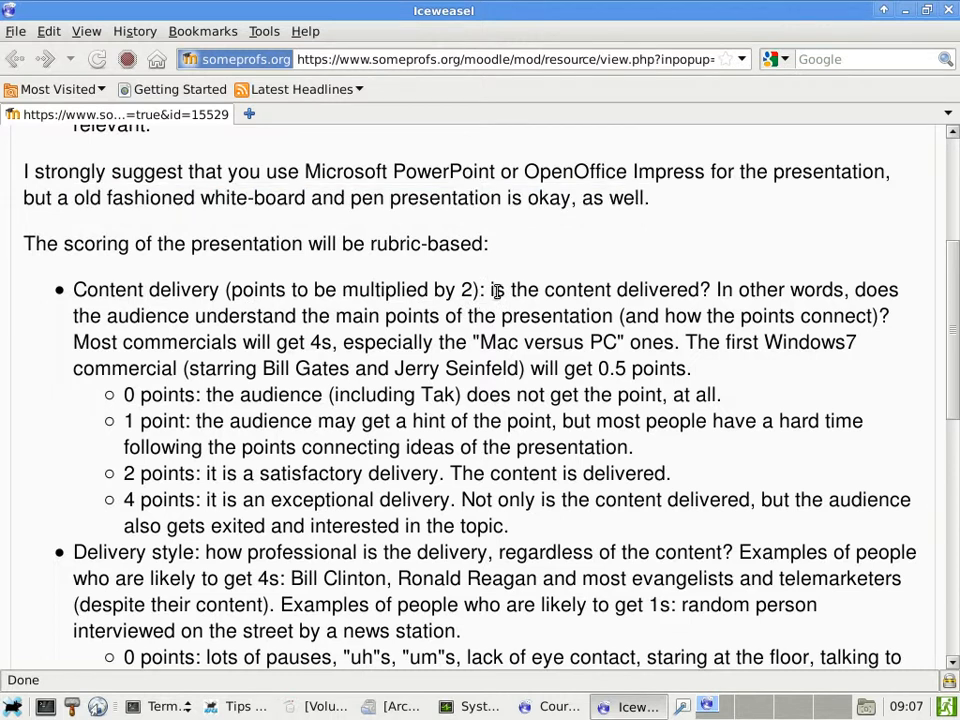
pyautogui.moveTo(744, 300)
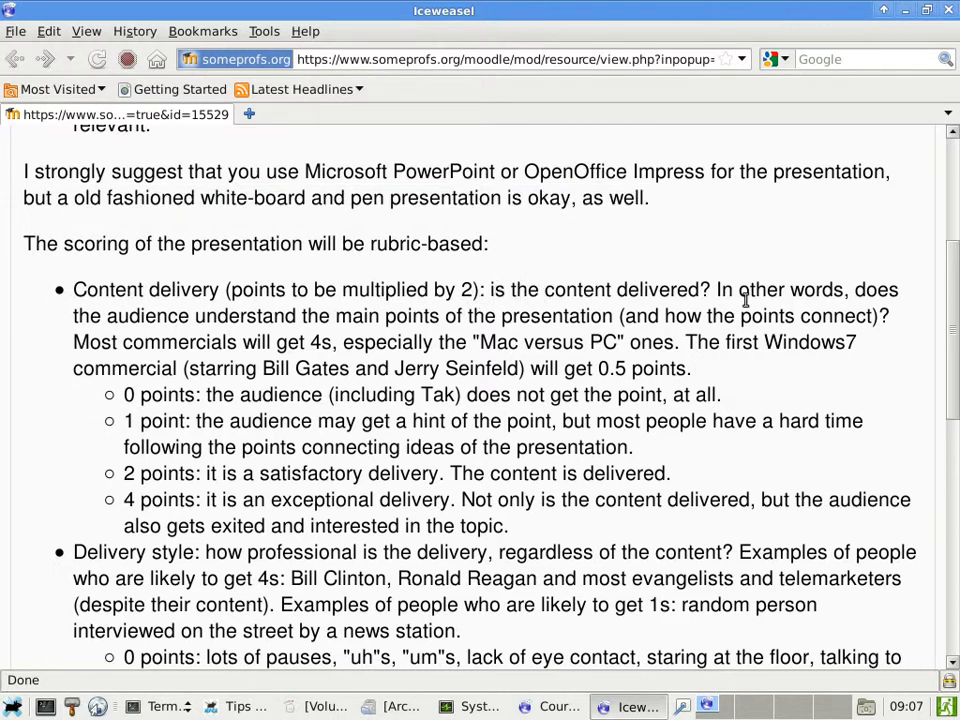
pyautogui.moveTo(364, 316)
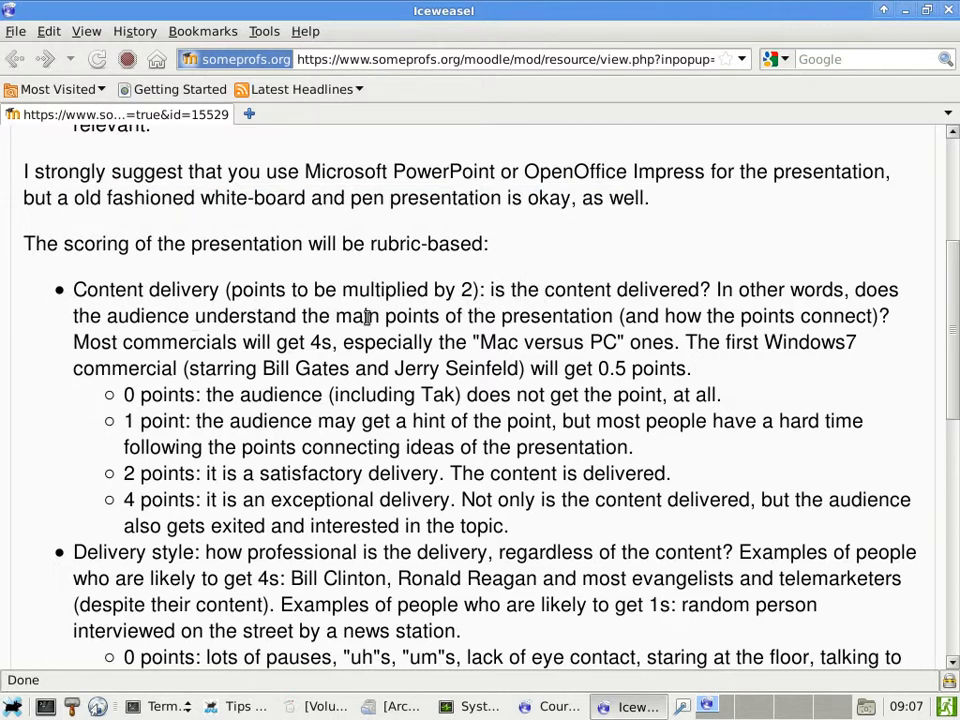
pyautogui.moveTo(552, 330)
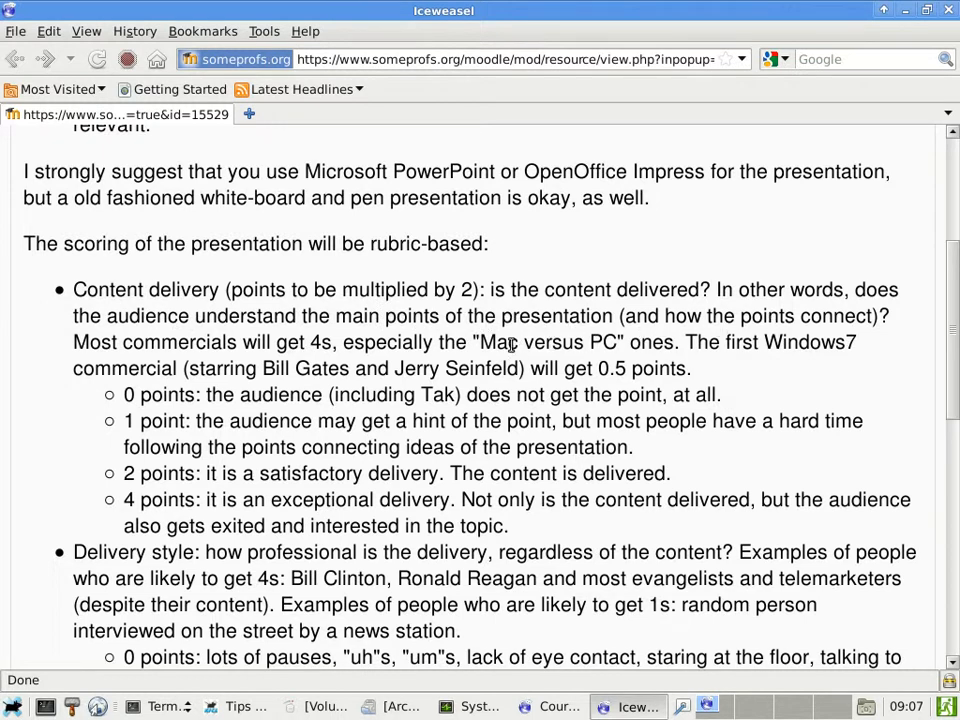
pyautogui.moveTo(278, 356)
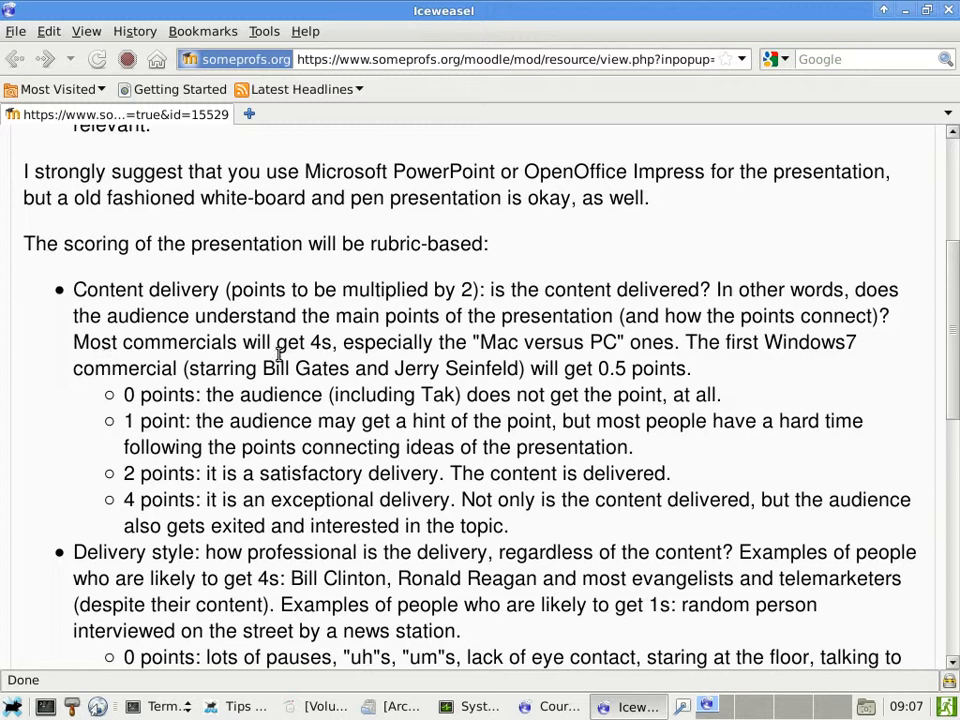
pyautogui.moveTo(314, 342)
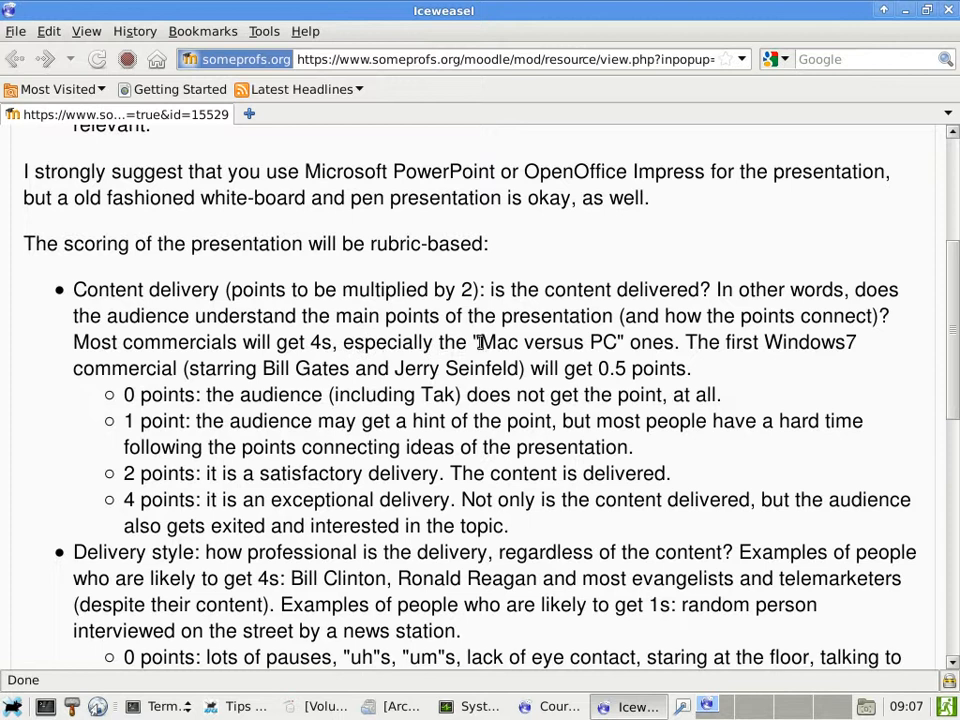
pyautogui.moveTo(552, 332)
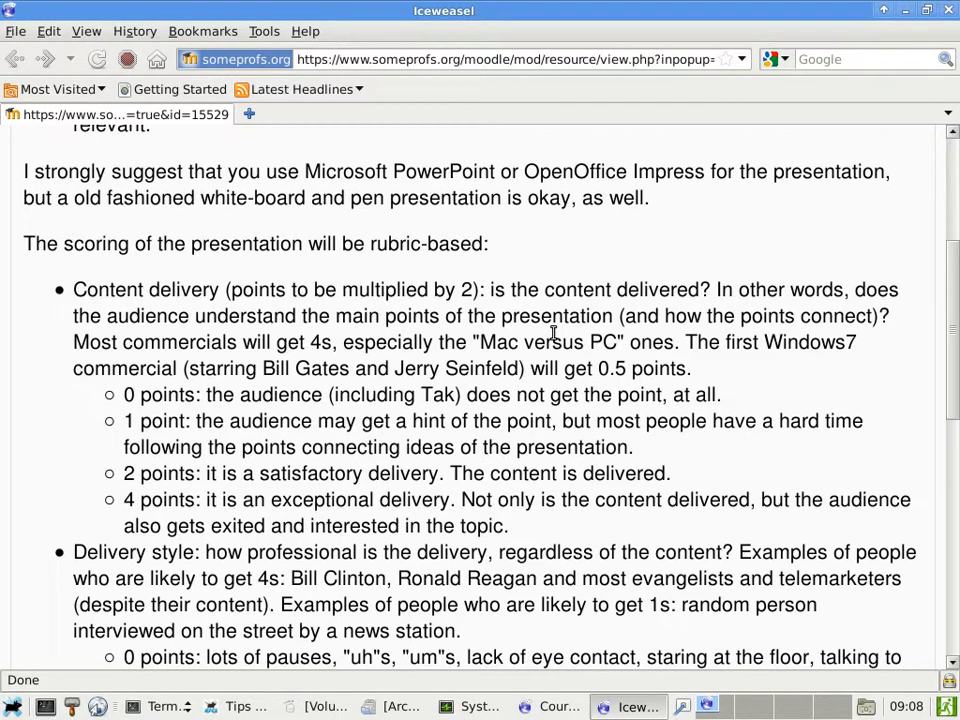
pyautogui.moveTo(214, 398)
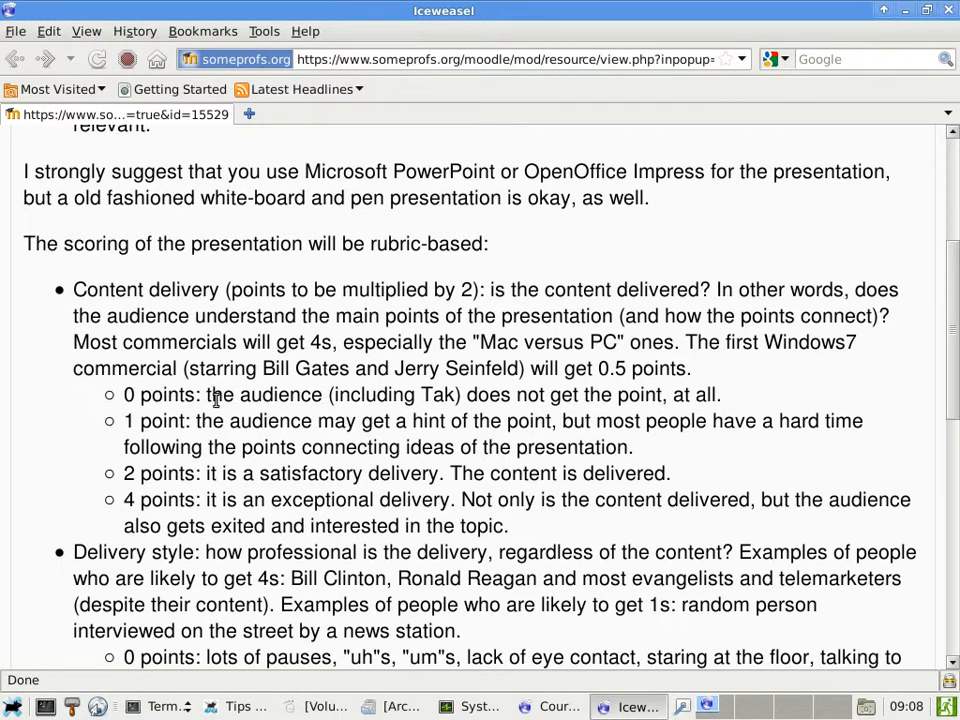
pyautogui.moveTo(340, 400)
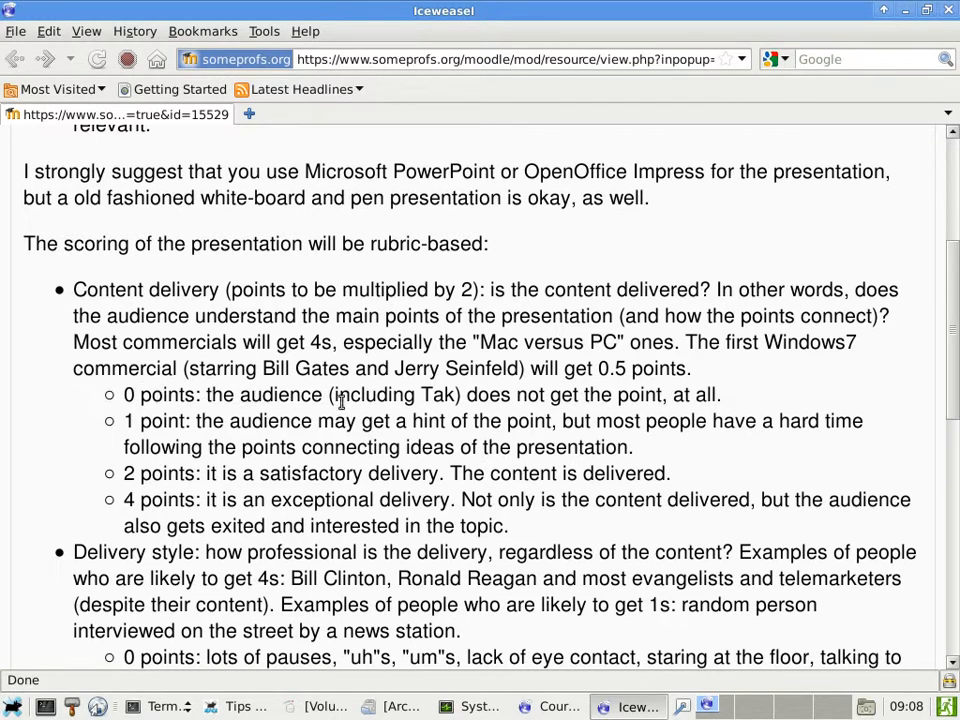
pyautogui.moveTo(442, 396)
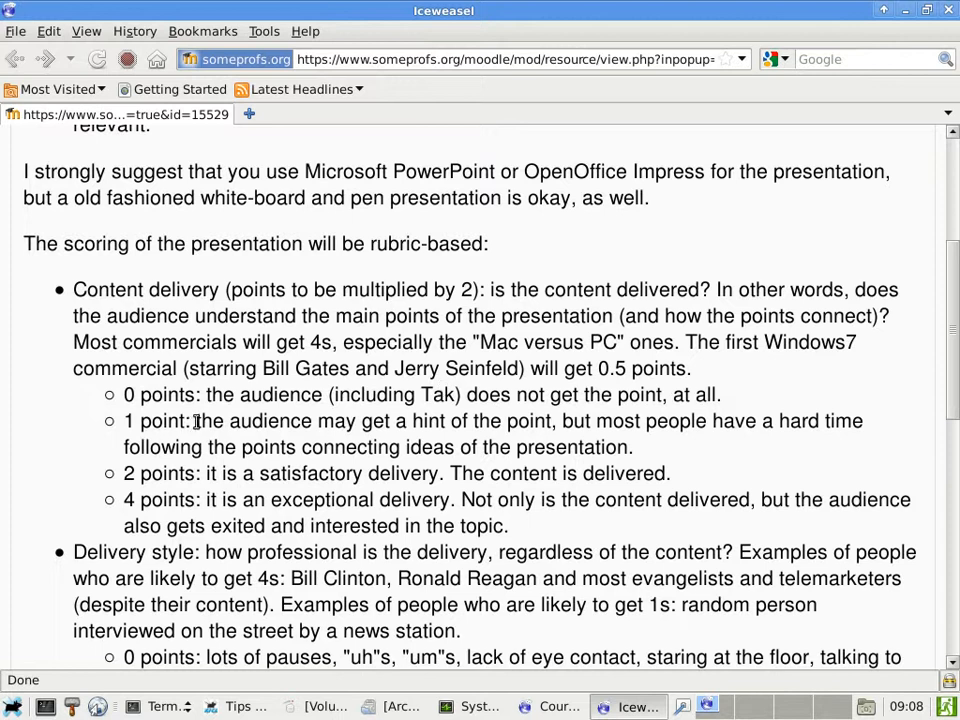
pyautogui.moveTo(322, 420)
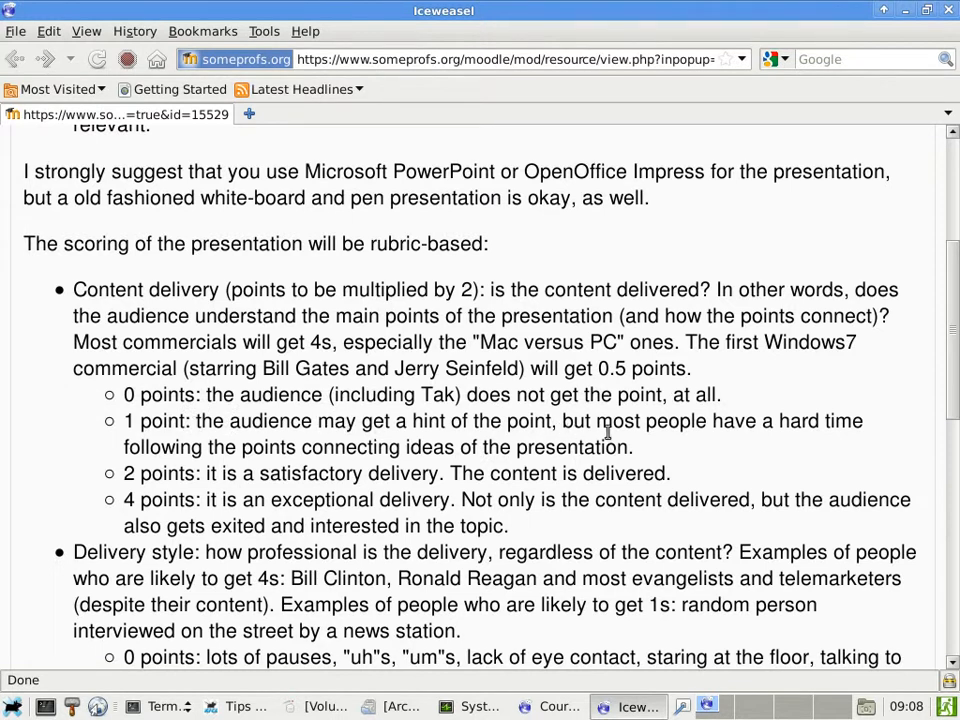
pyautogui.moveTo(208, 466)
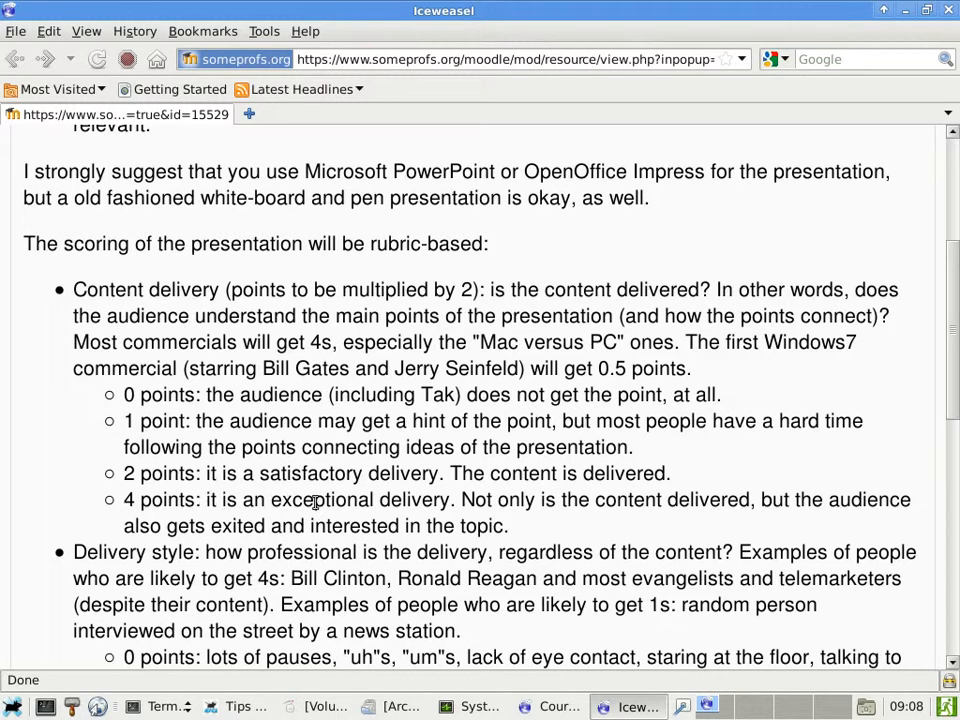
pyautogui.moveTo(528, 508)
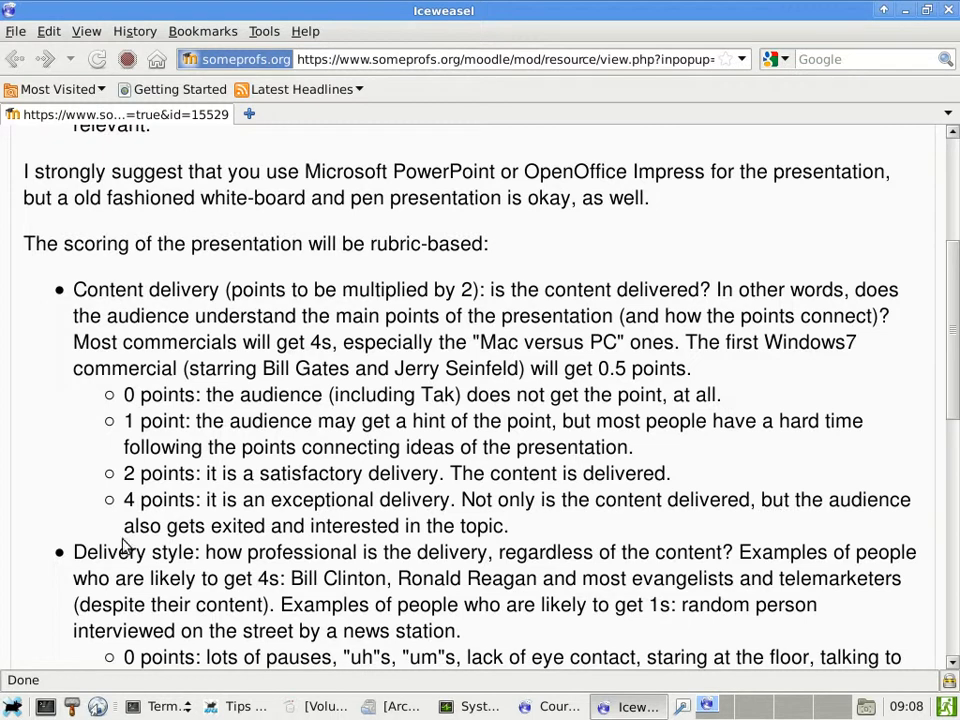
pyautogui.moveTo(168, 432)
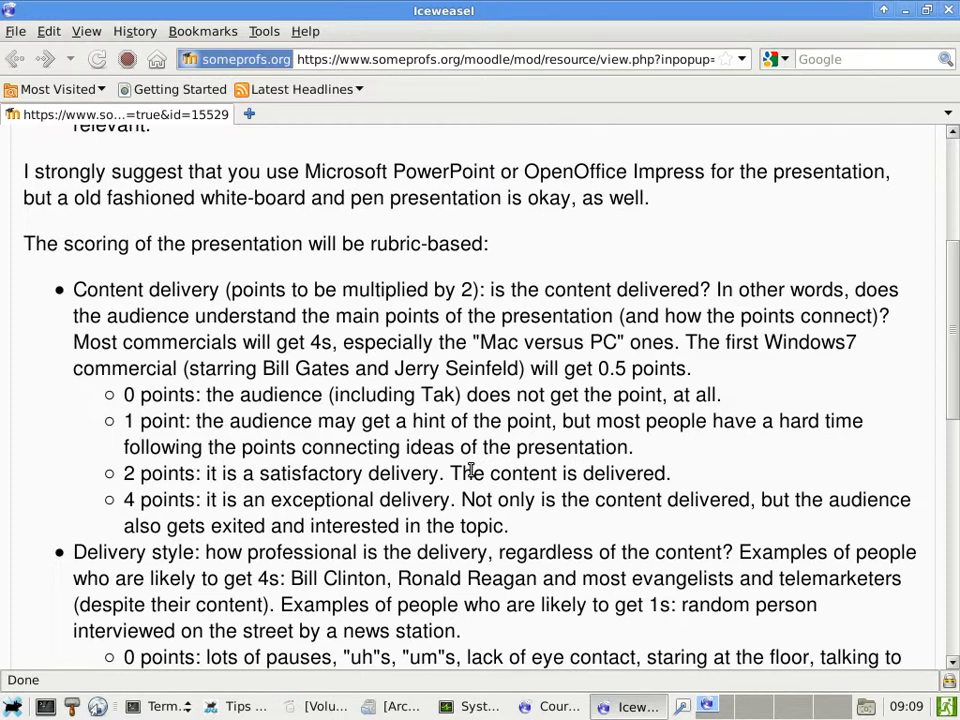
# Step: Highlight the Delivery style heading and the example names Bill Clinton, Ronald Reagan
pyautogui.scroll(-3)
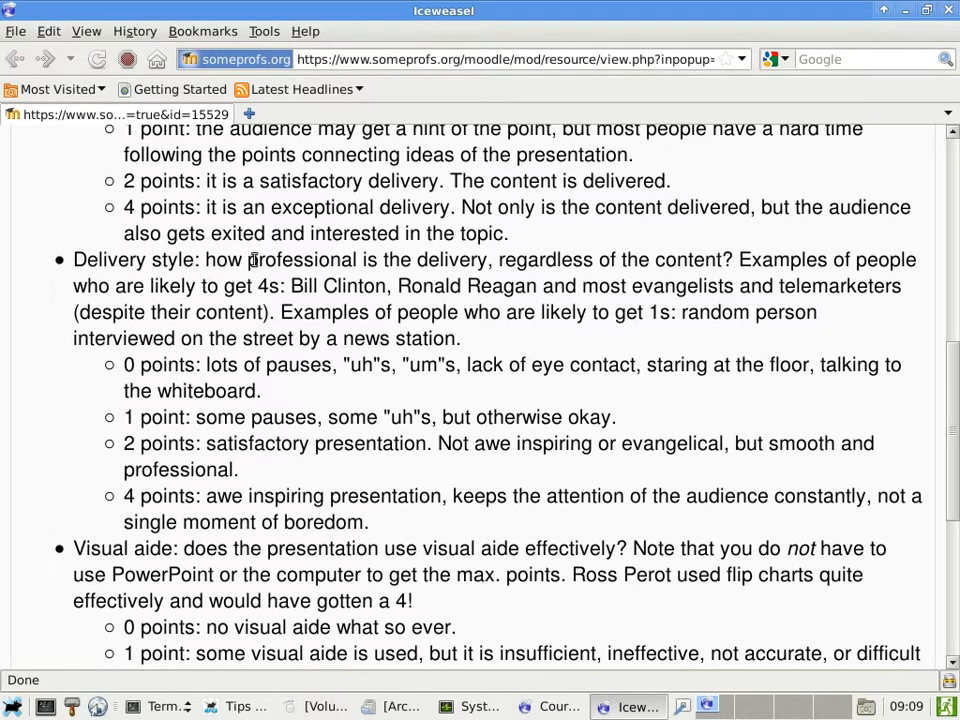
pyautogui.moveTo(550, 264)
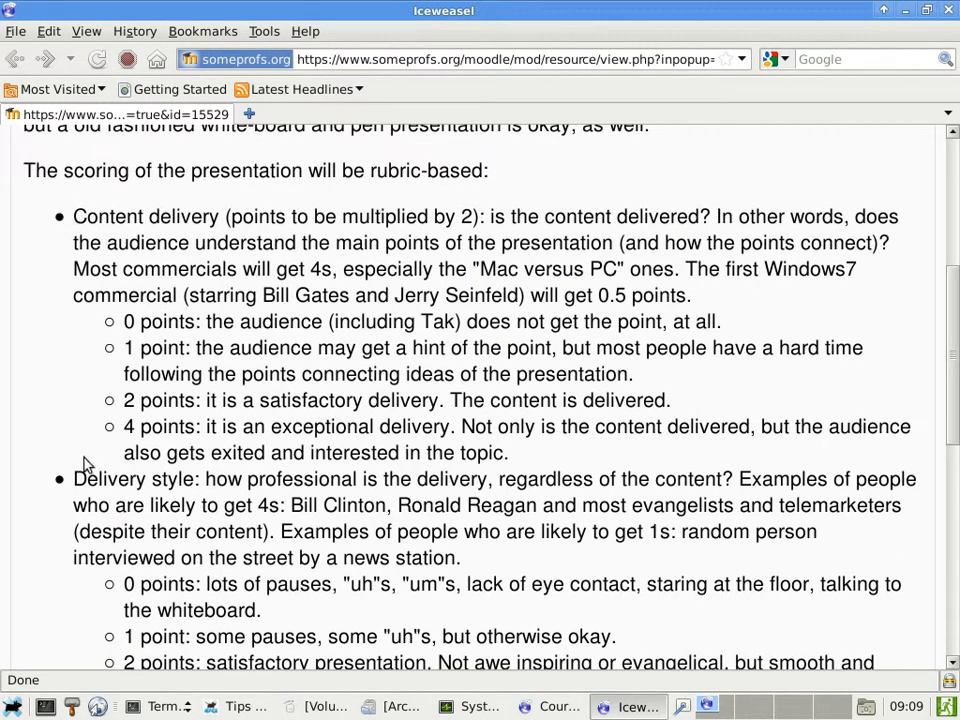
pyautogui.doubleClick(130, 480)
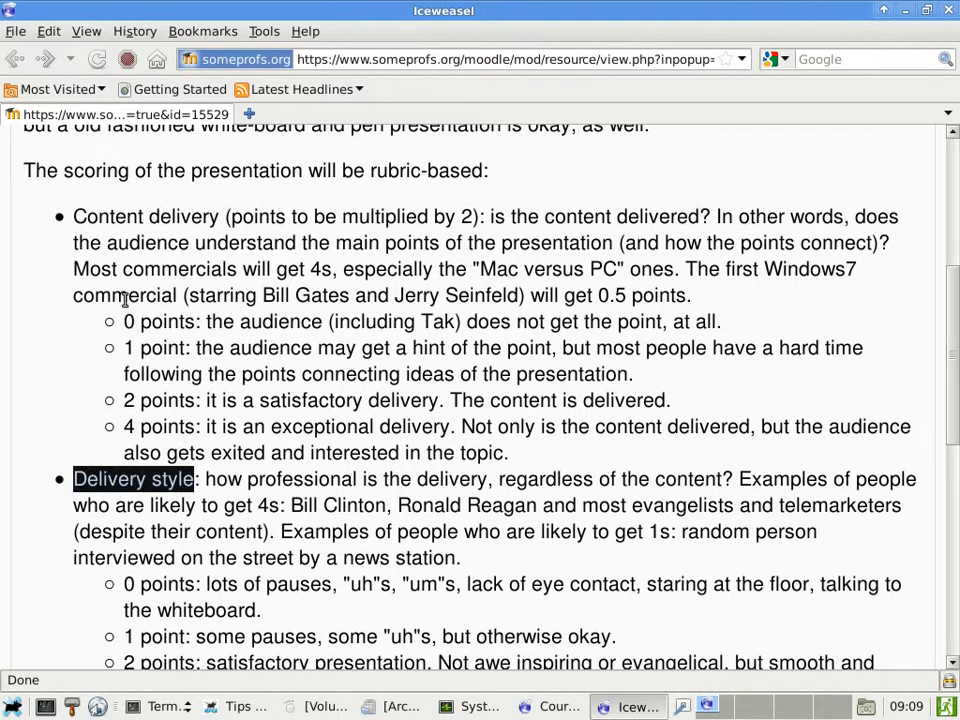
pyautogui.moveTo(44, 198)
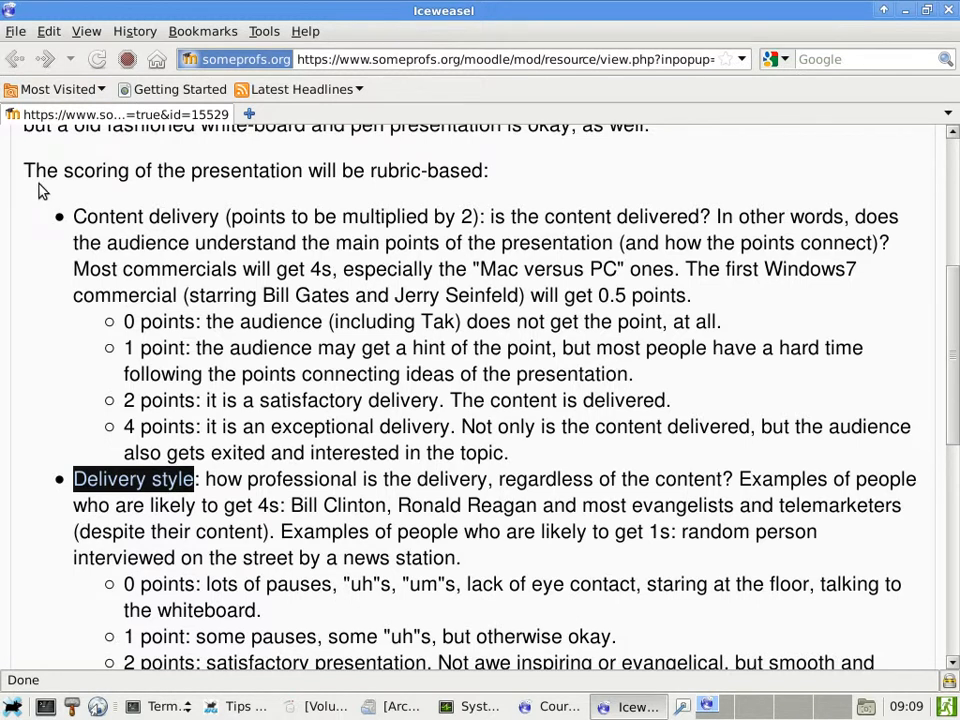
pyautogui.moveTo(256, 552)
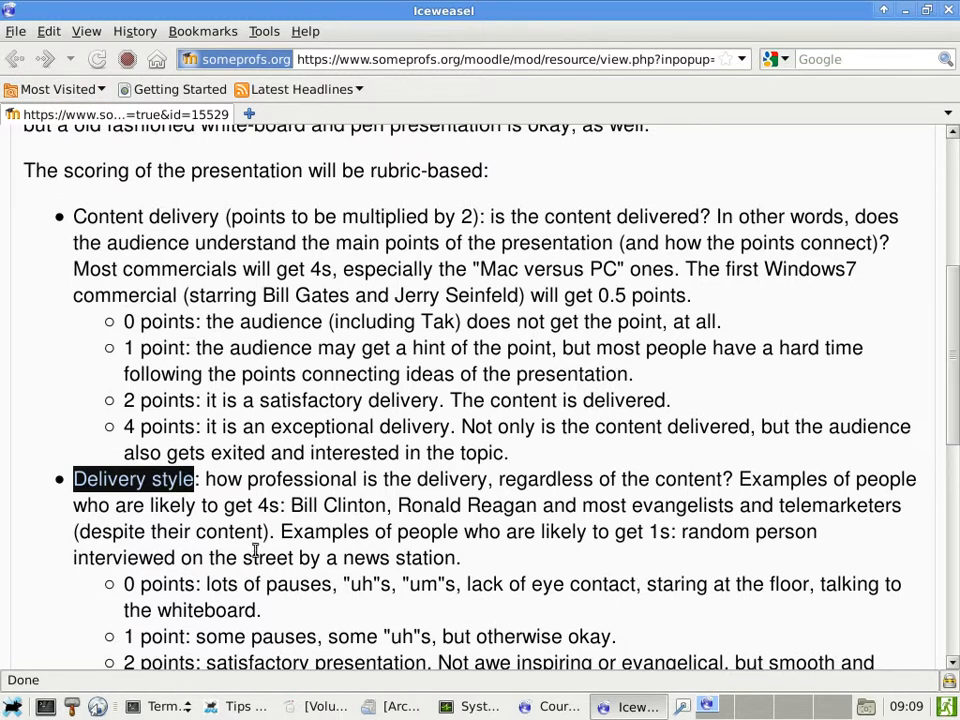
pyautogui.moveTo(302, 512)
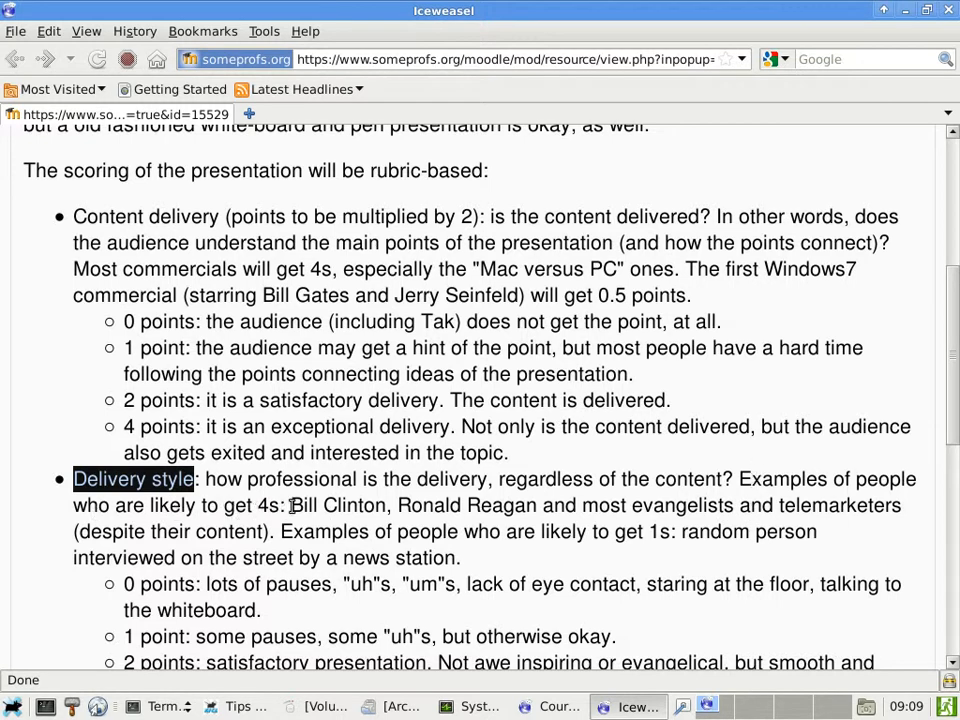
pyautogui.moveTo(292, 504); pyautogui.dragTo(510, 504)
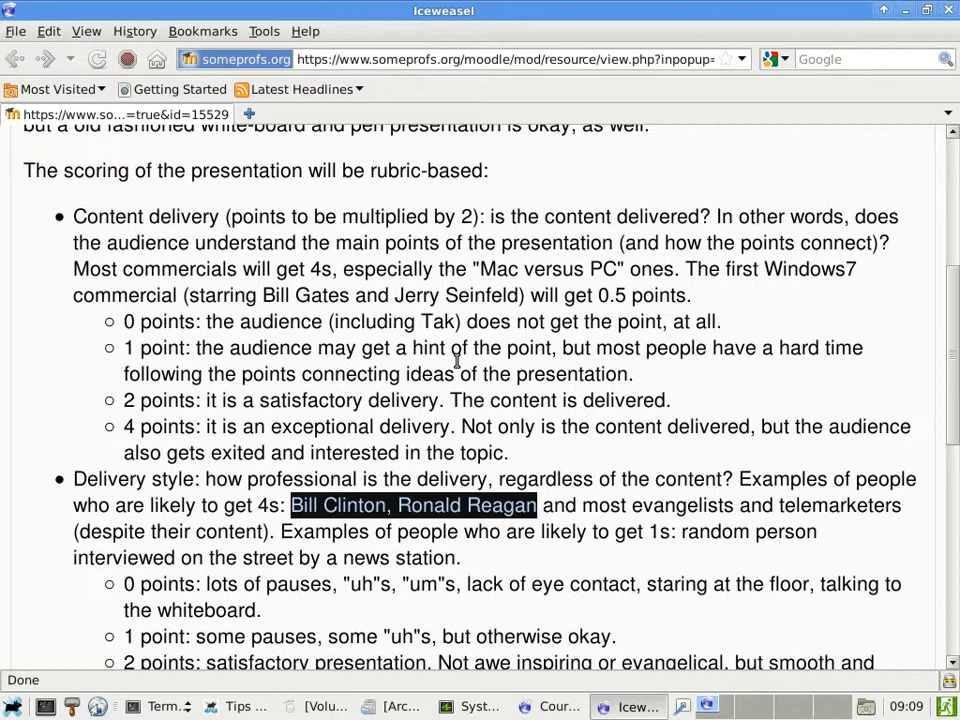
pyautogui.moveTo(452, 354)
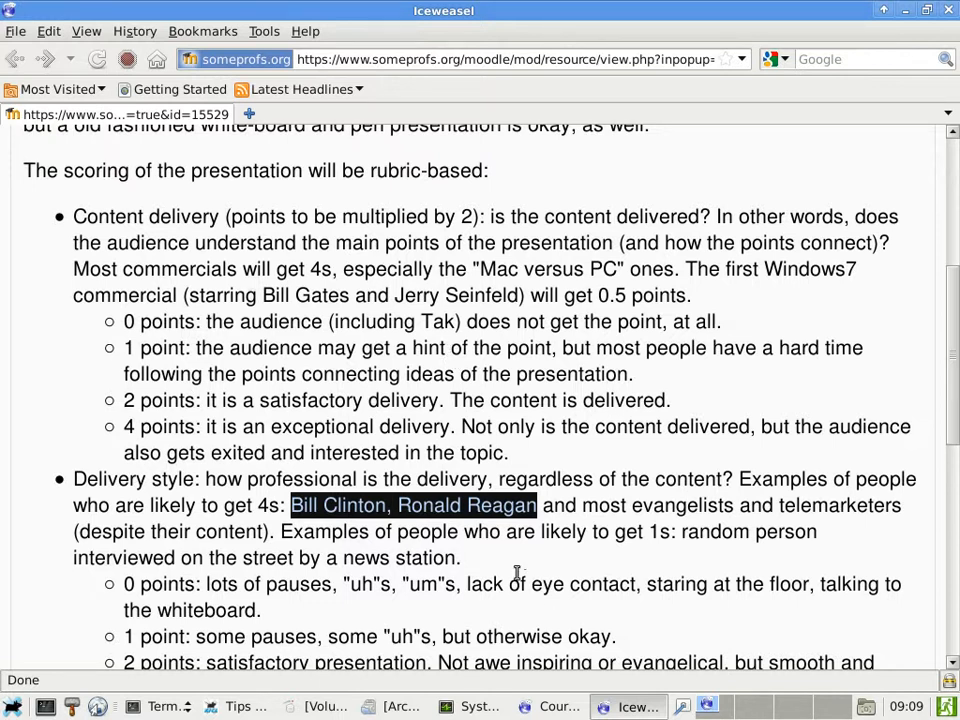
pyautogui.moveTo(692, 472)
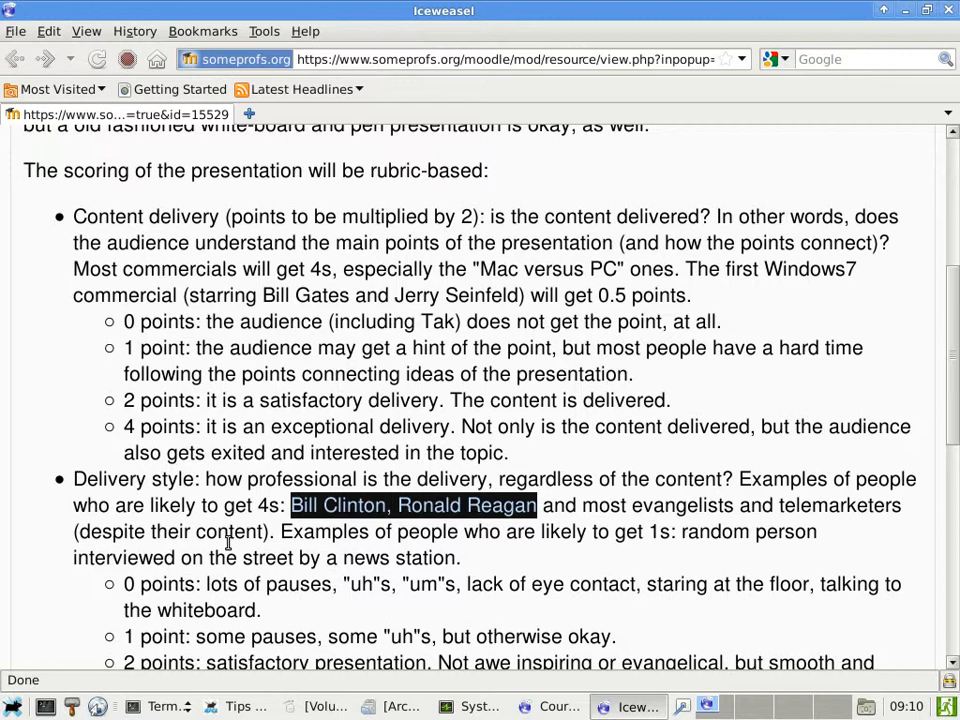
pyautogui.moveTo(372, 530)
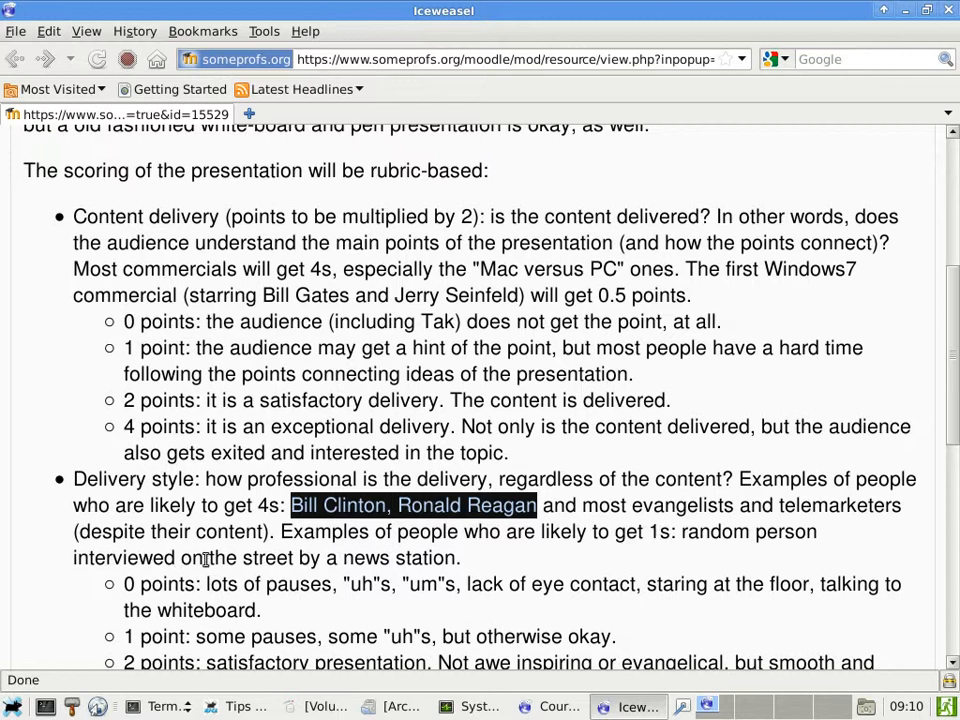
pyautogui.moveTo(172, 458)
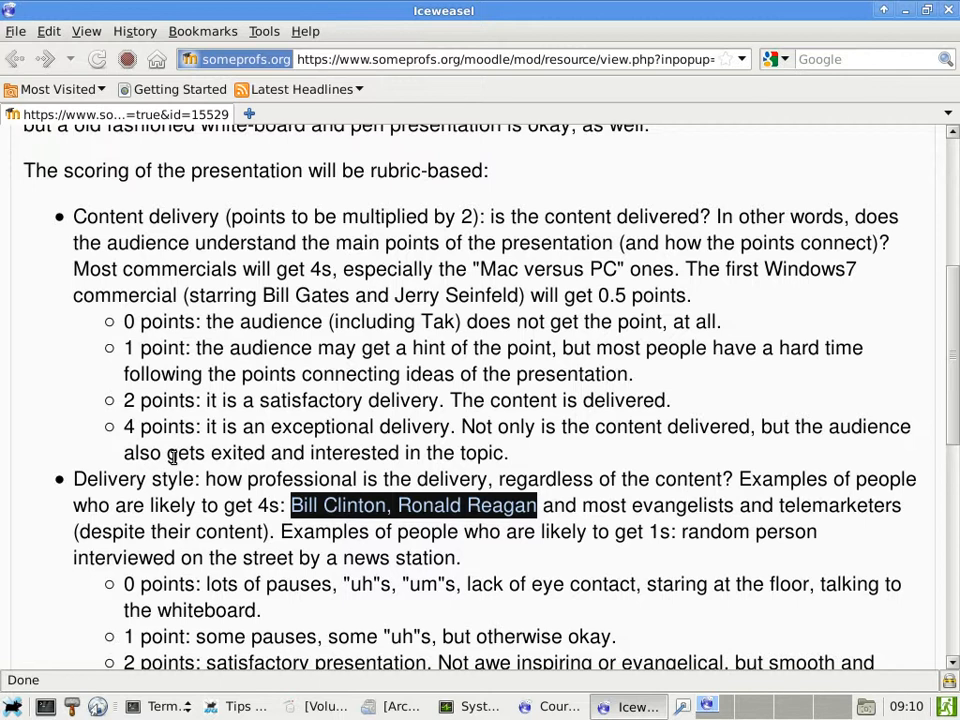
# Step: Highlight the 0-point delivery style description, clear it, then highlight the whole 1-point line
pyautogui.scroll(-3)
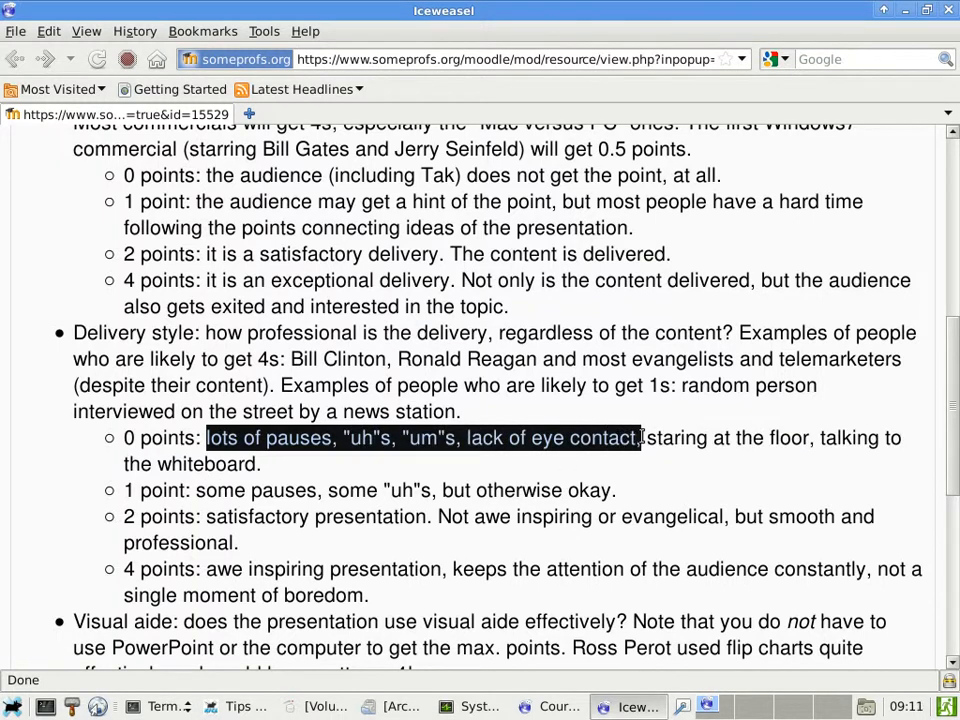
pyautogui.moveTo(640, 438); pyautogui.dragTo(260, 464)
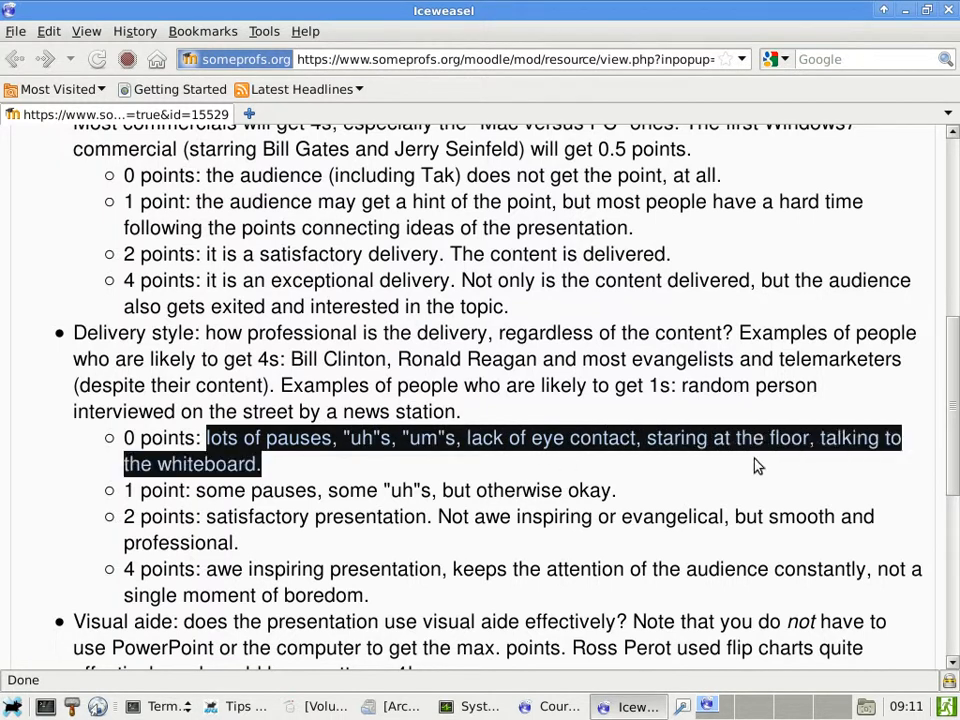
pyautogui.moveTo(532, 480)
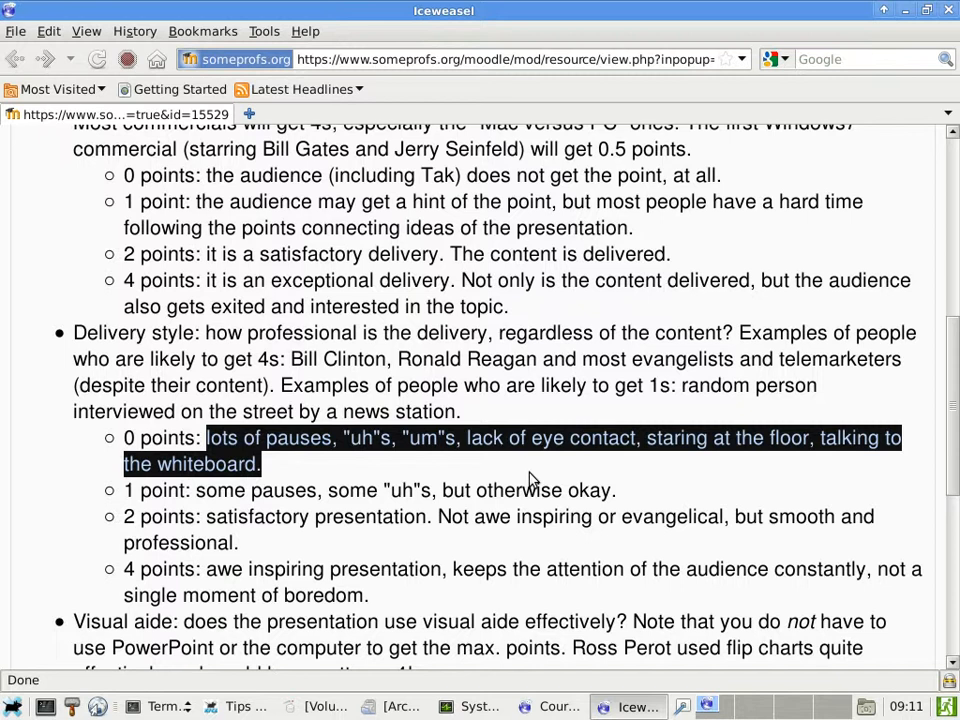
pyautogui.click(216, 490)
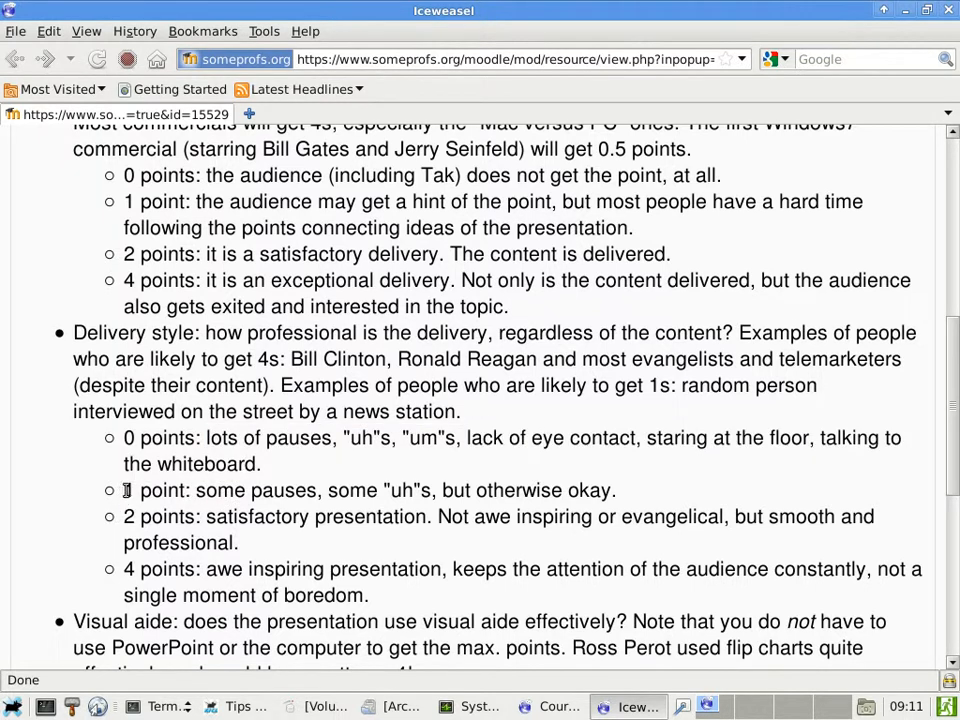
pyautogui.moveTo(124, 490); pyautogui.dragTo(412, 490)
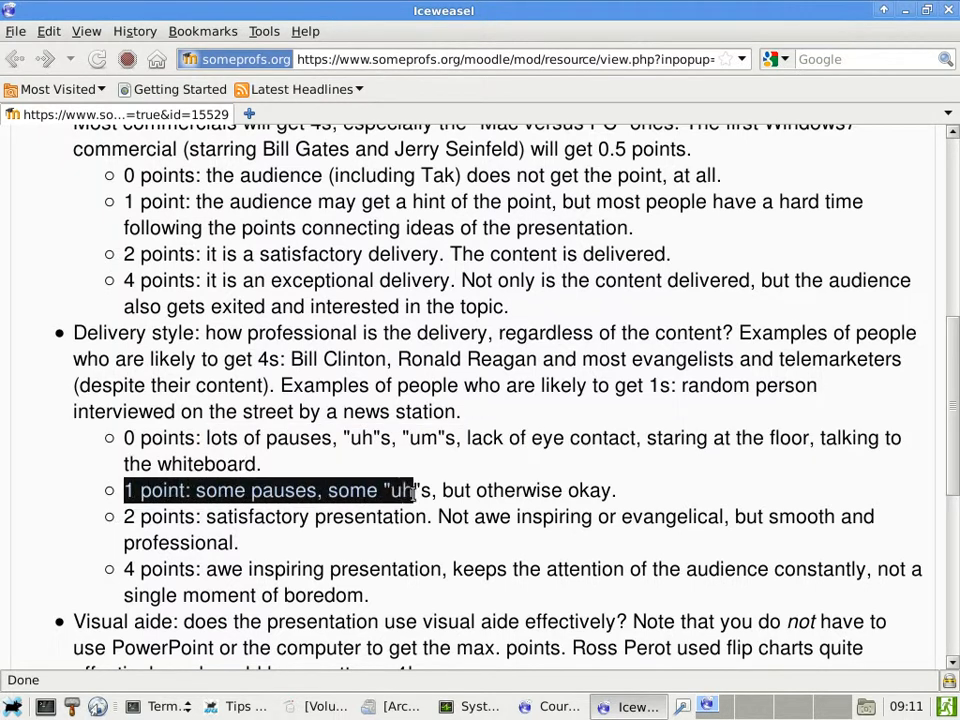
pyautogui.moveTo(410, 490); pyautogui.dragTo(616, 490)
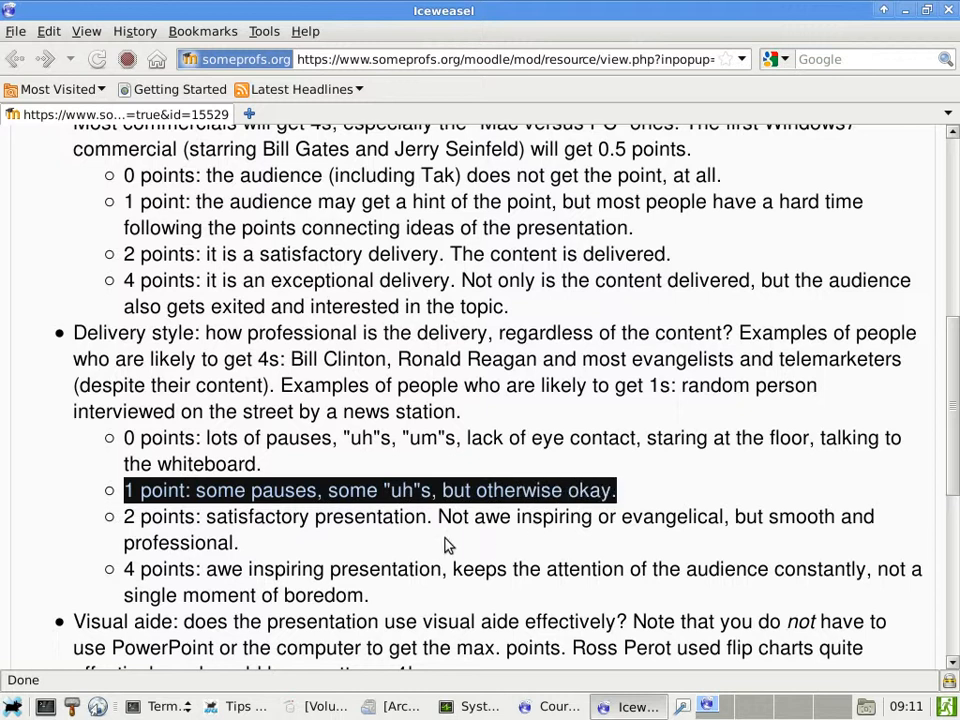
pyautogui.moveTo(278, 384)
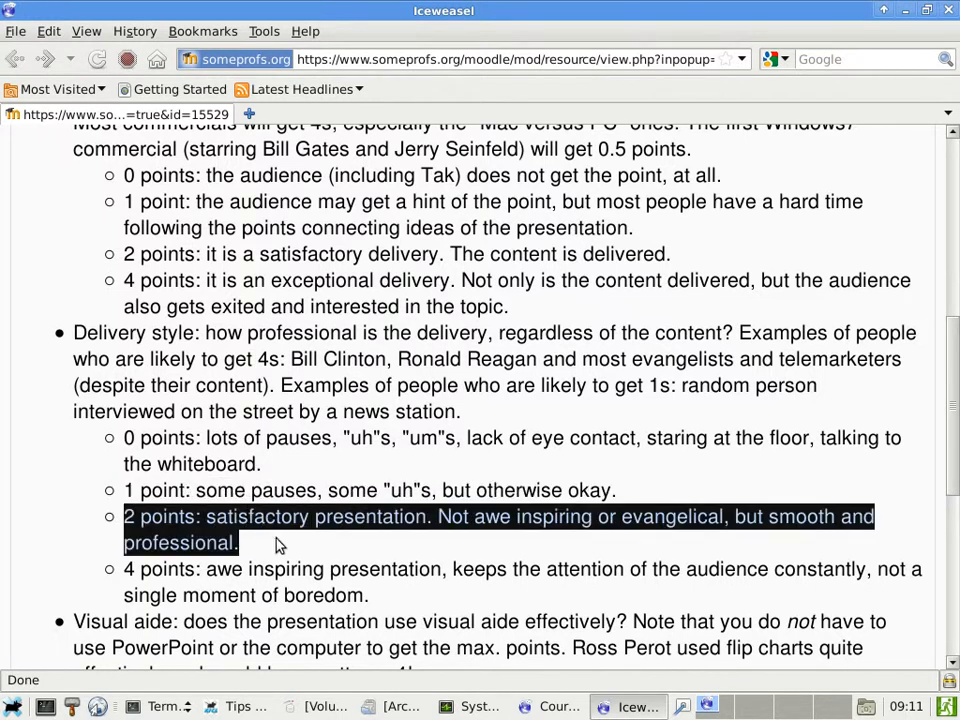
pyautogui.moveTo(548, 548)
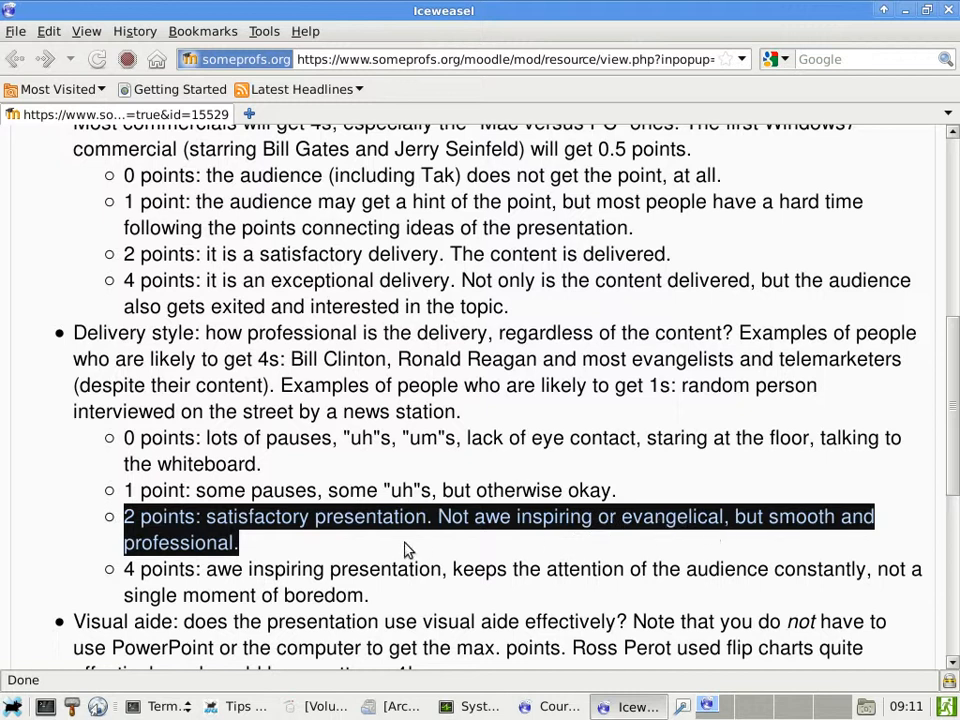
pyautogui.moveTo(388, 550)
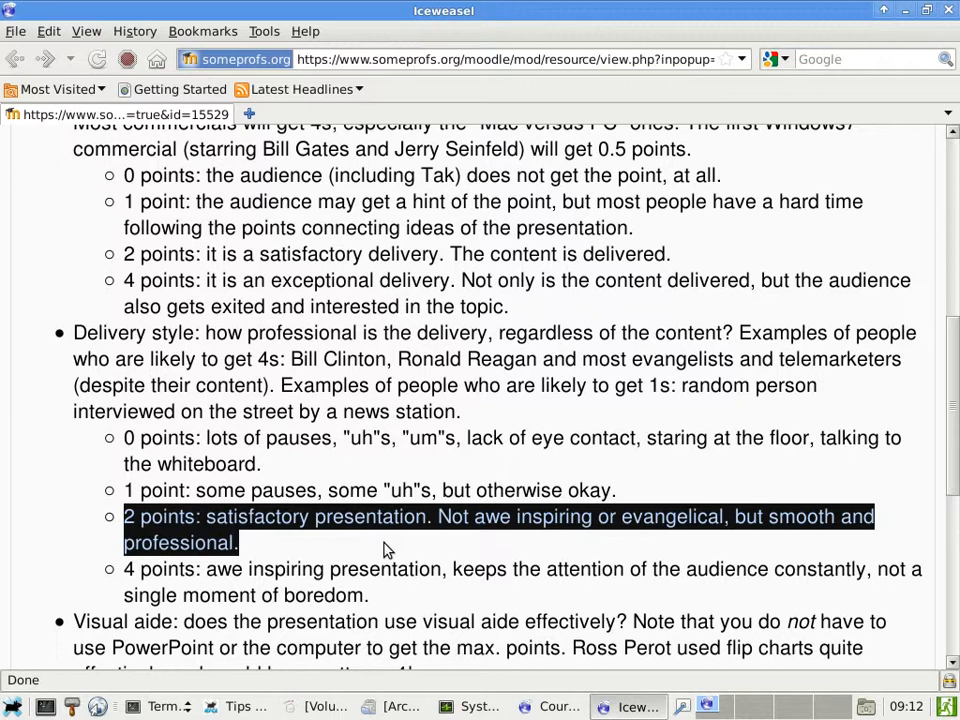
# Step: Highlight 'keeps the attention of the audience constantly' in the 4-point delivery line
pyautogui.click(204, 568)
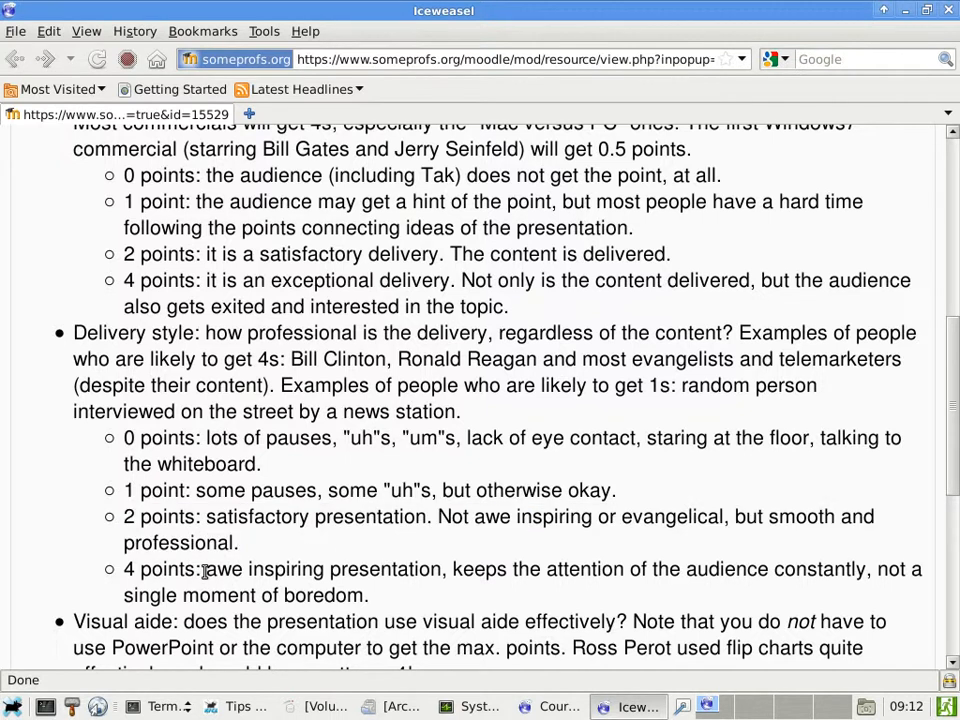
pyautogui.moveTo(250, 472)
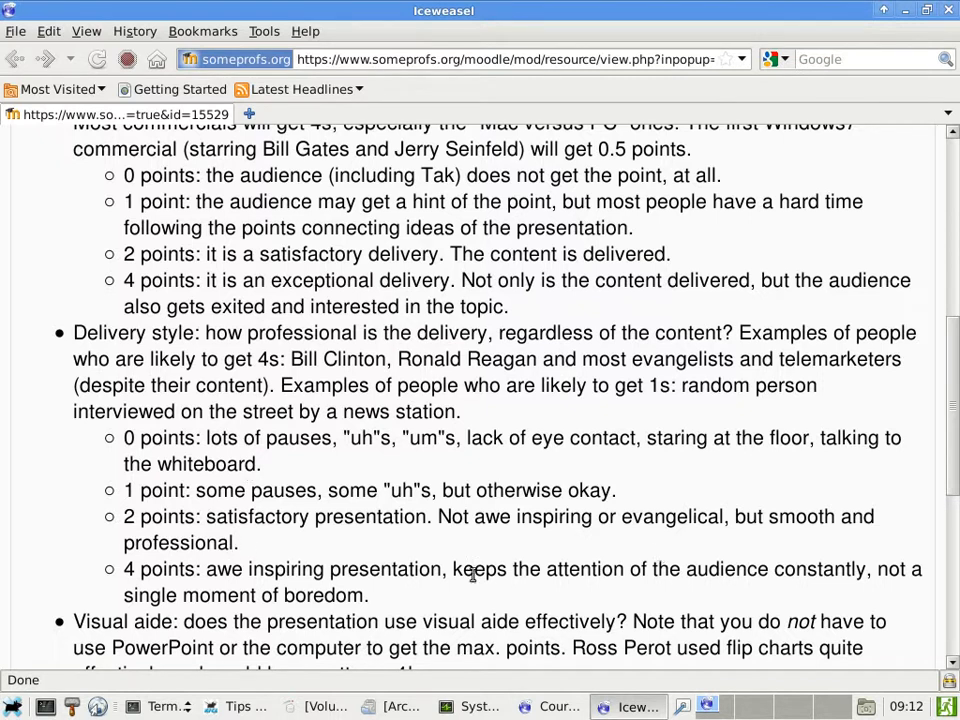
pyautogui.moveTo(452, 568); pyautogui.dragTo(612, 568)
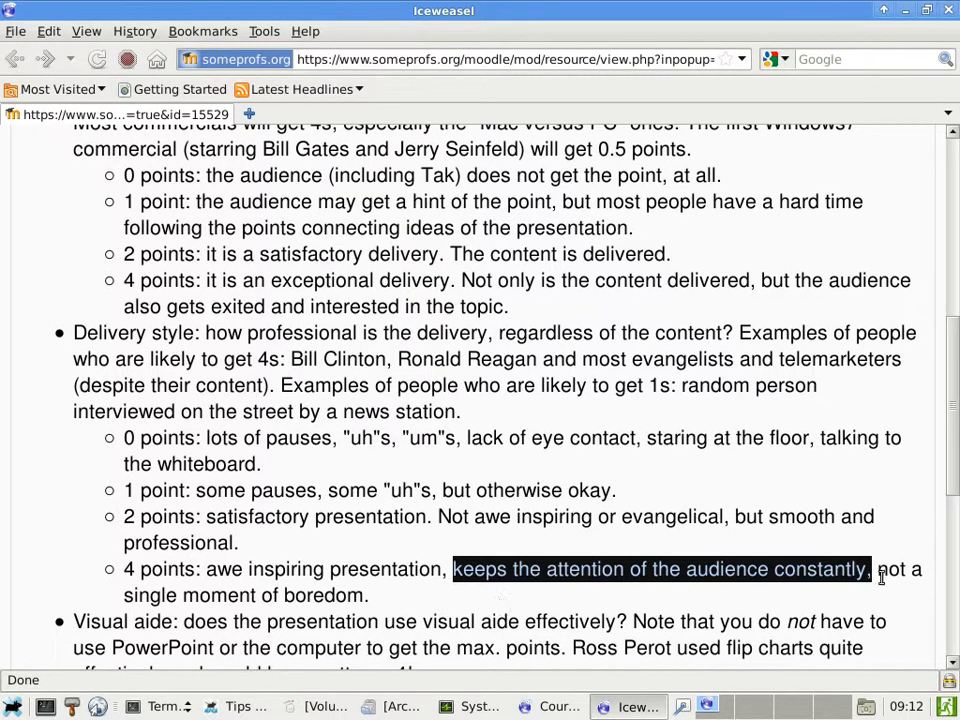
pyautogui.moveTo(282, 608)
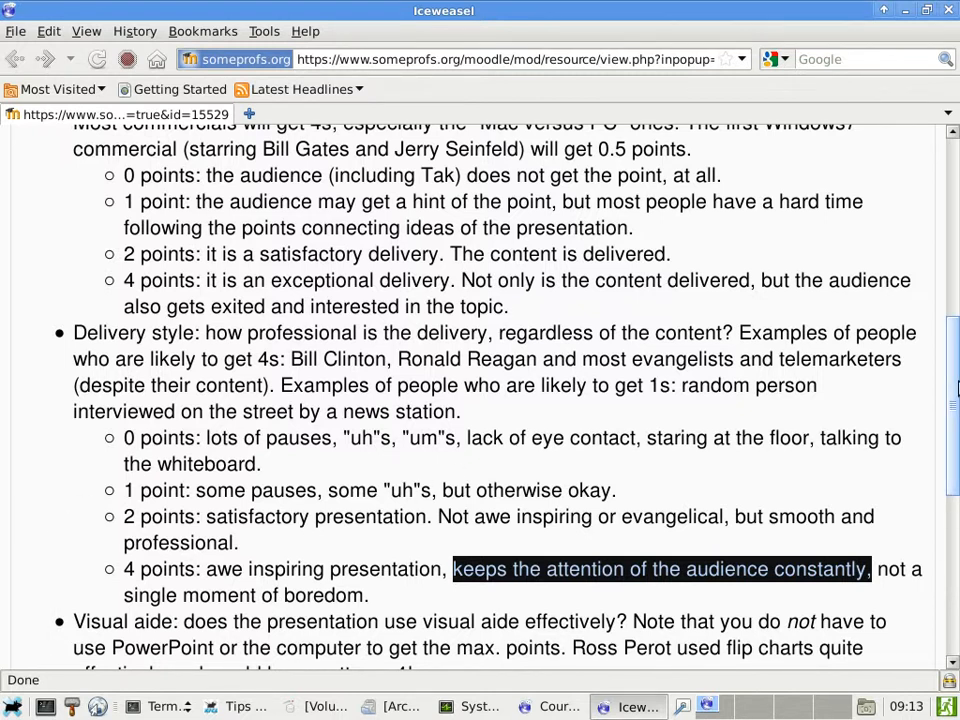
# Step: Bring the Visual aide section into view and highlight the name 'Ross Perot'
pyautogui.scroll(-3)
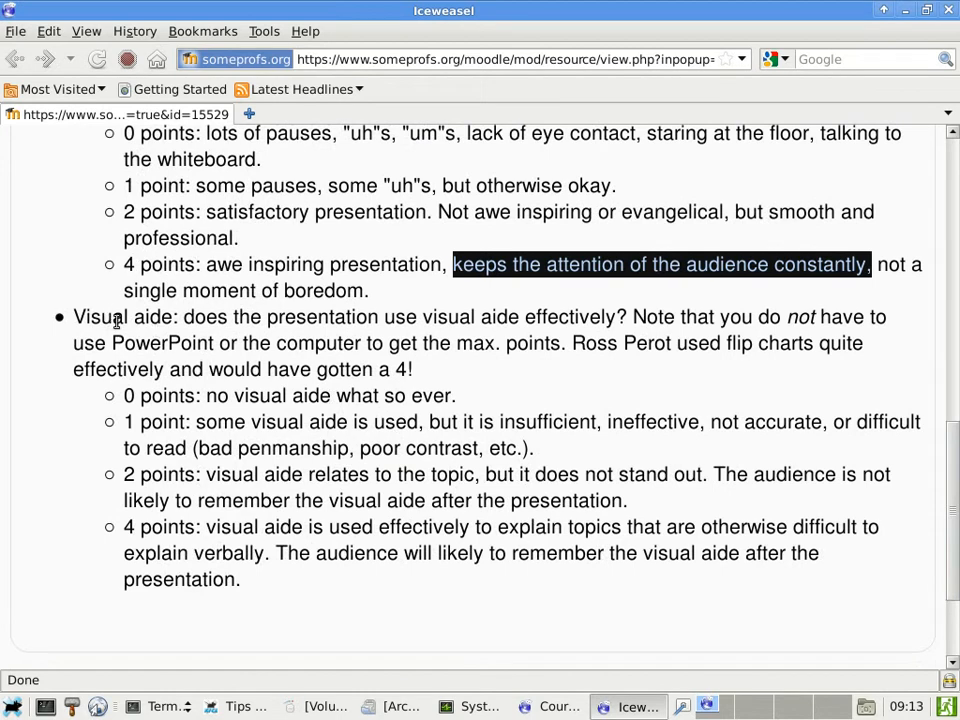
pyautogui.moveTo(298, 334)
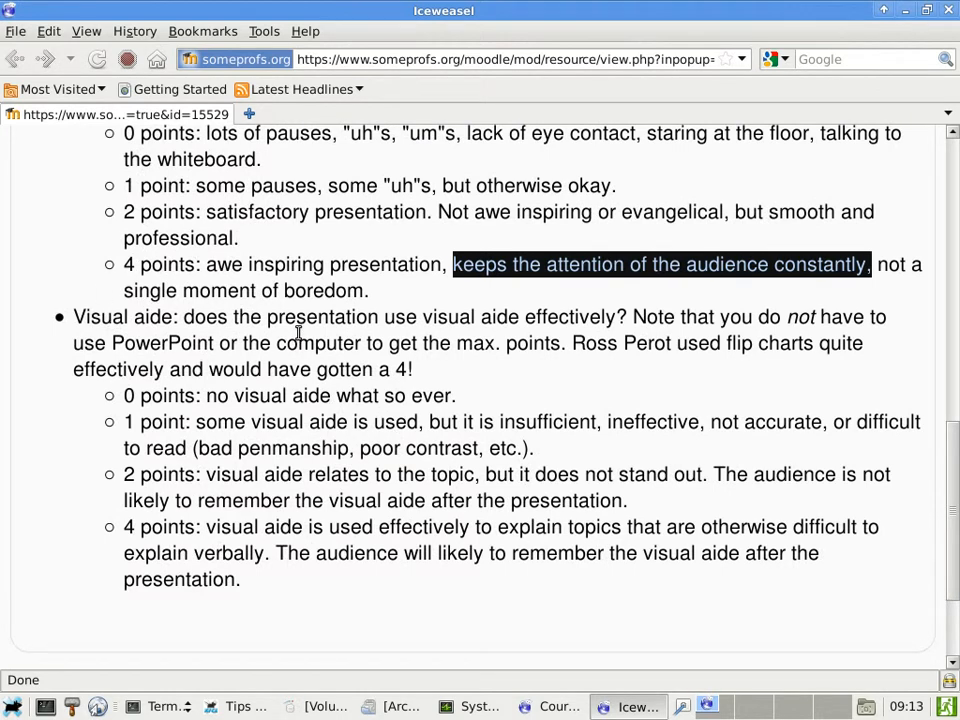
pyautogui.moveTo(462, 332)
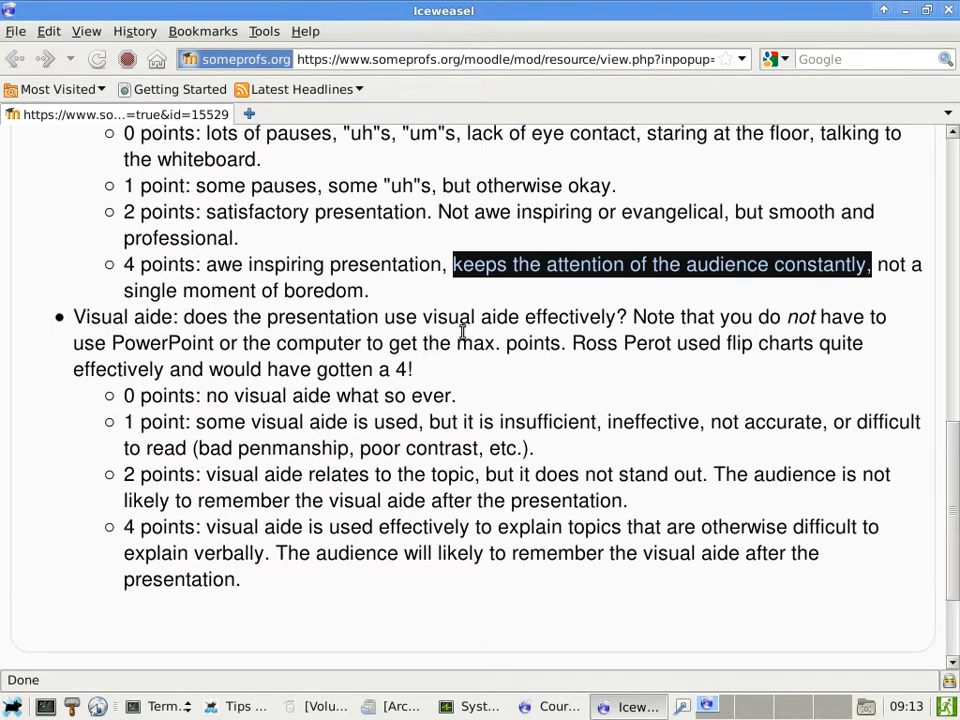
pyautogui.moveTo(562, 336)
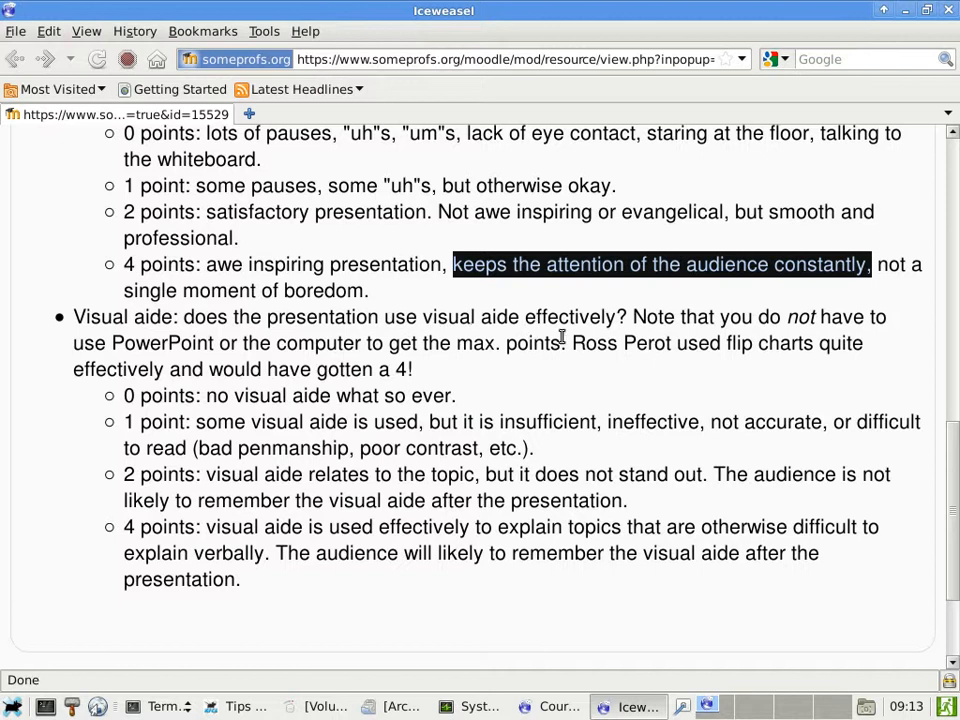
pyautogui.moveTo(212, 348)
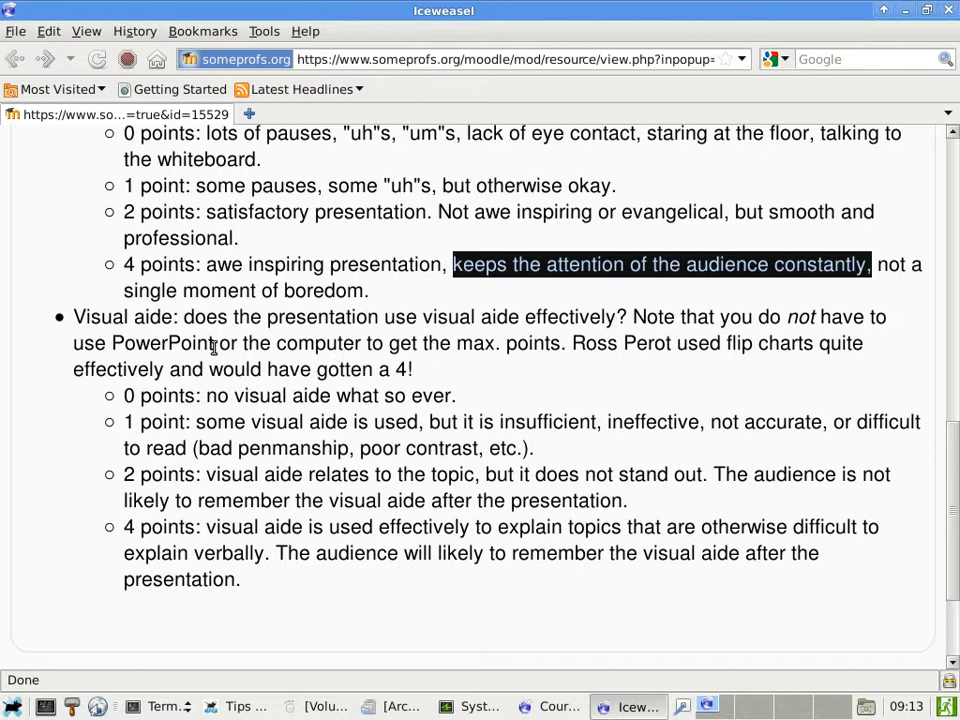
pyautogui.moveTo(516, 356)
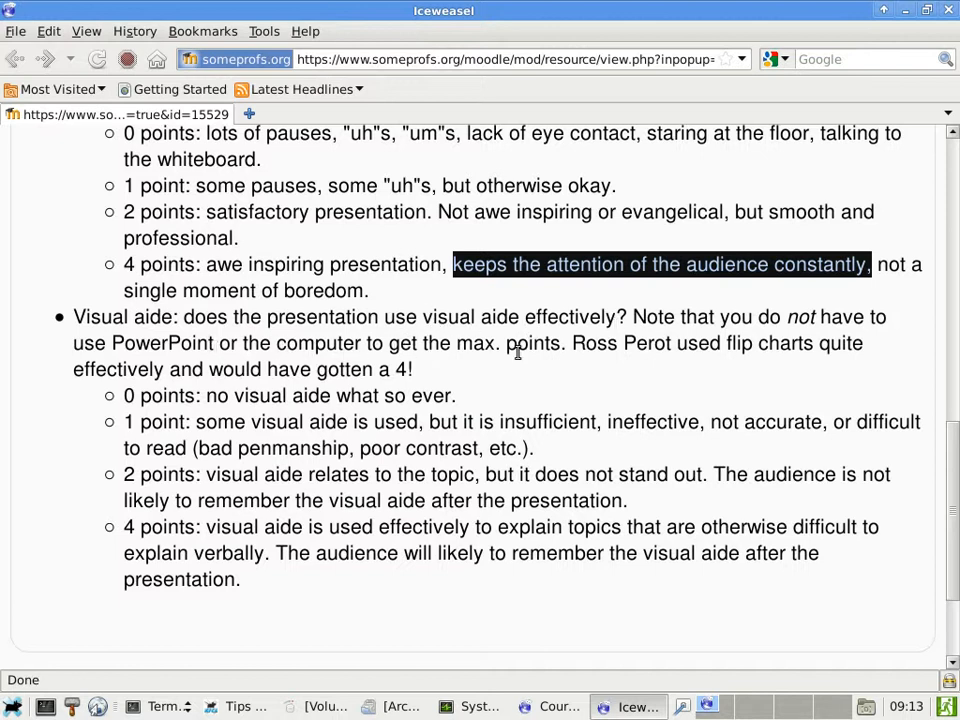
pyautogui.doubleClick(594, 344)
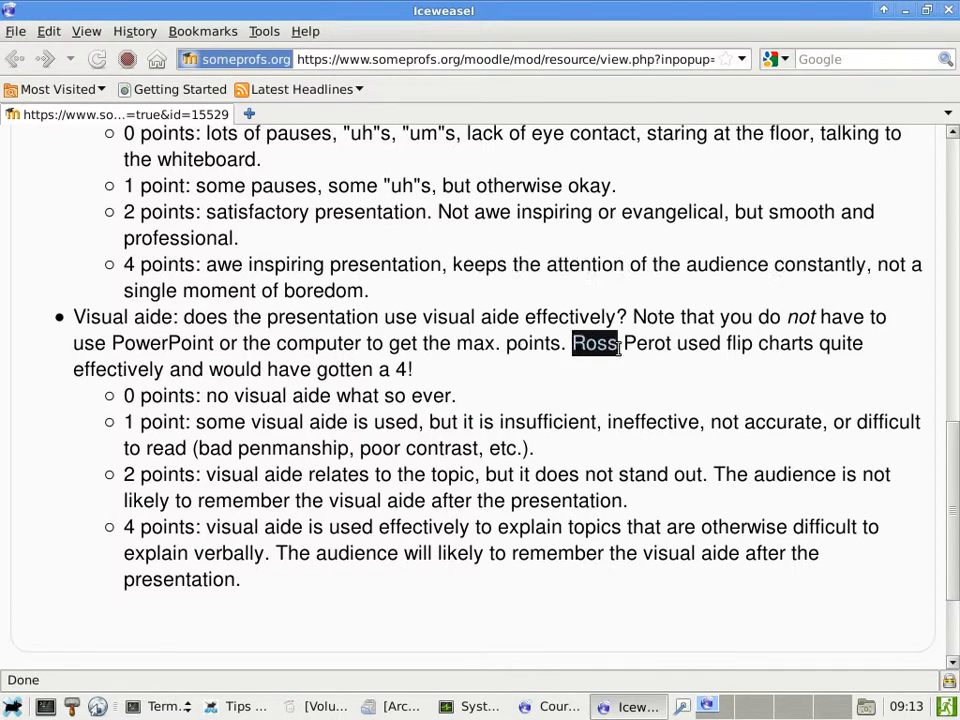
pyautogui.moveTo(572, 344); pyautogui.dragTo(672, 344)
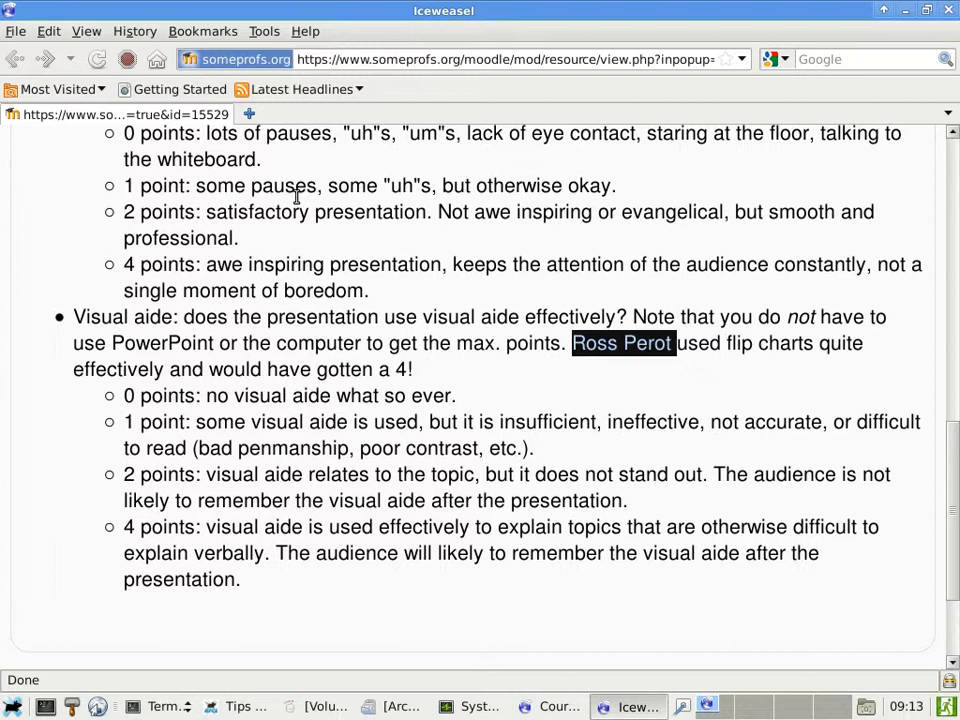
pyautogui.moveTo(532, 168)
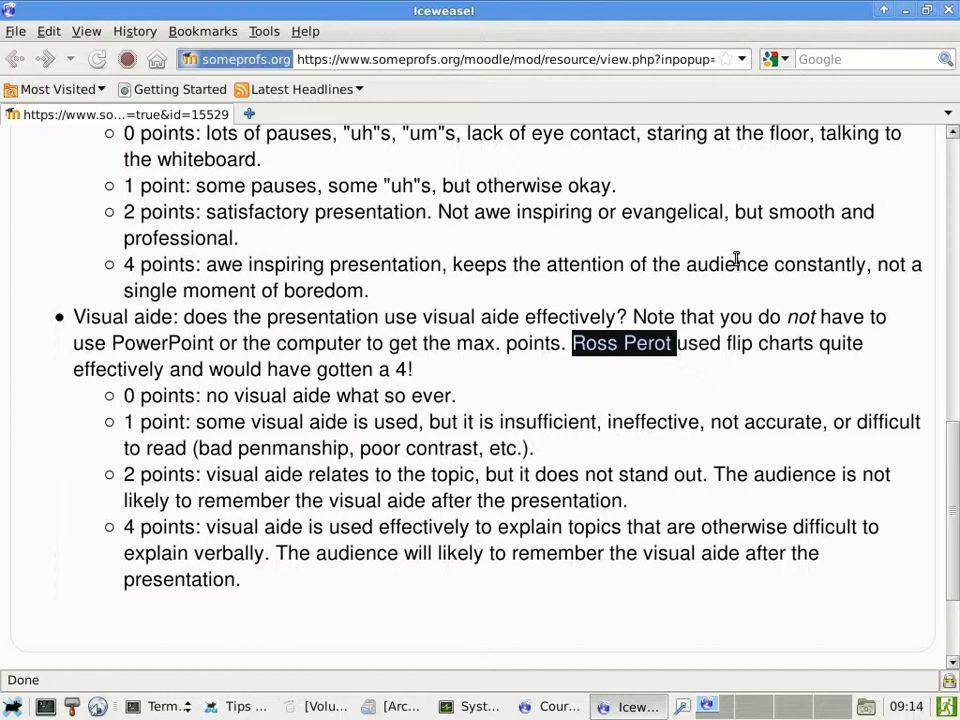
pyautogui.moveTo(612, 256)
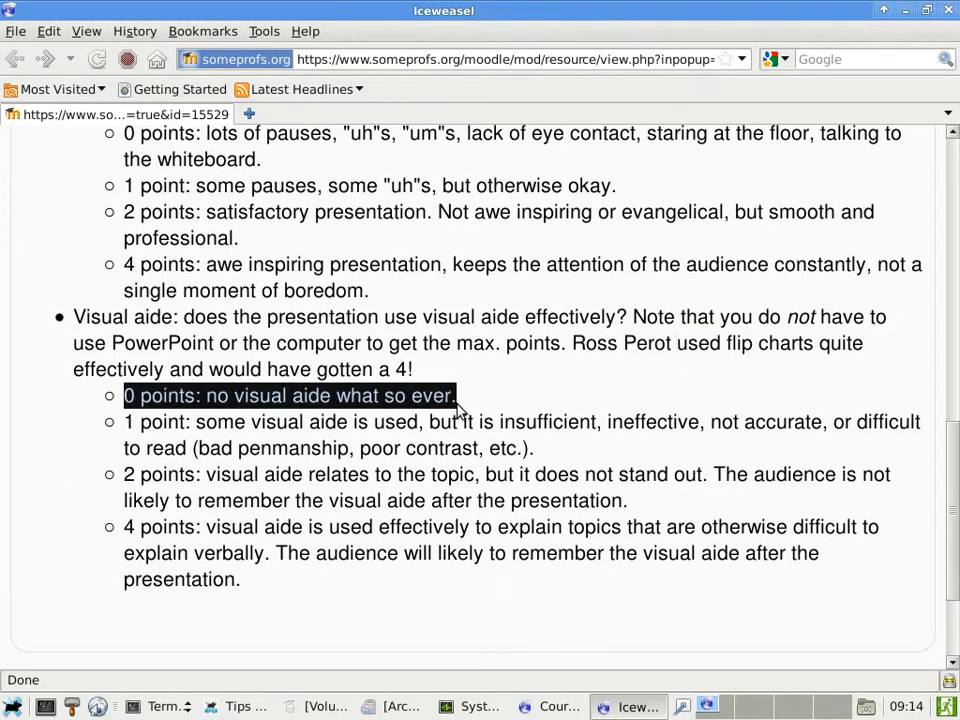
pyautogui.moveTo(250, 112)
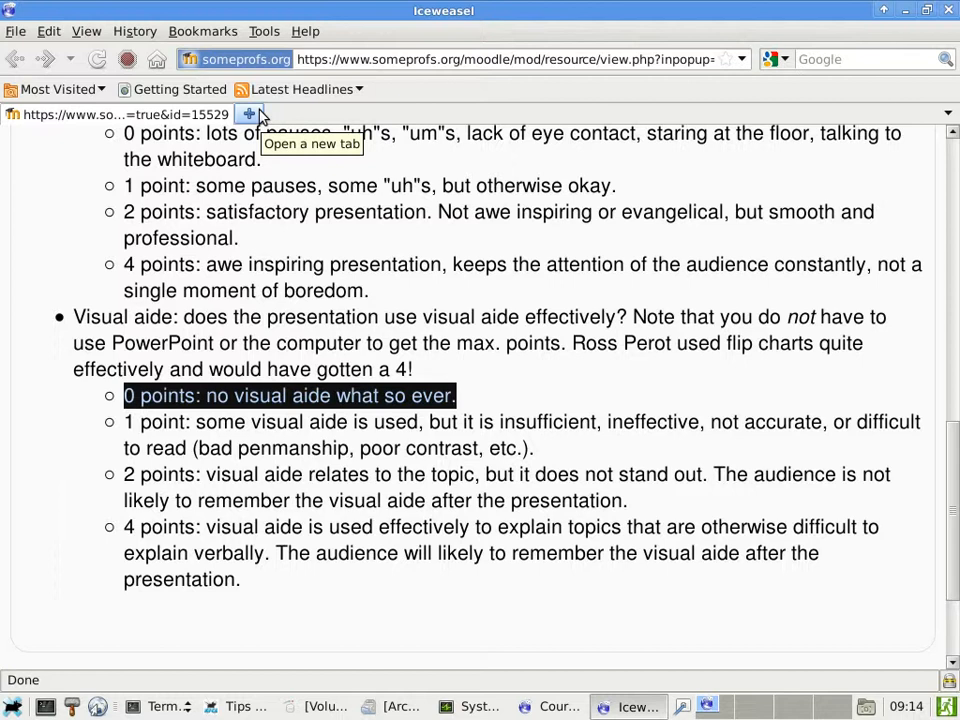
pyautogui.moveTo(258, 114)
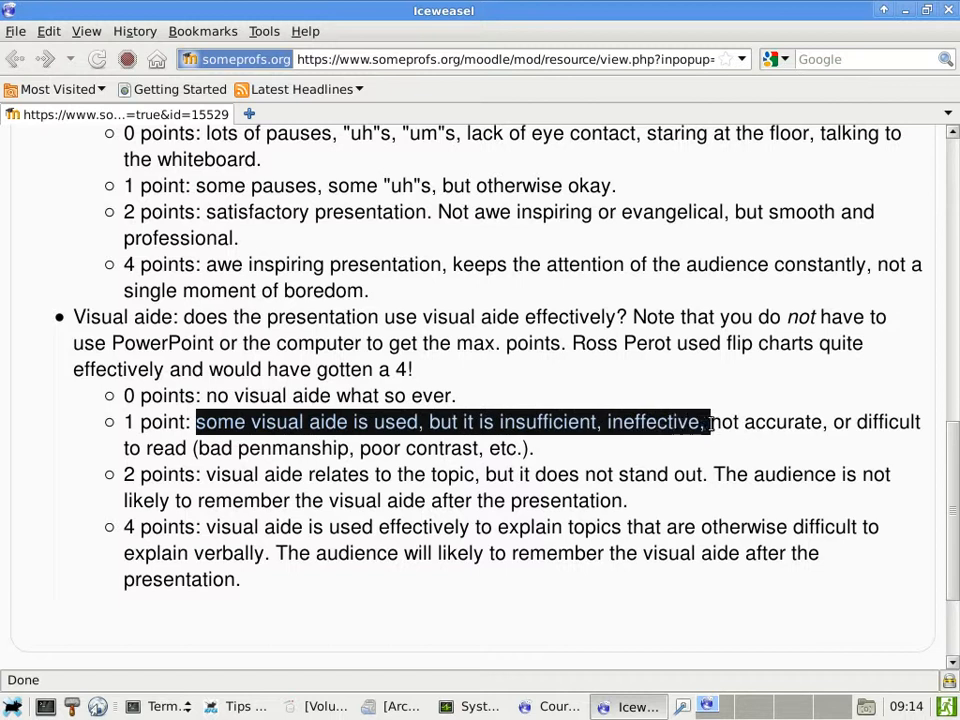
# Step: Highlight the 1-point visual aide description, insufficient or illegible aides
pyautogui.moveTo(704, 420); pyautogui.dragTo(534, 448)
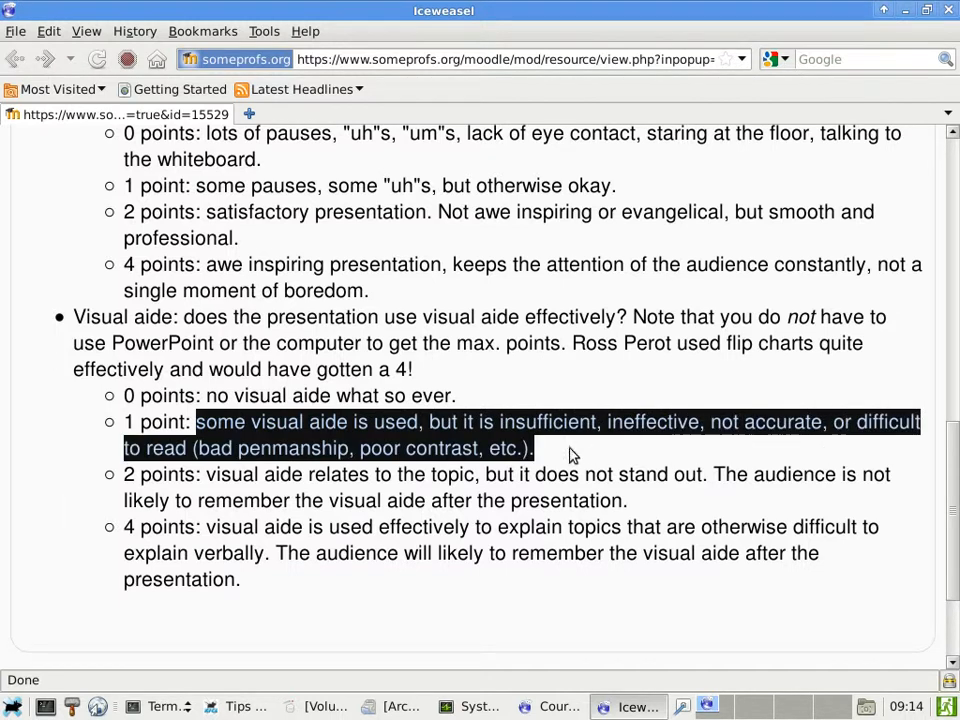
pyautogui.moveTo(224, 488)
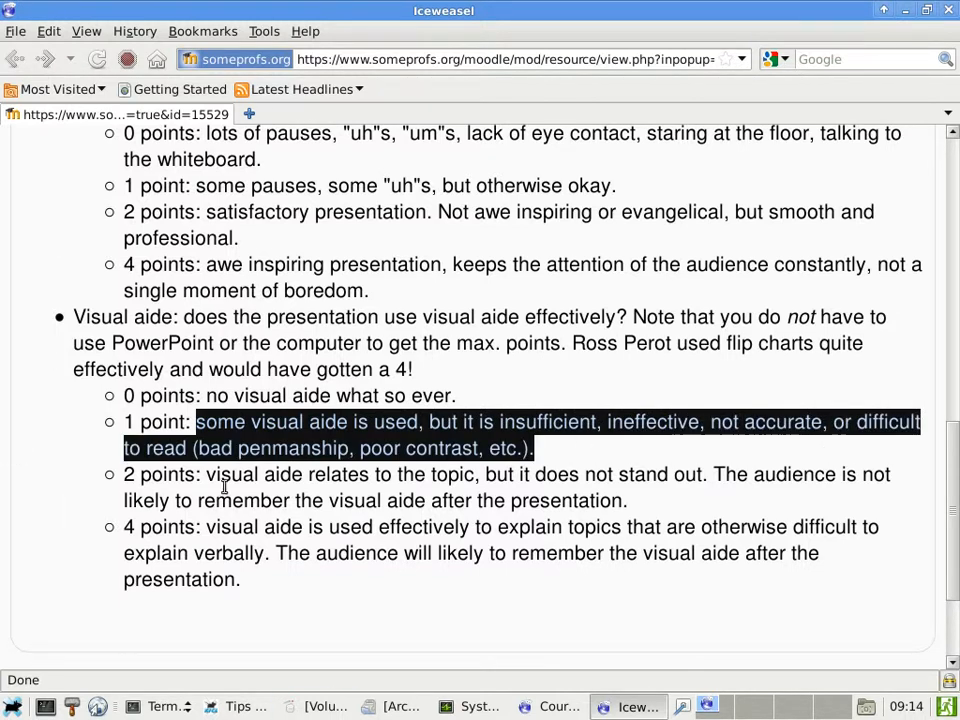
pyautogui.moveTo(316, 322)
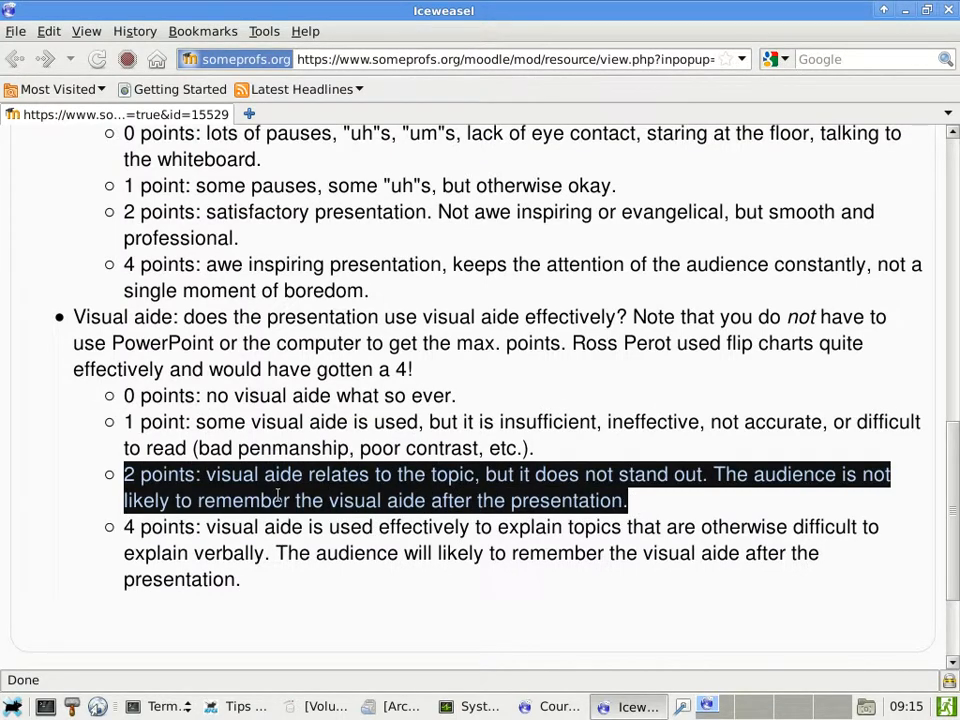
pyautogui.moveTo(432, 474)
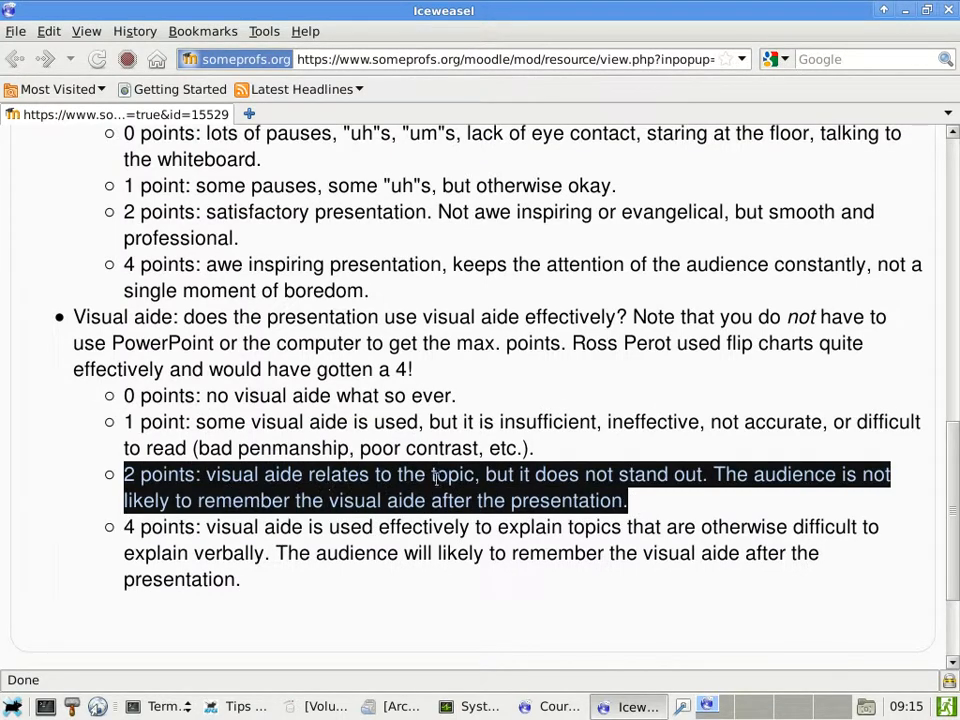